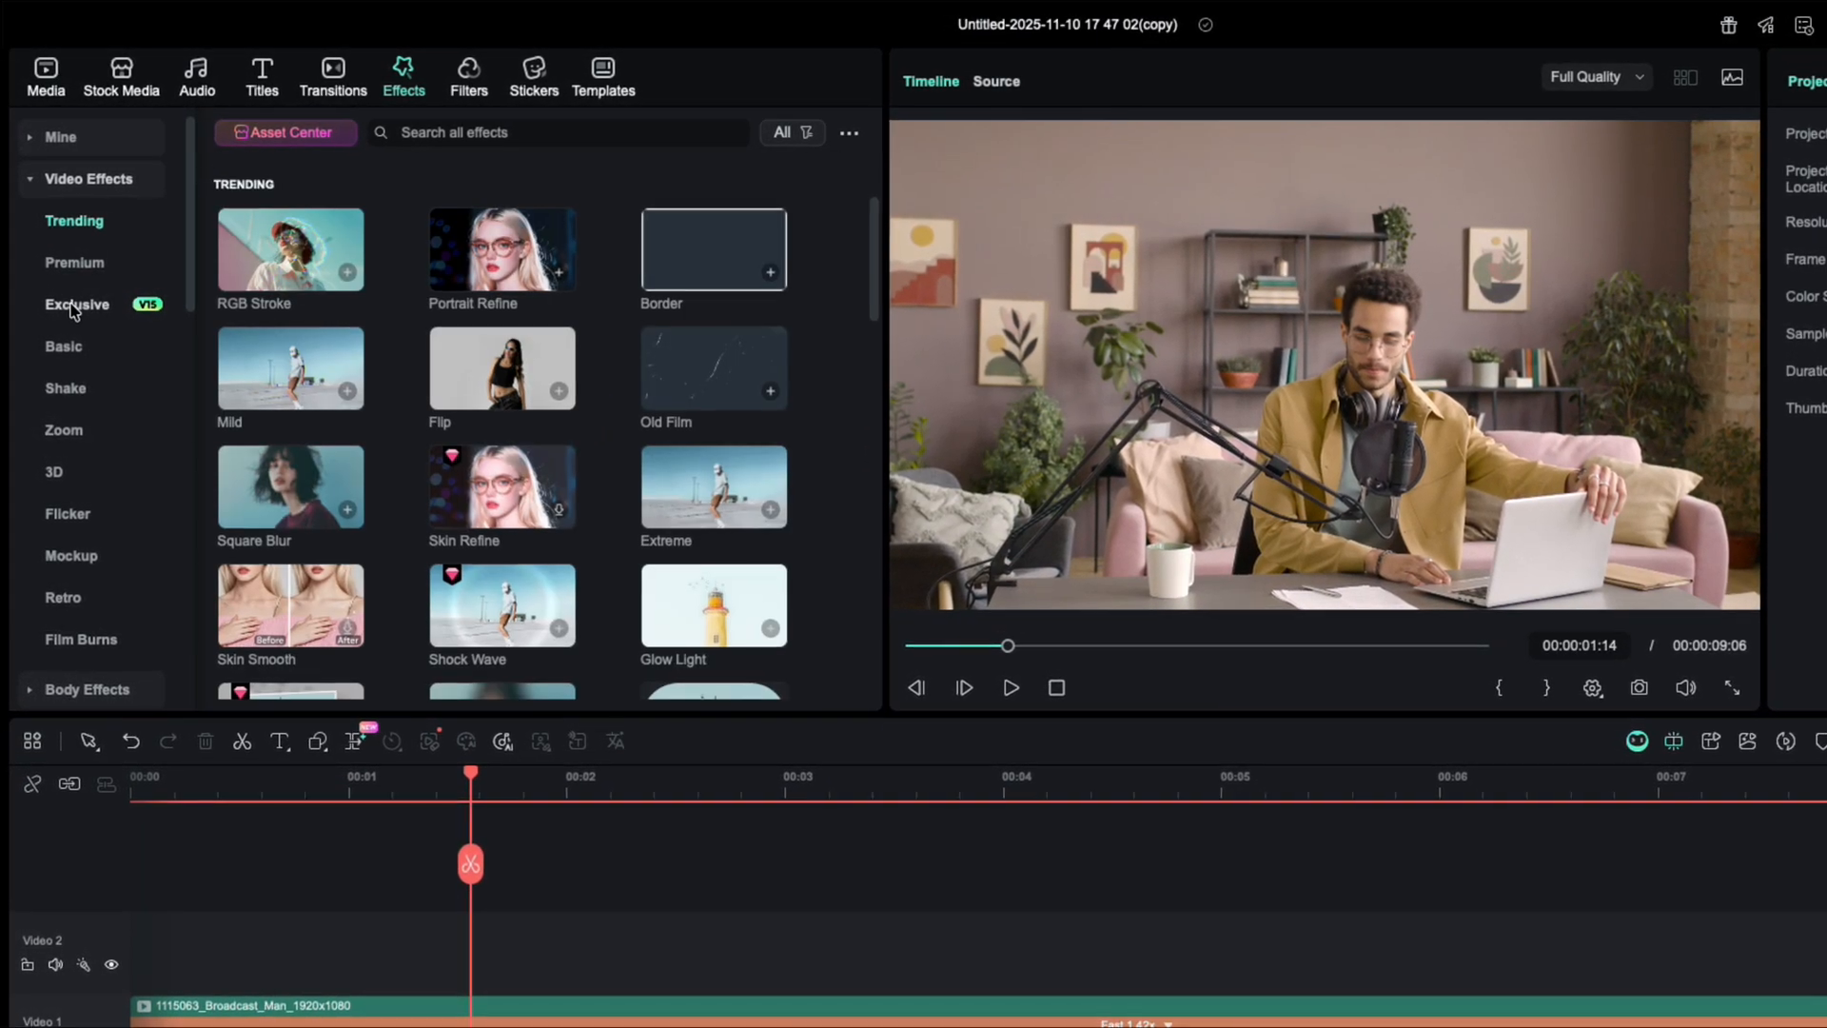
- Under Video Effects, open the Exclusive group and select the AI Infographic category
click(77, 304)
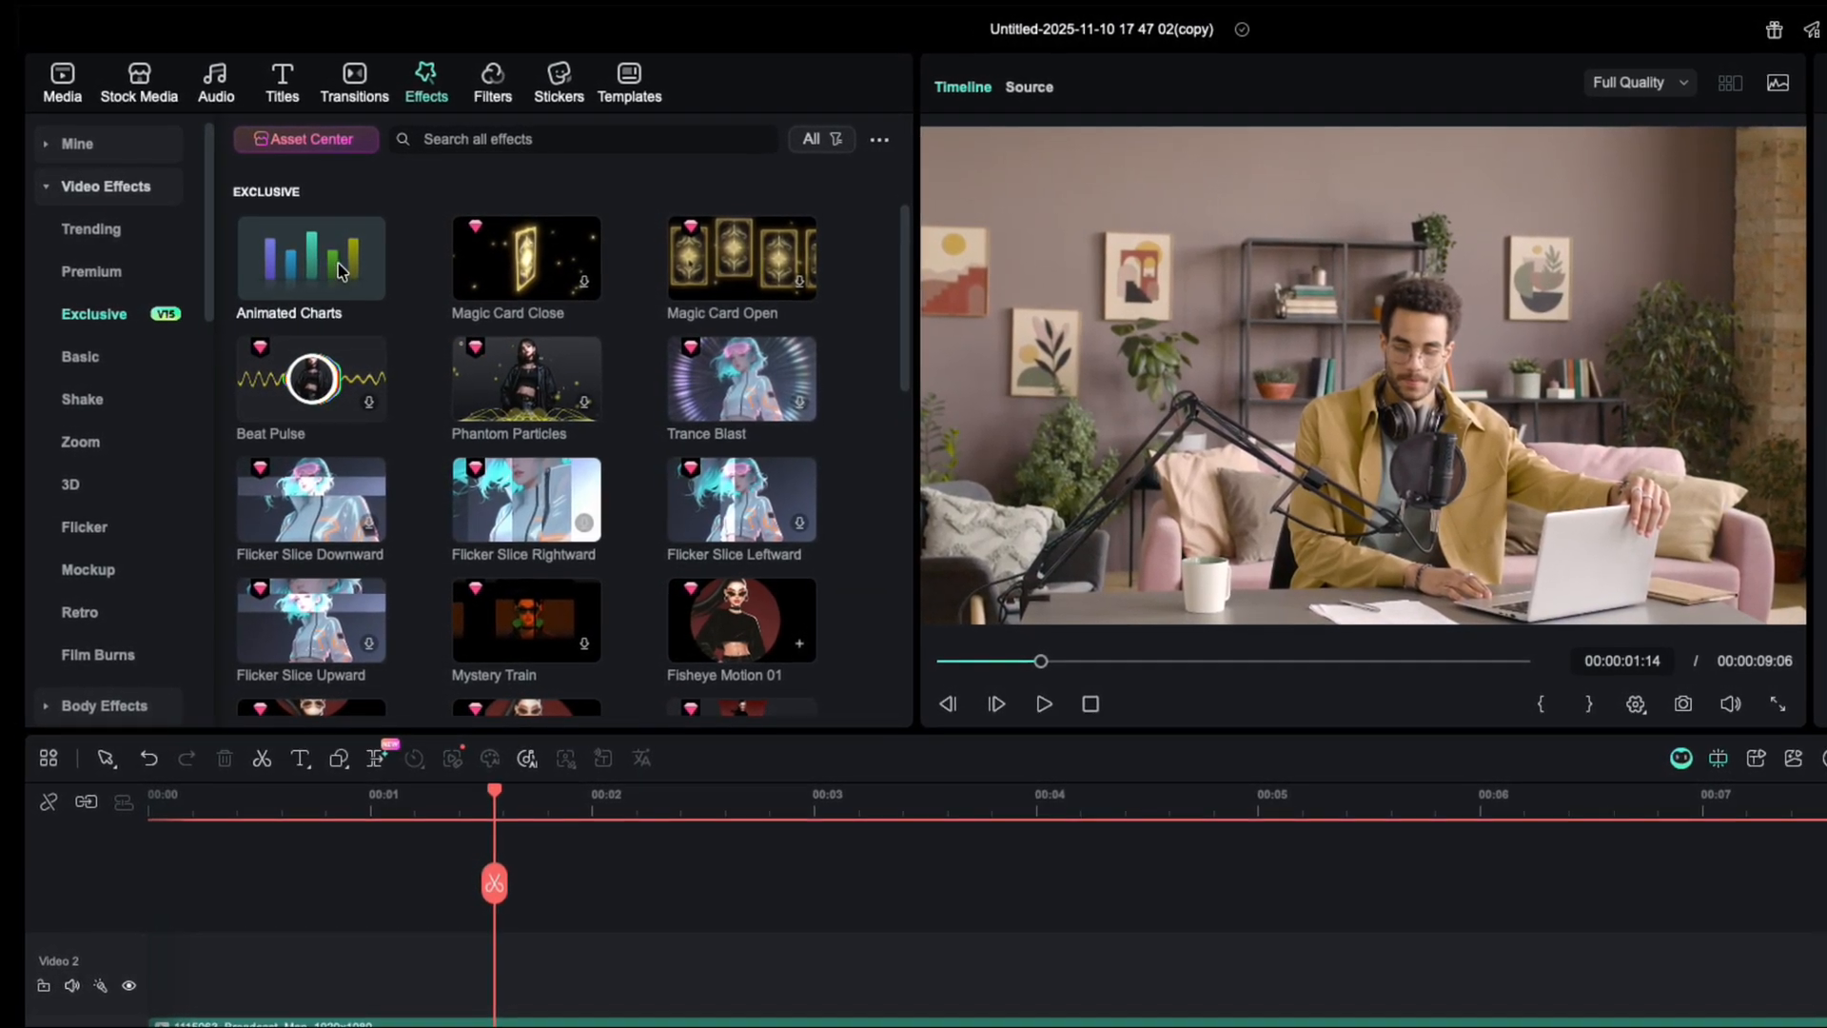
click(318, 259)
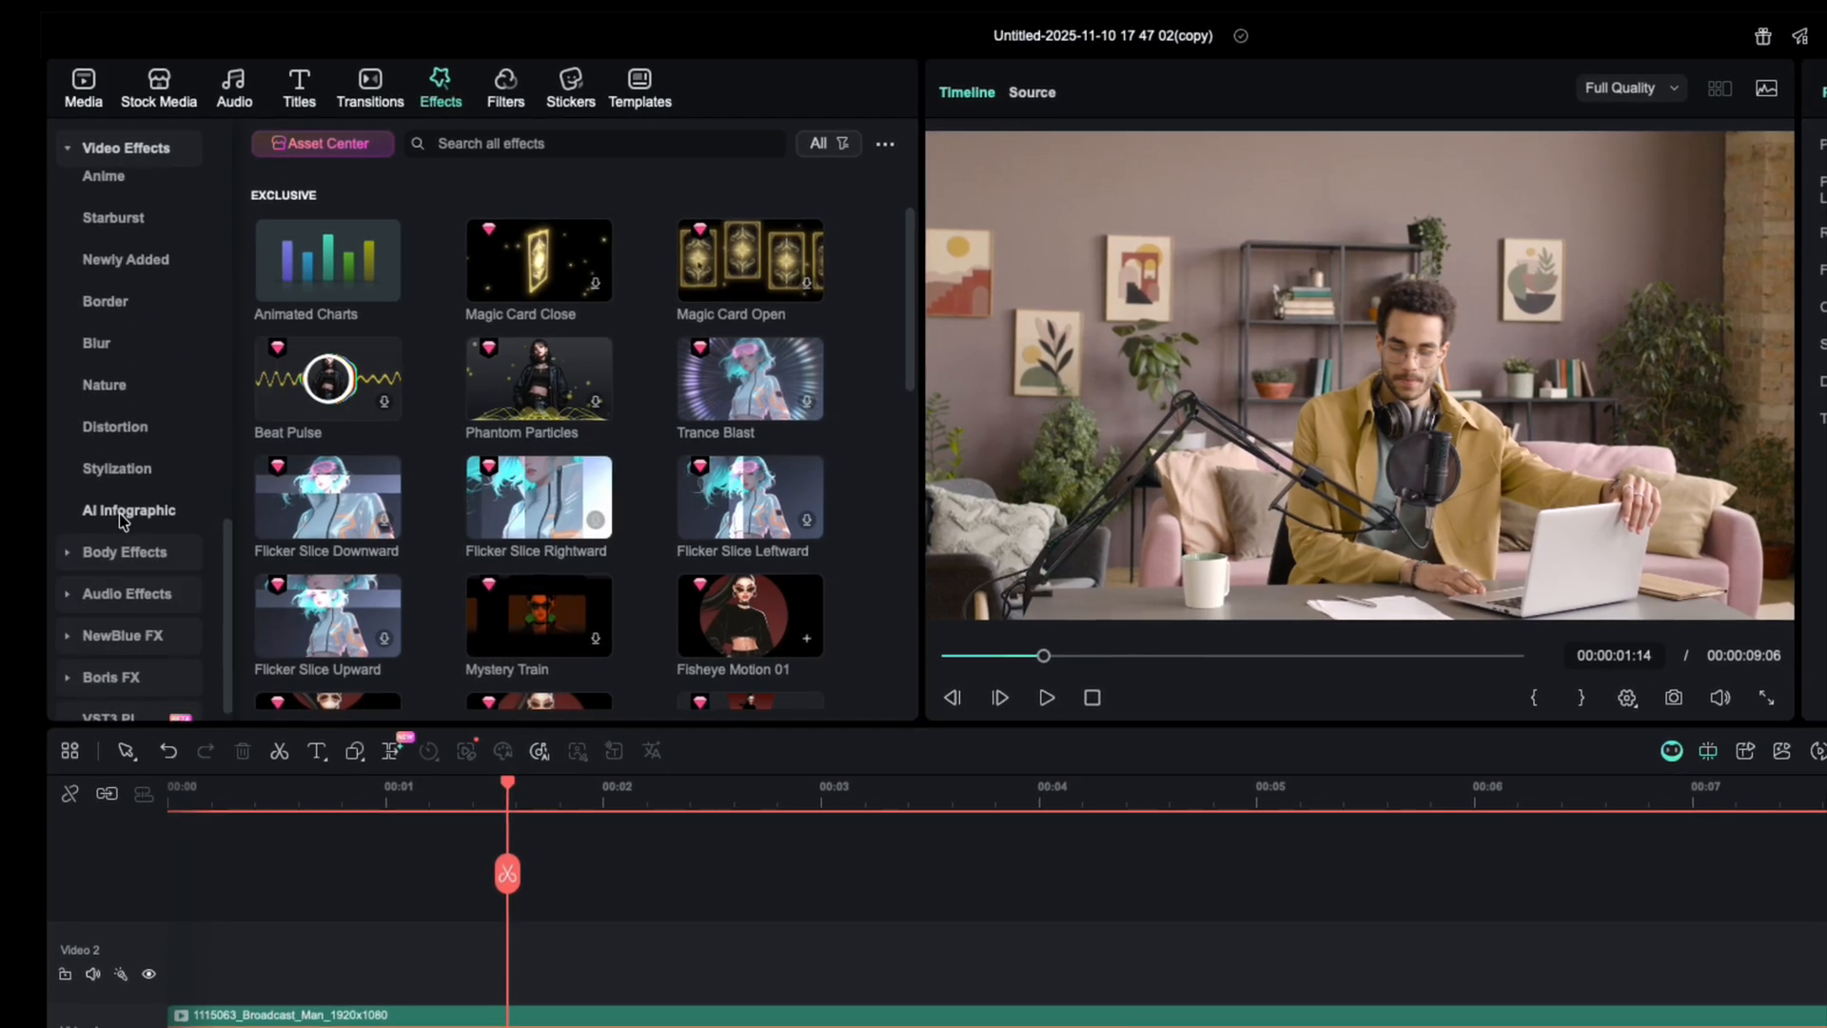
click(129, 509)
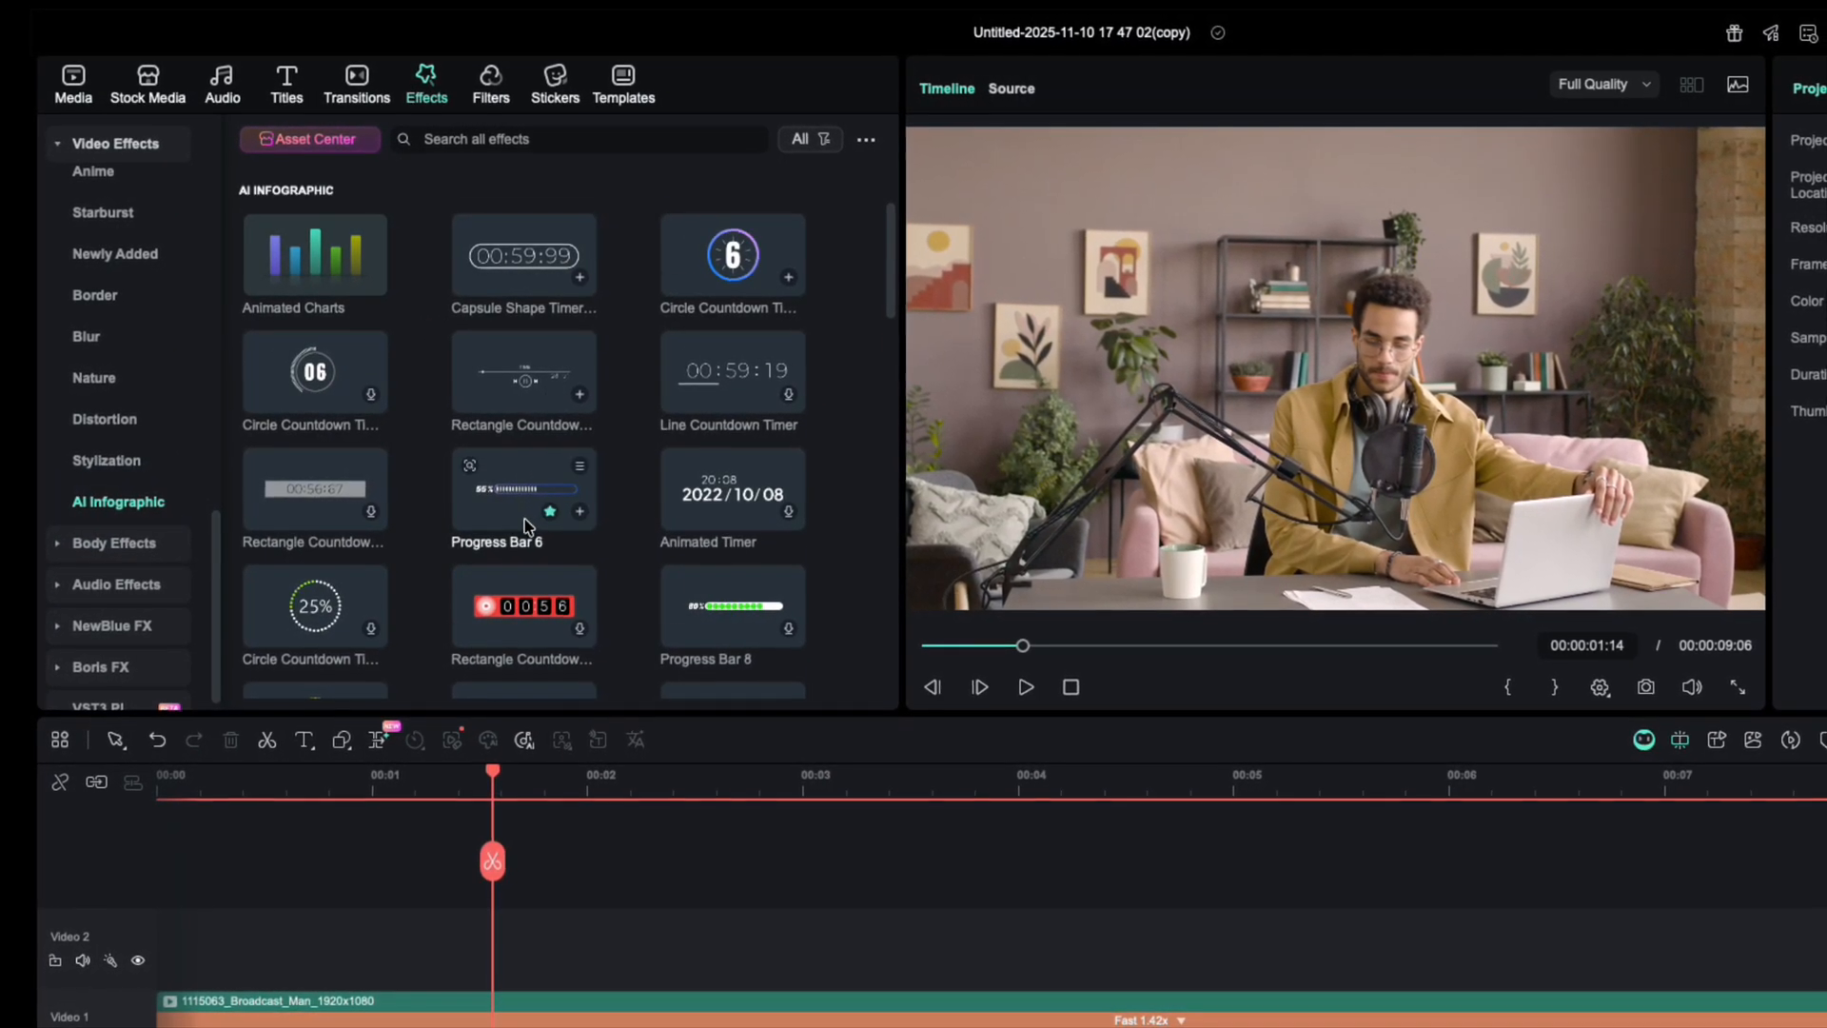
scroll(down, 3)
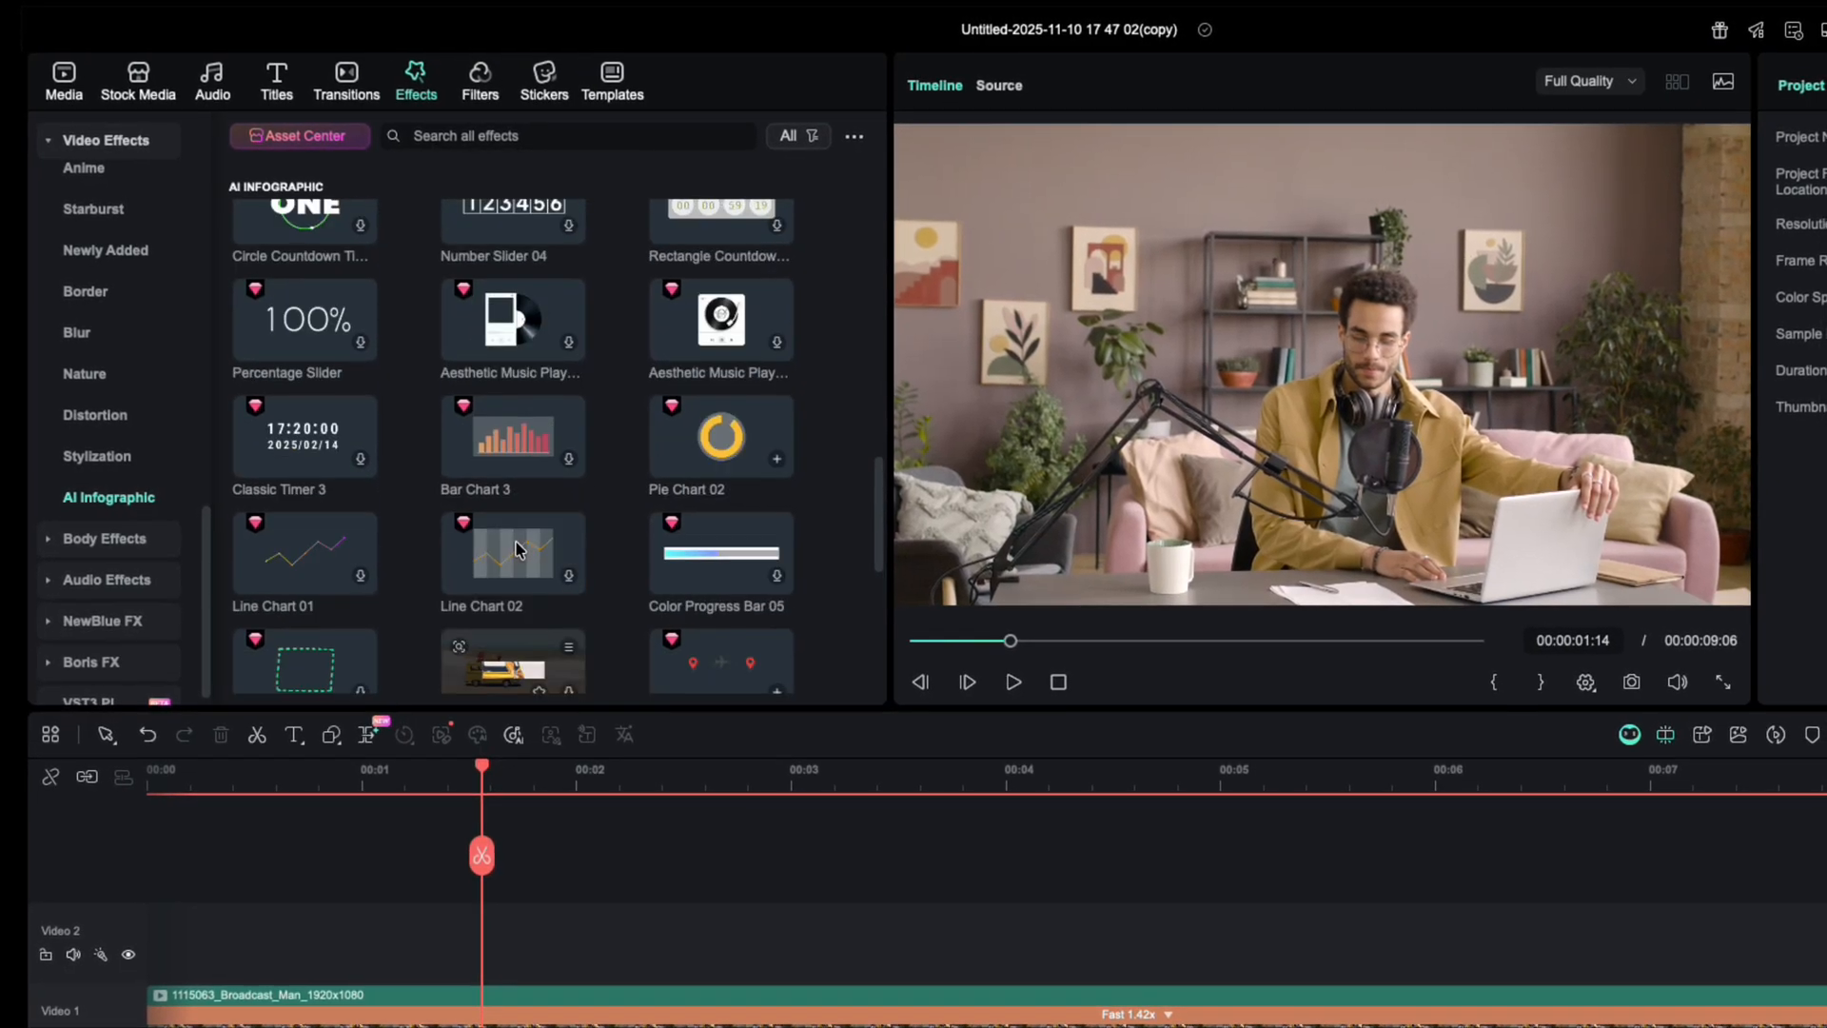
scroll(up, 3)
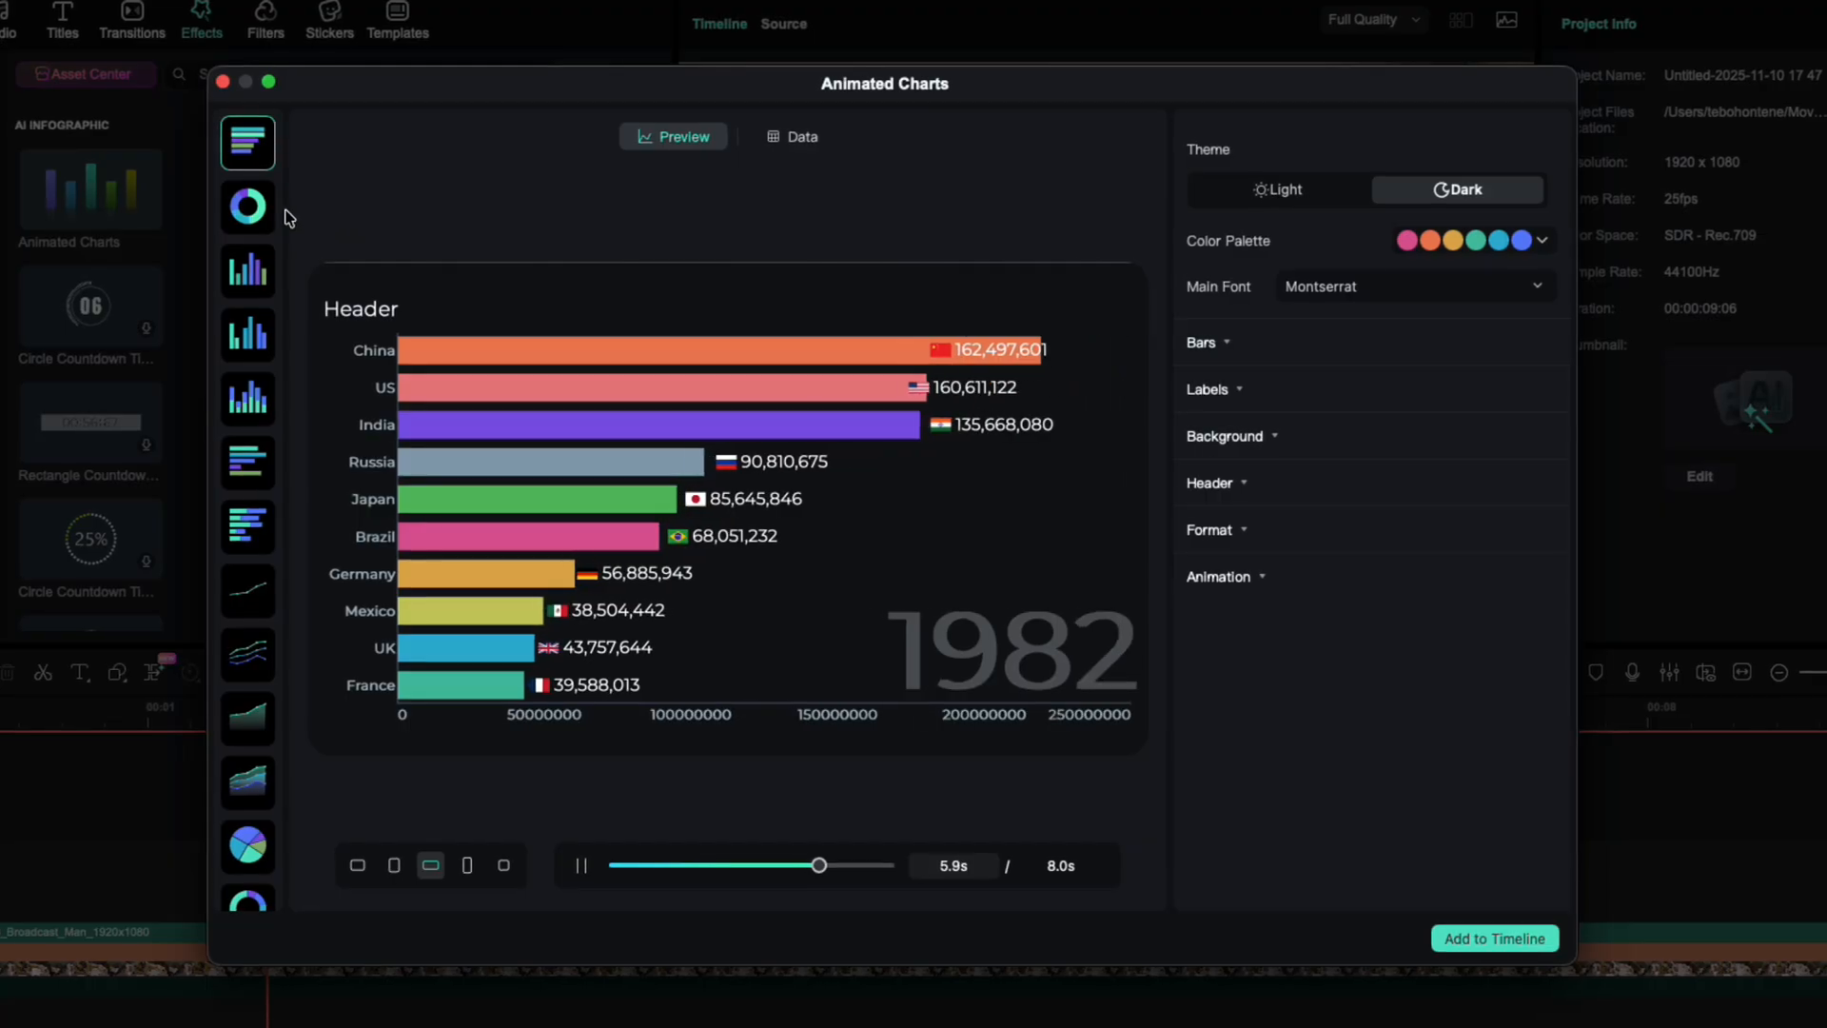
- Preview the grouped column, horizontal bar and area charts, then reselect the racing bar chart
click(244, 334)
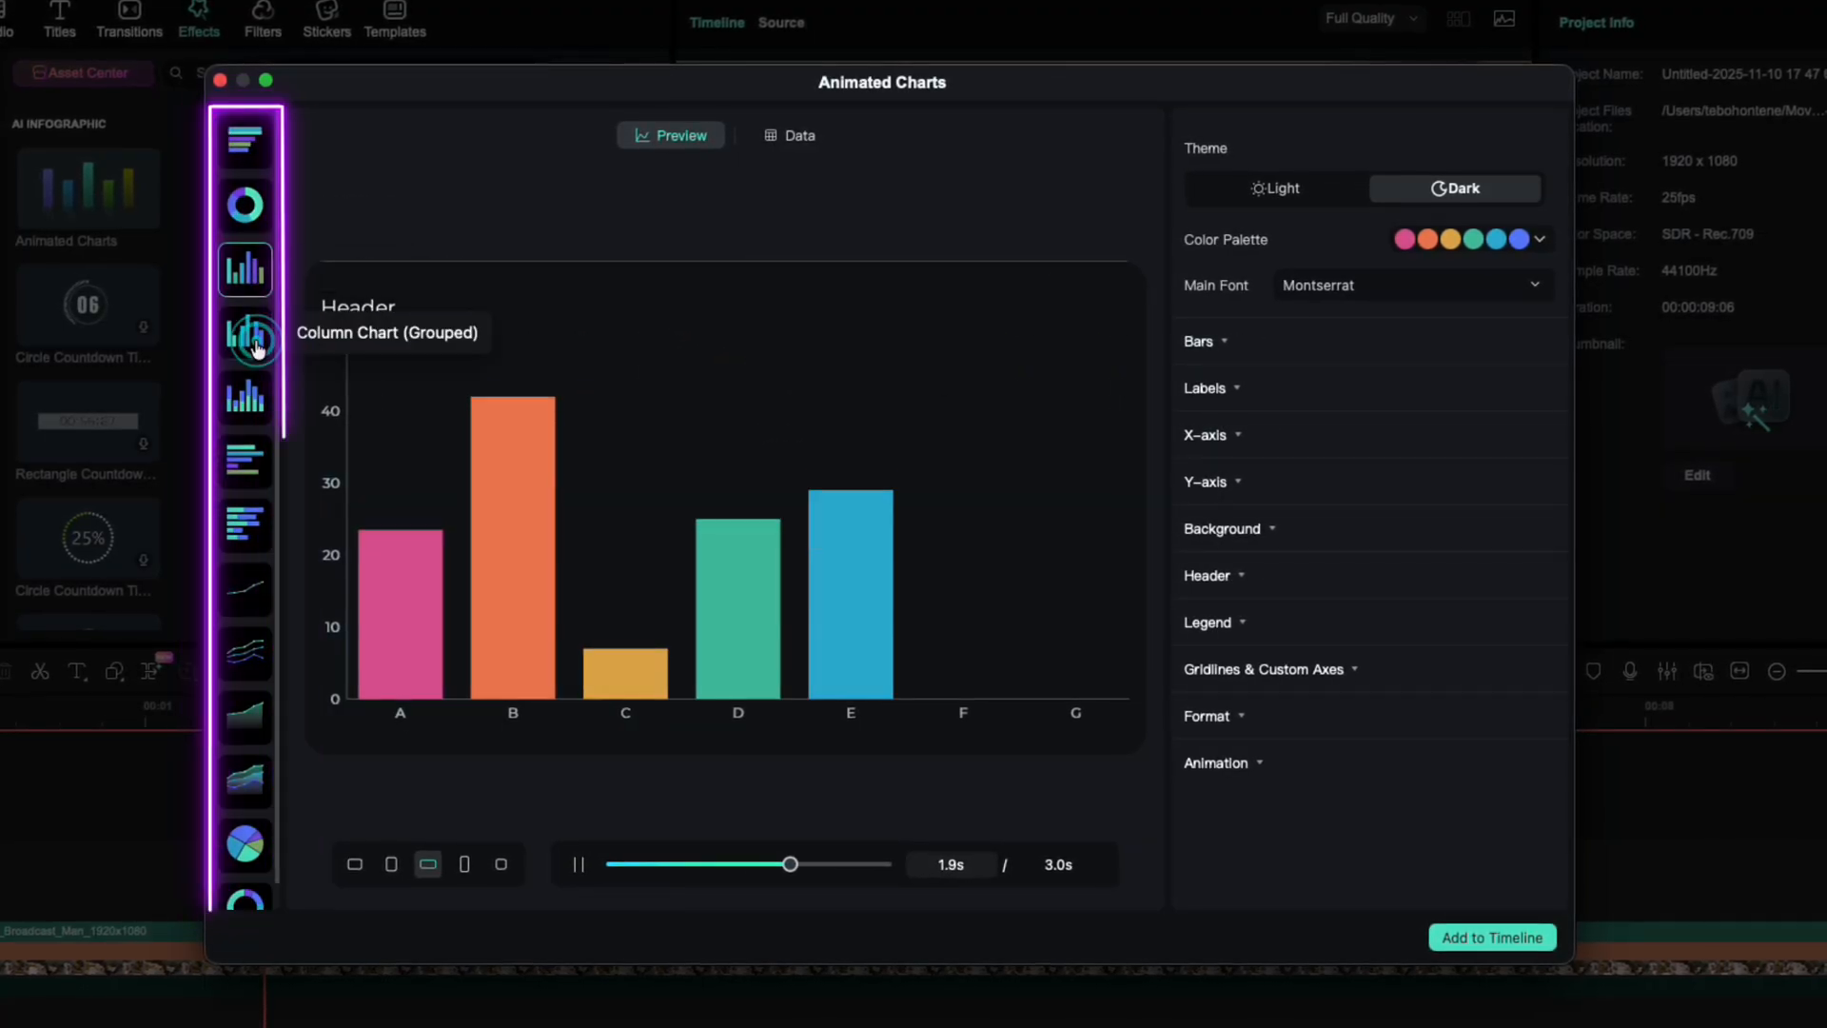
click(241, 462)
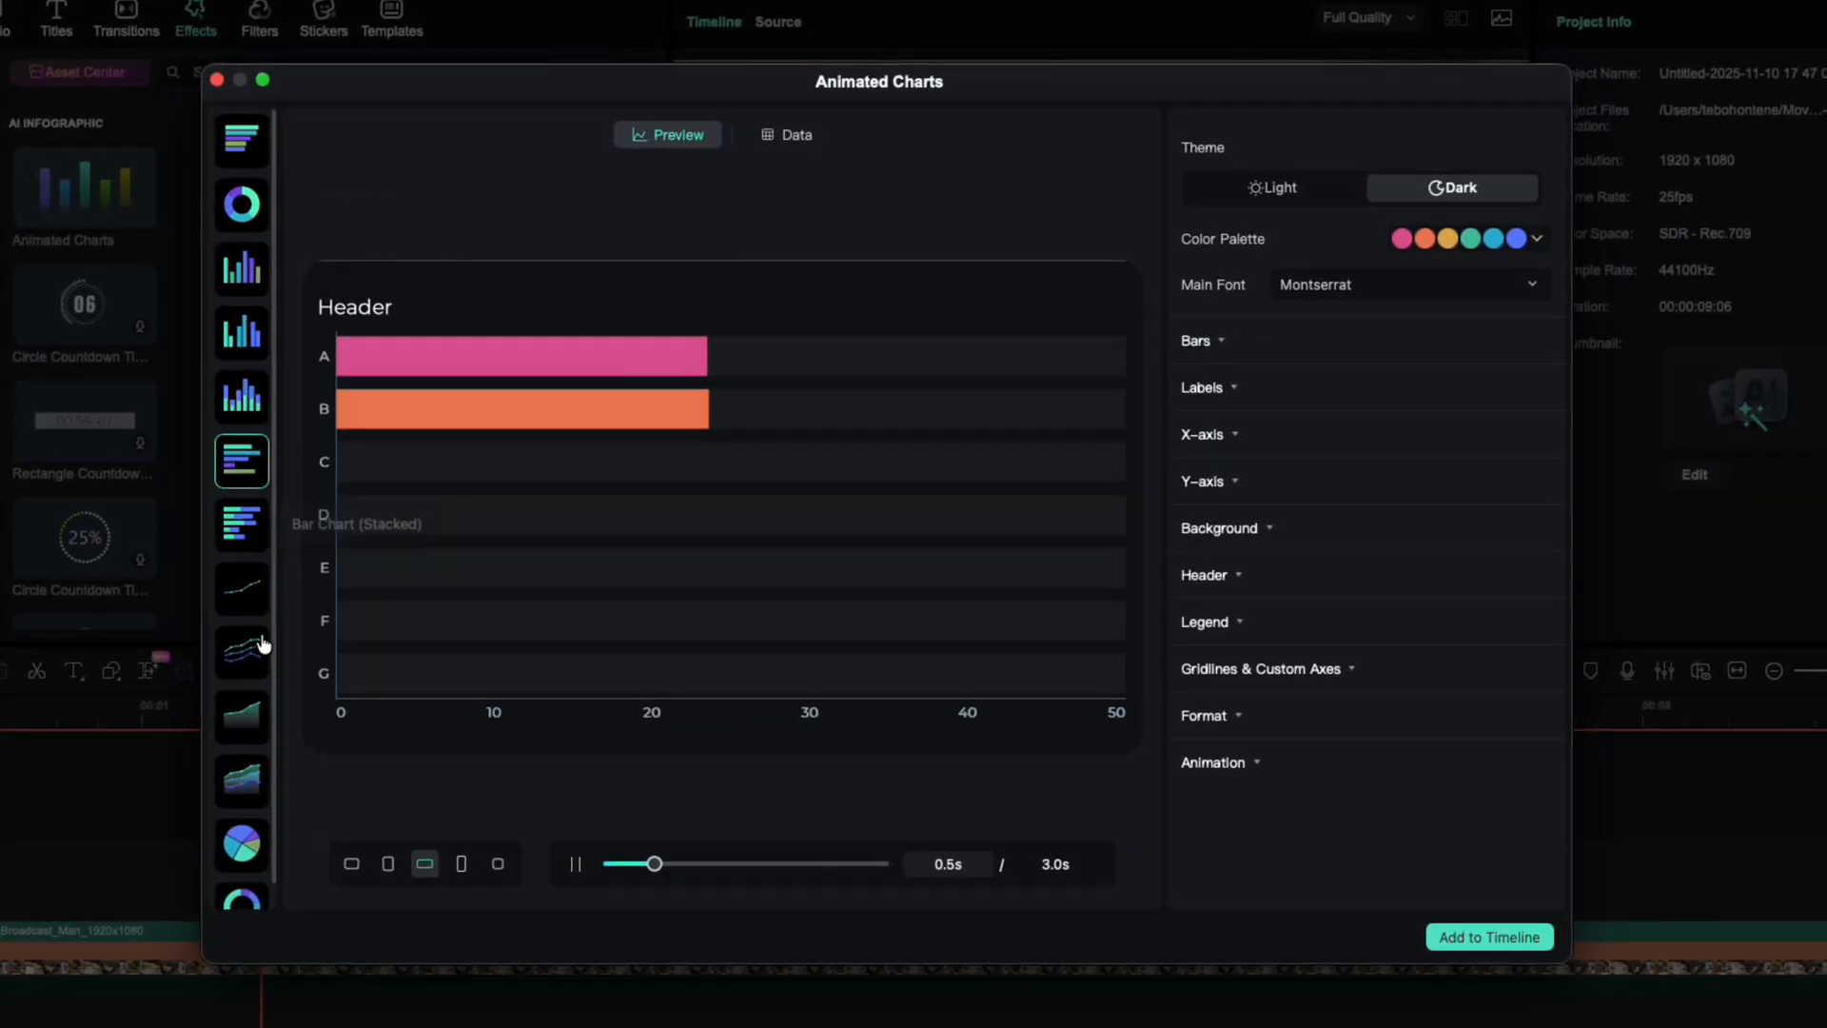
click(239, 716)
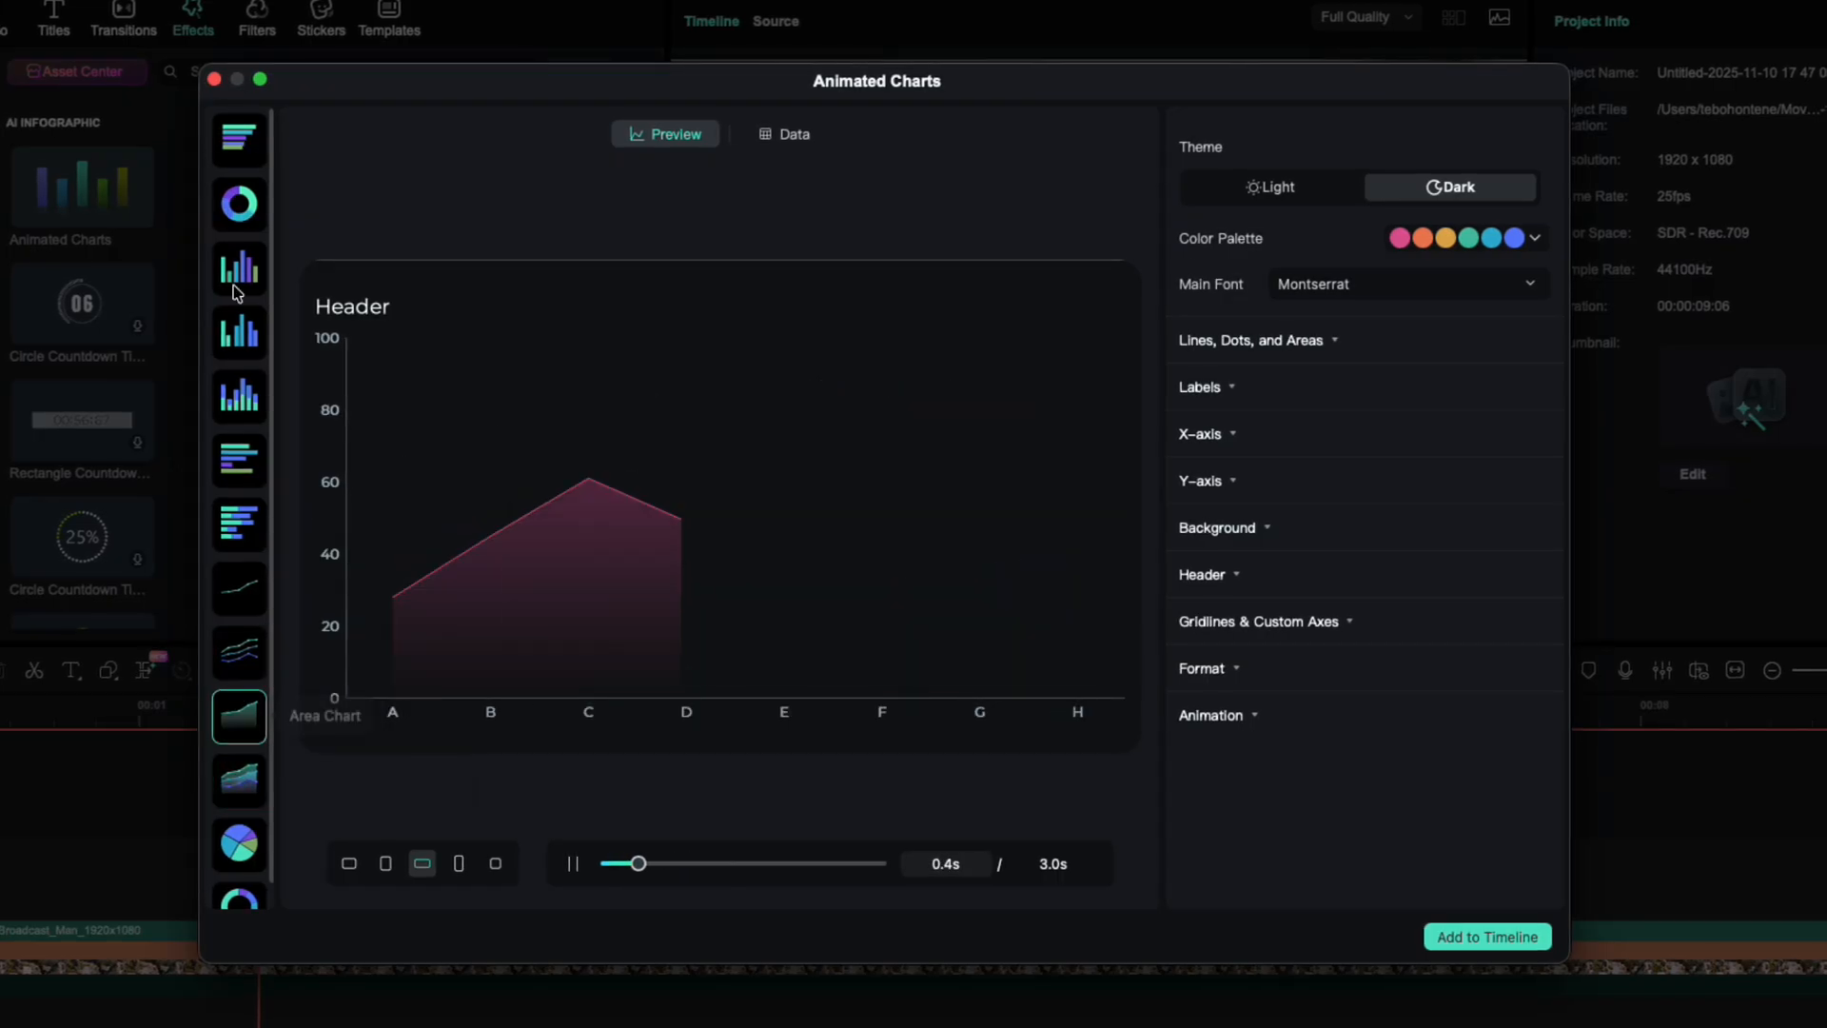
click(237, 137)
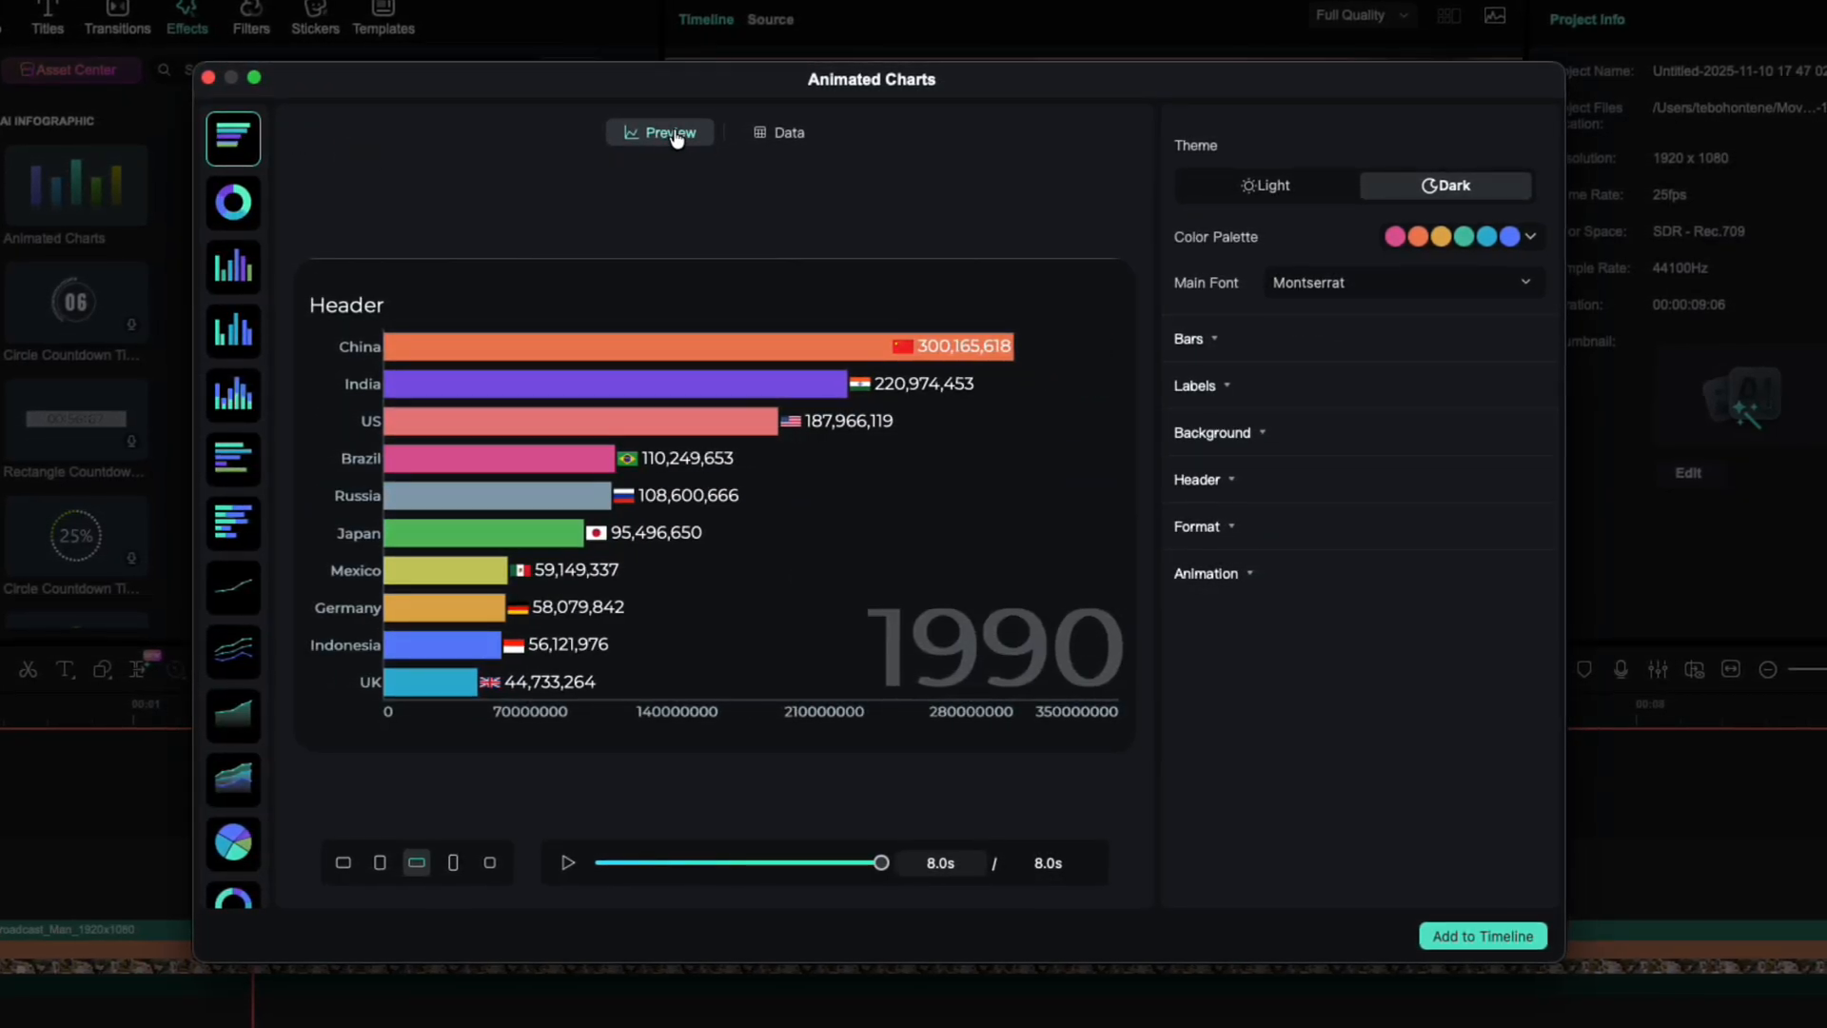
mouse_move(1142, 192)
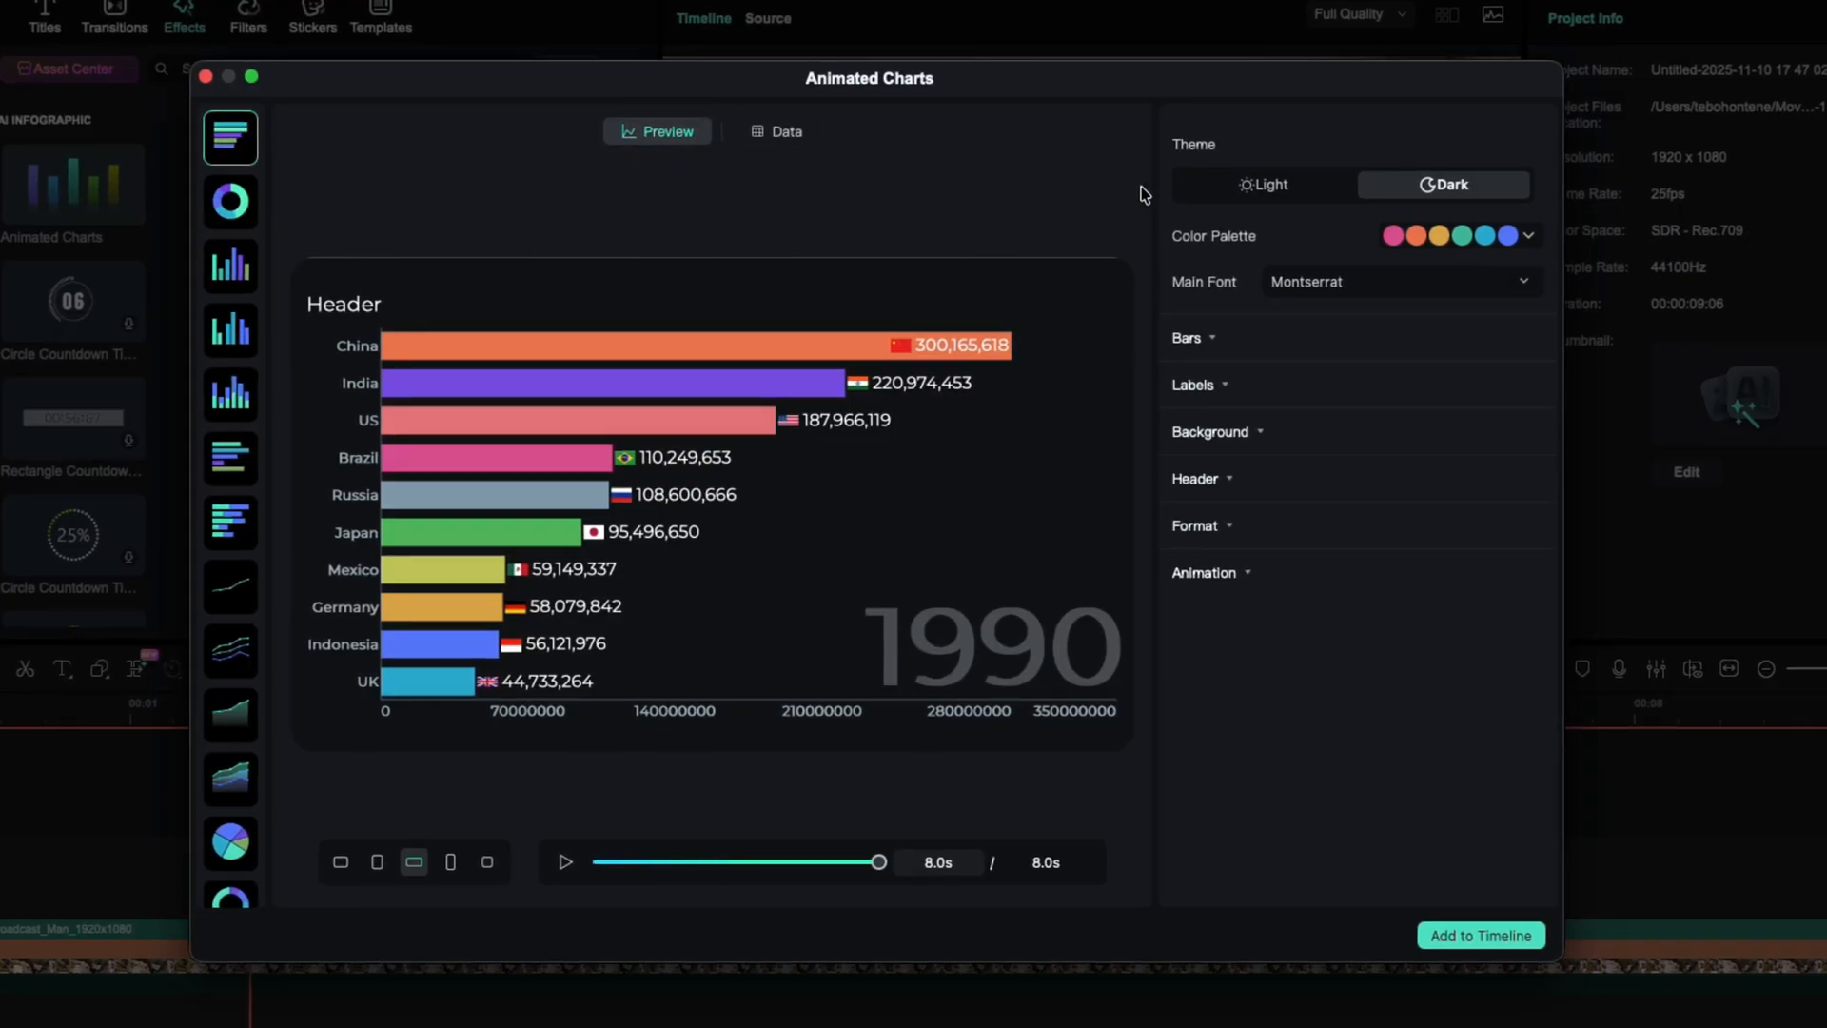
- Keep the dark theme, set bar spacing to 28, and place value labels outside the bars
click(1258, 184)
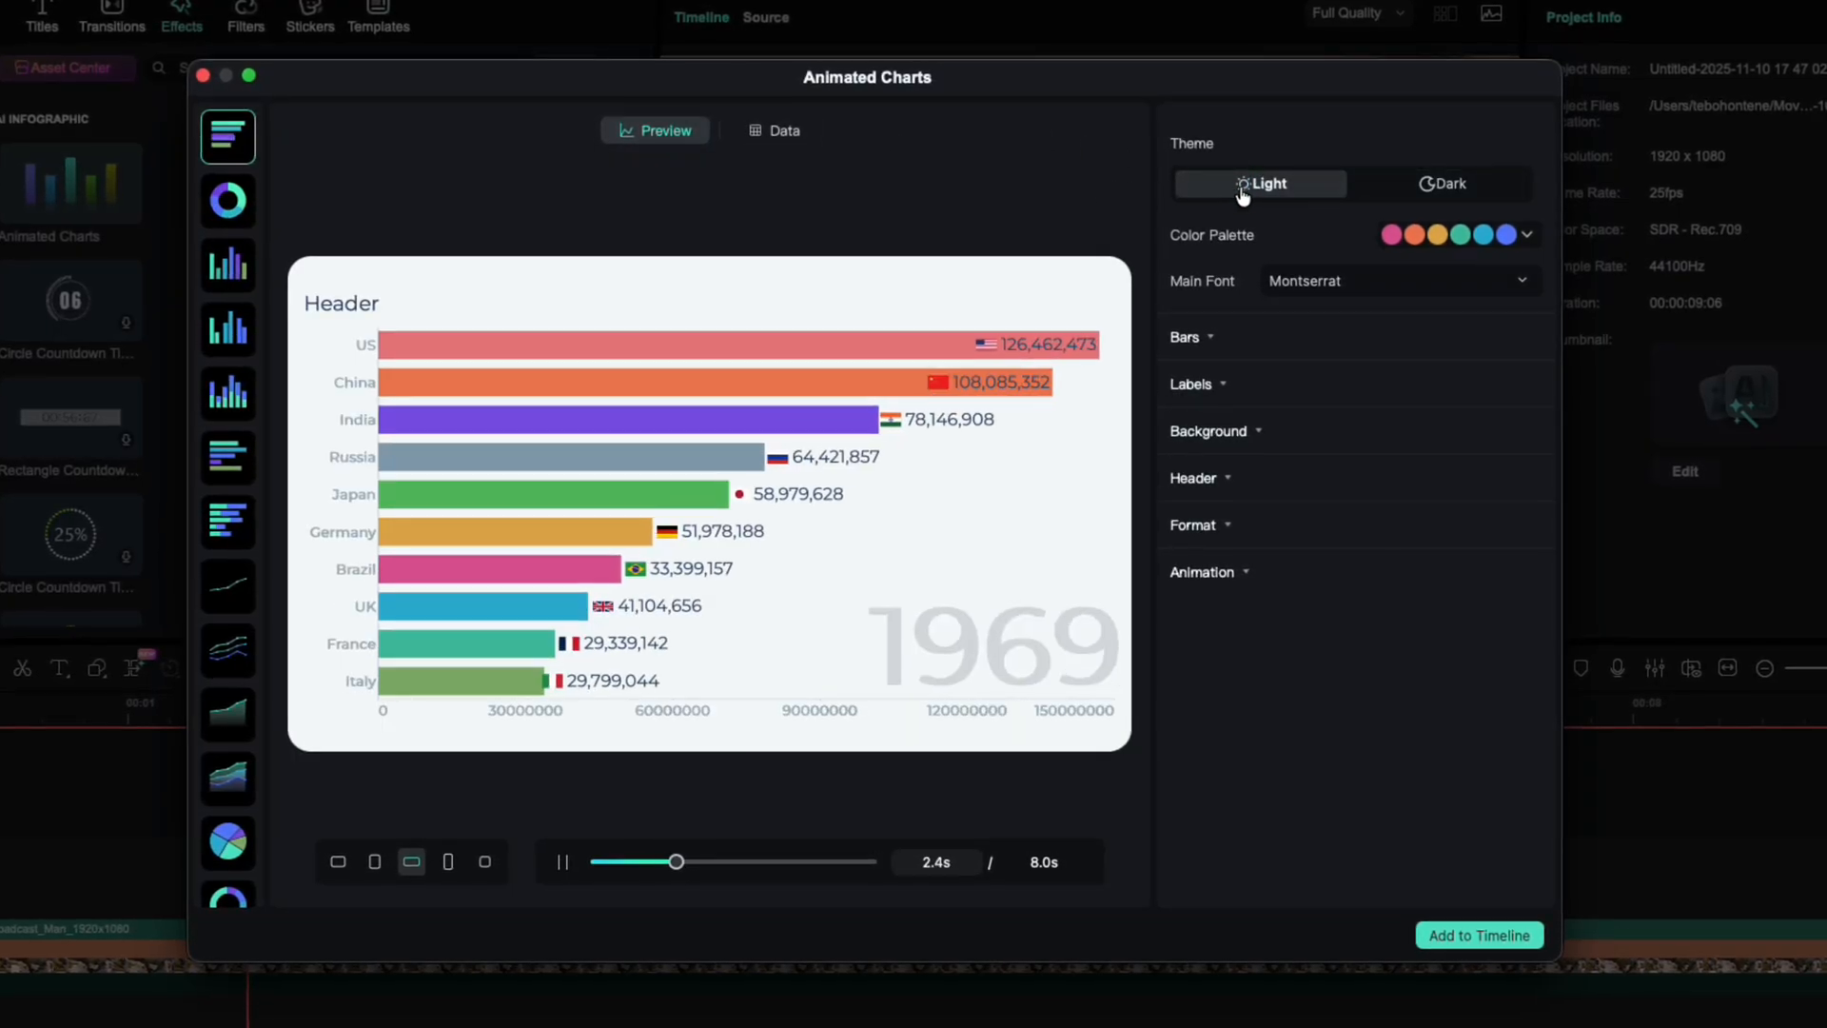
click(1439, 183)
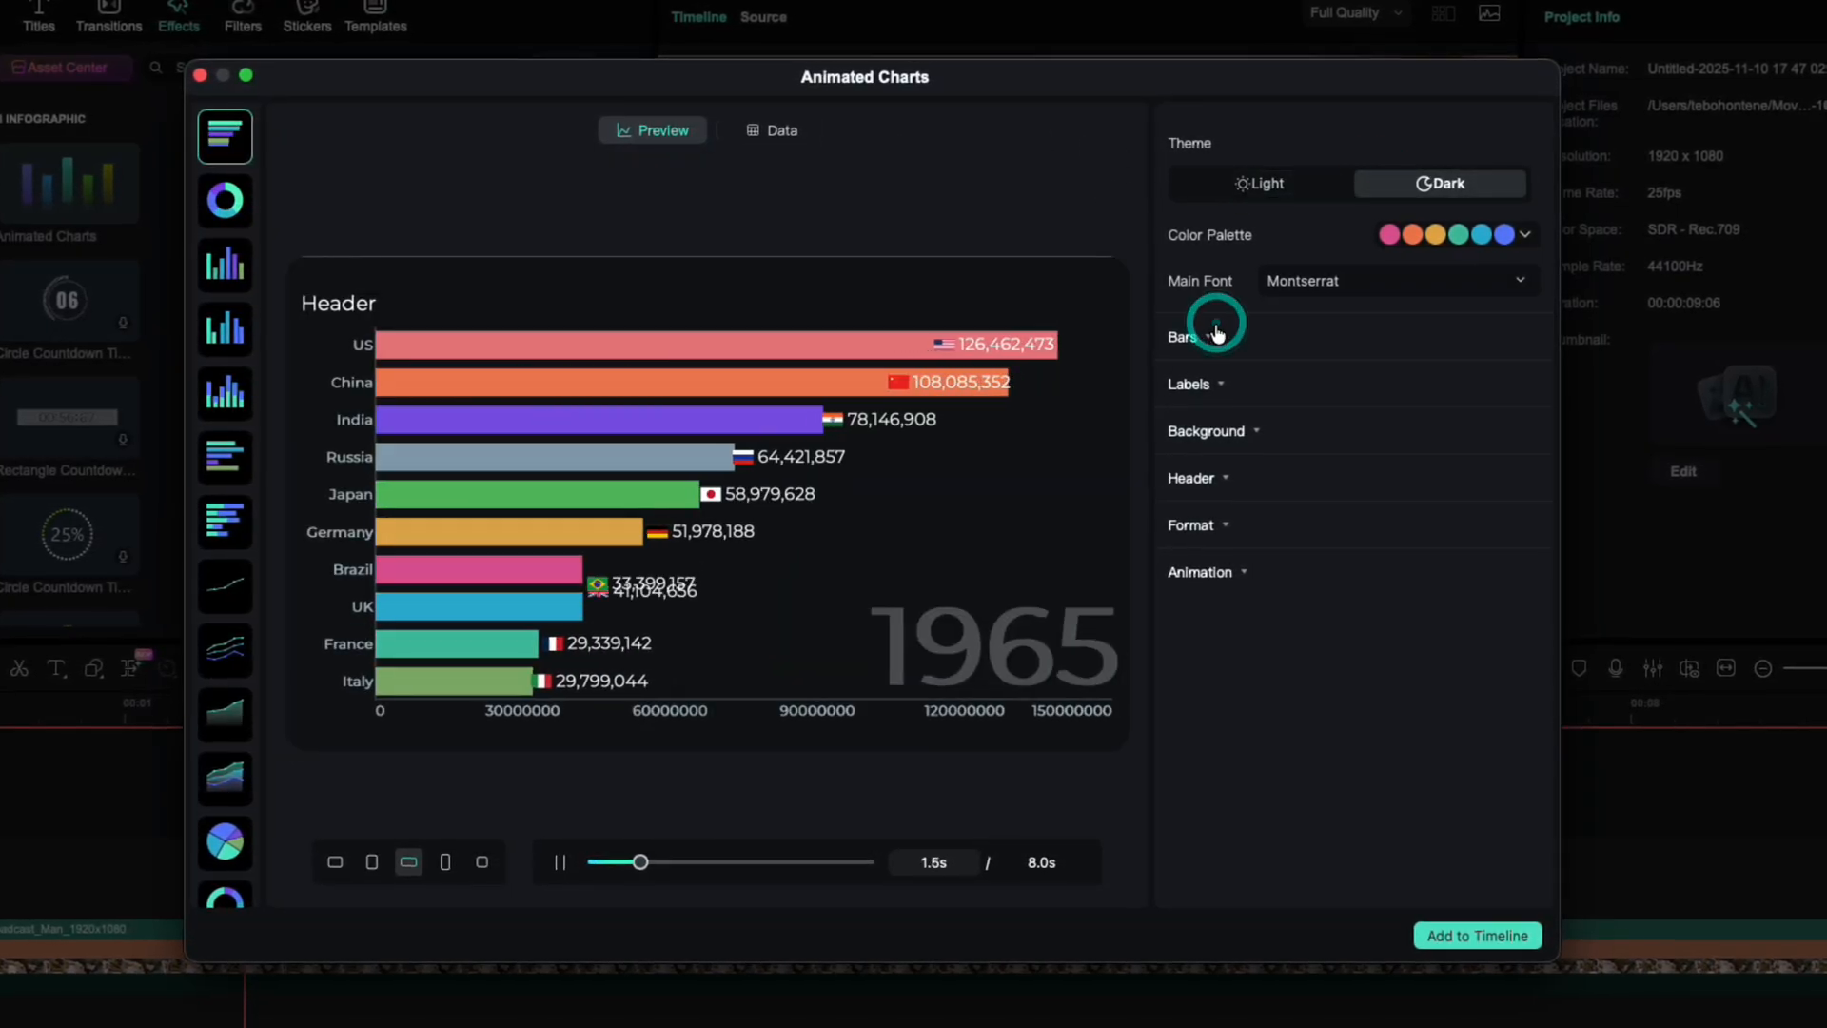
click(1184, 337)
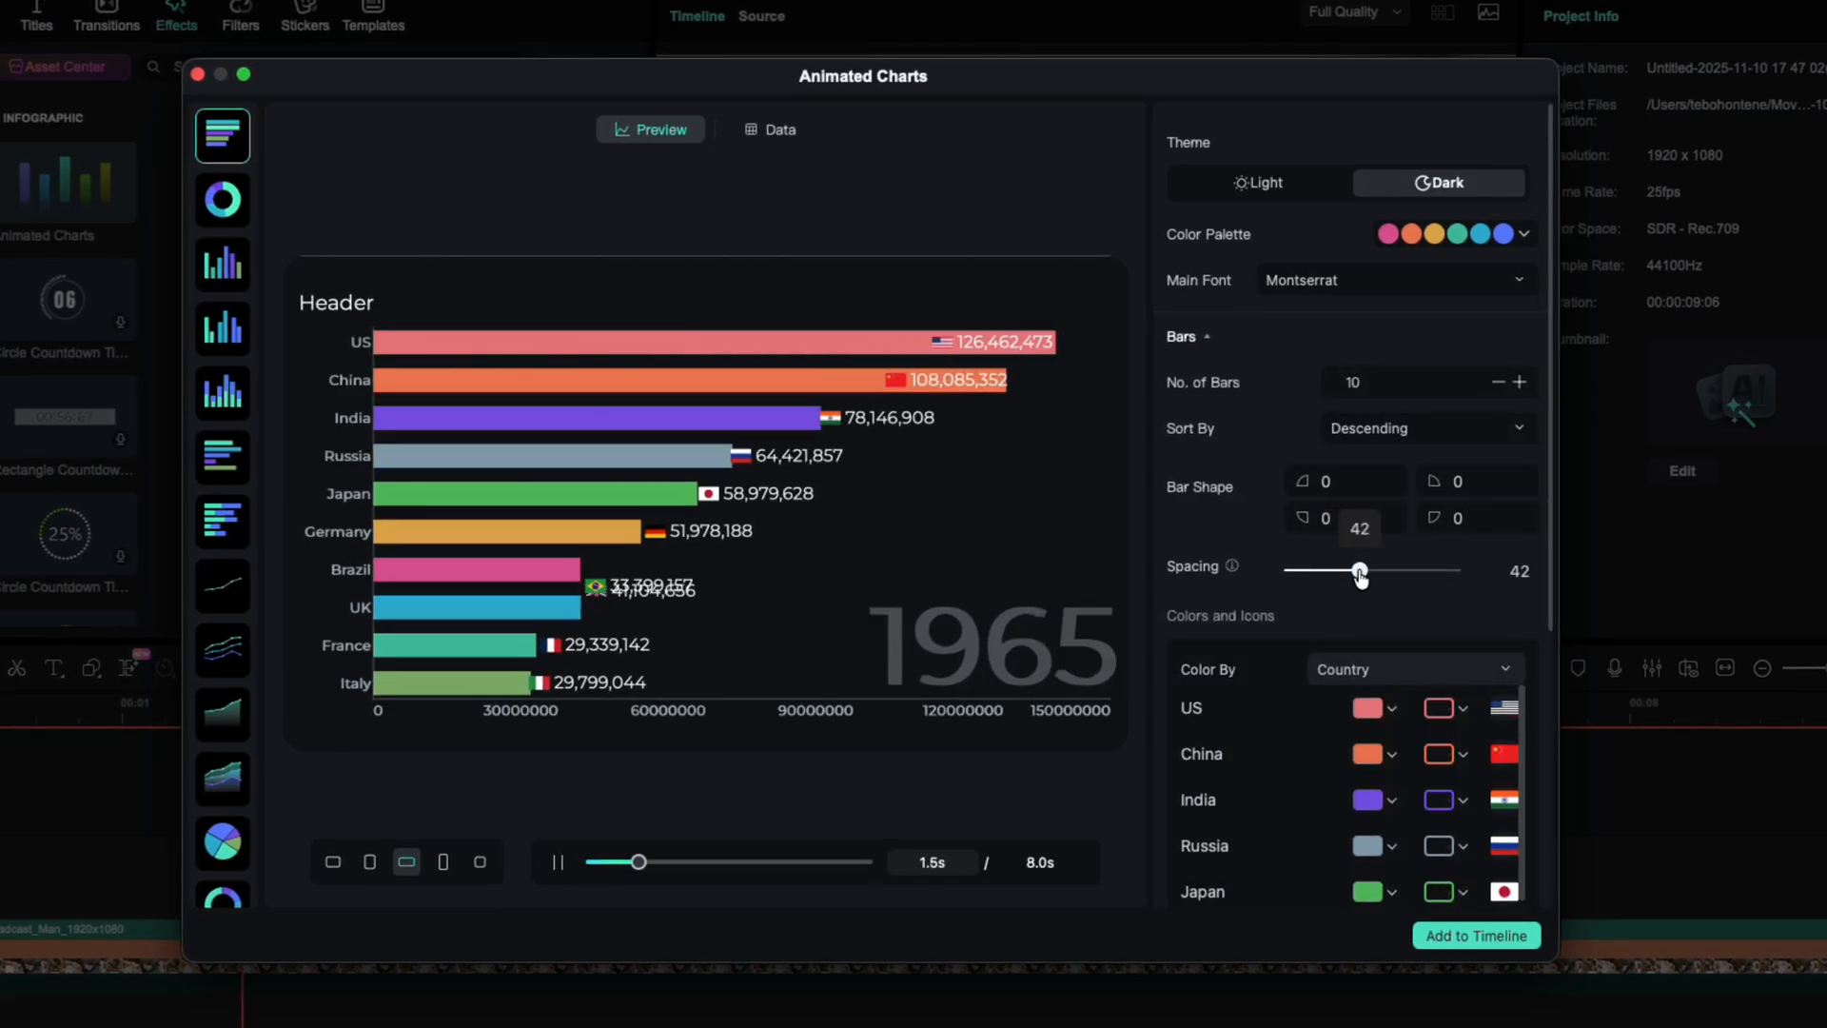
scroll(down, 3)
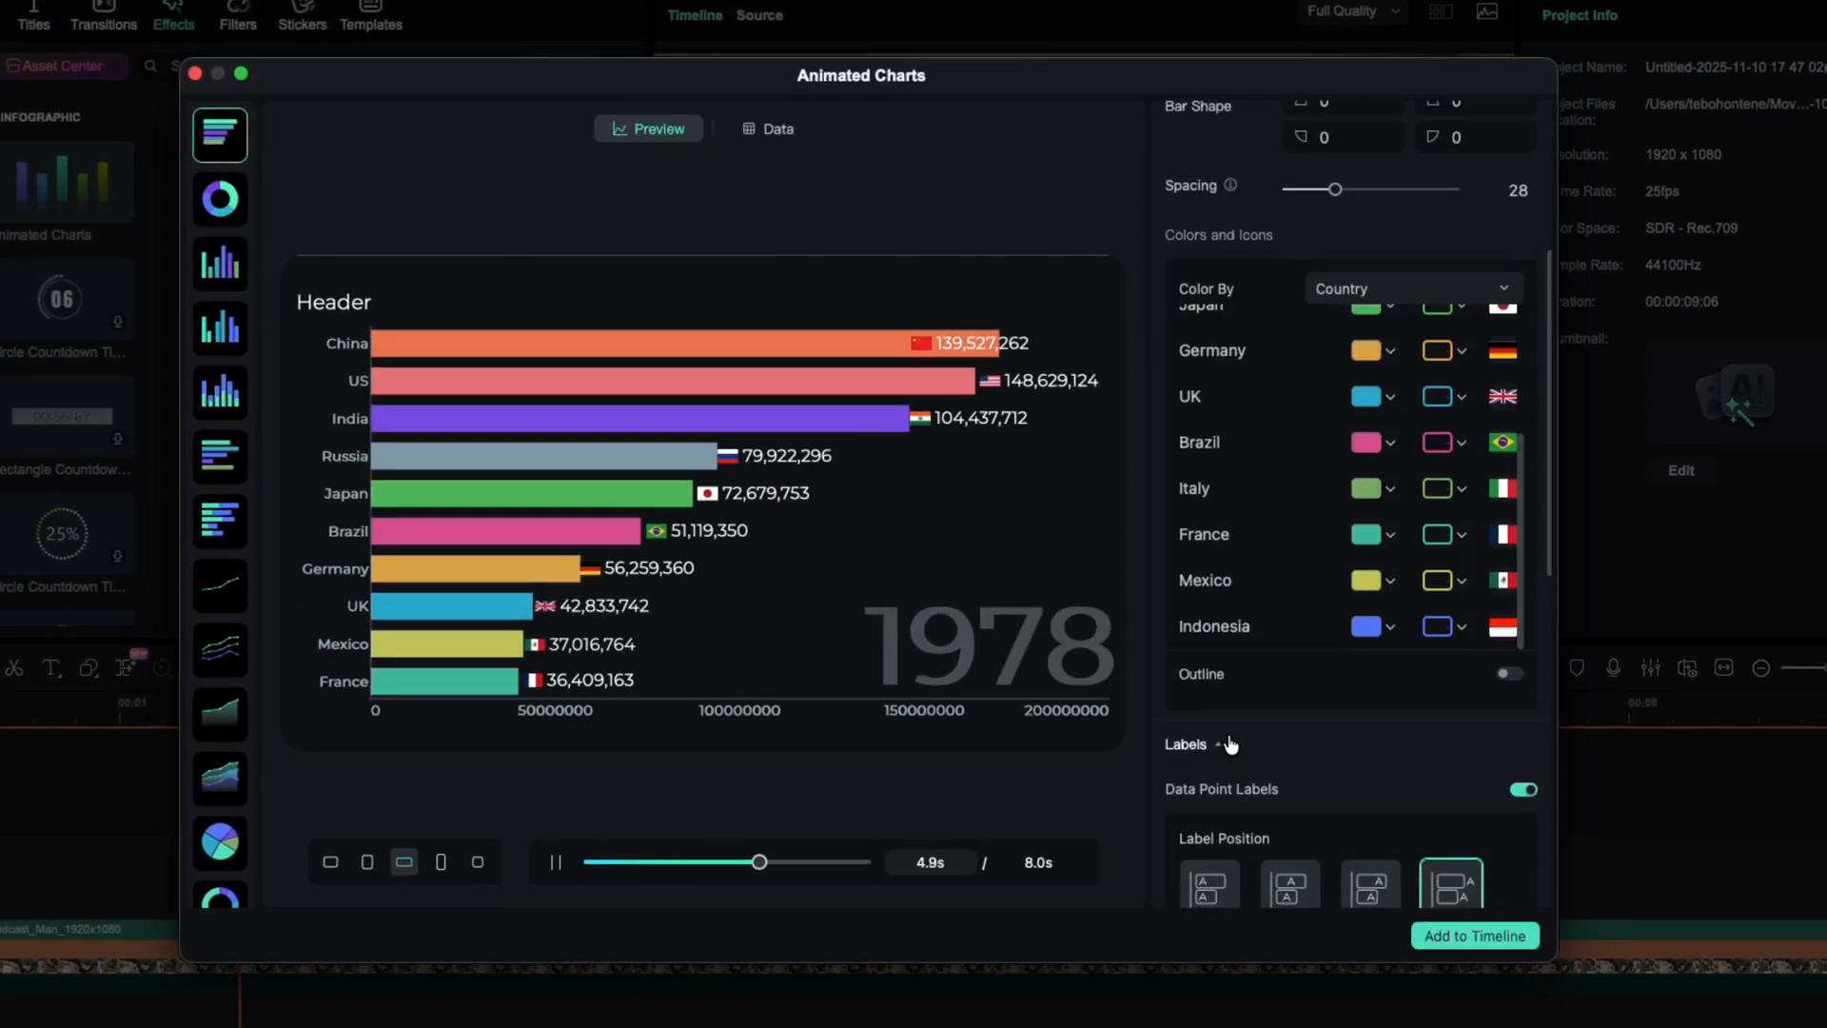
click(1208, 780)
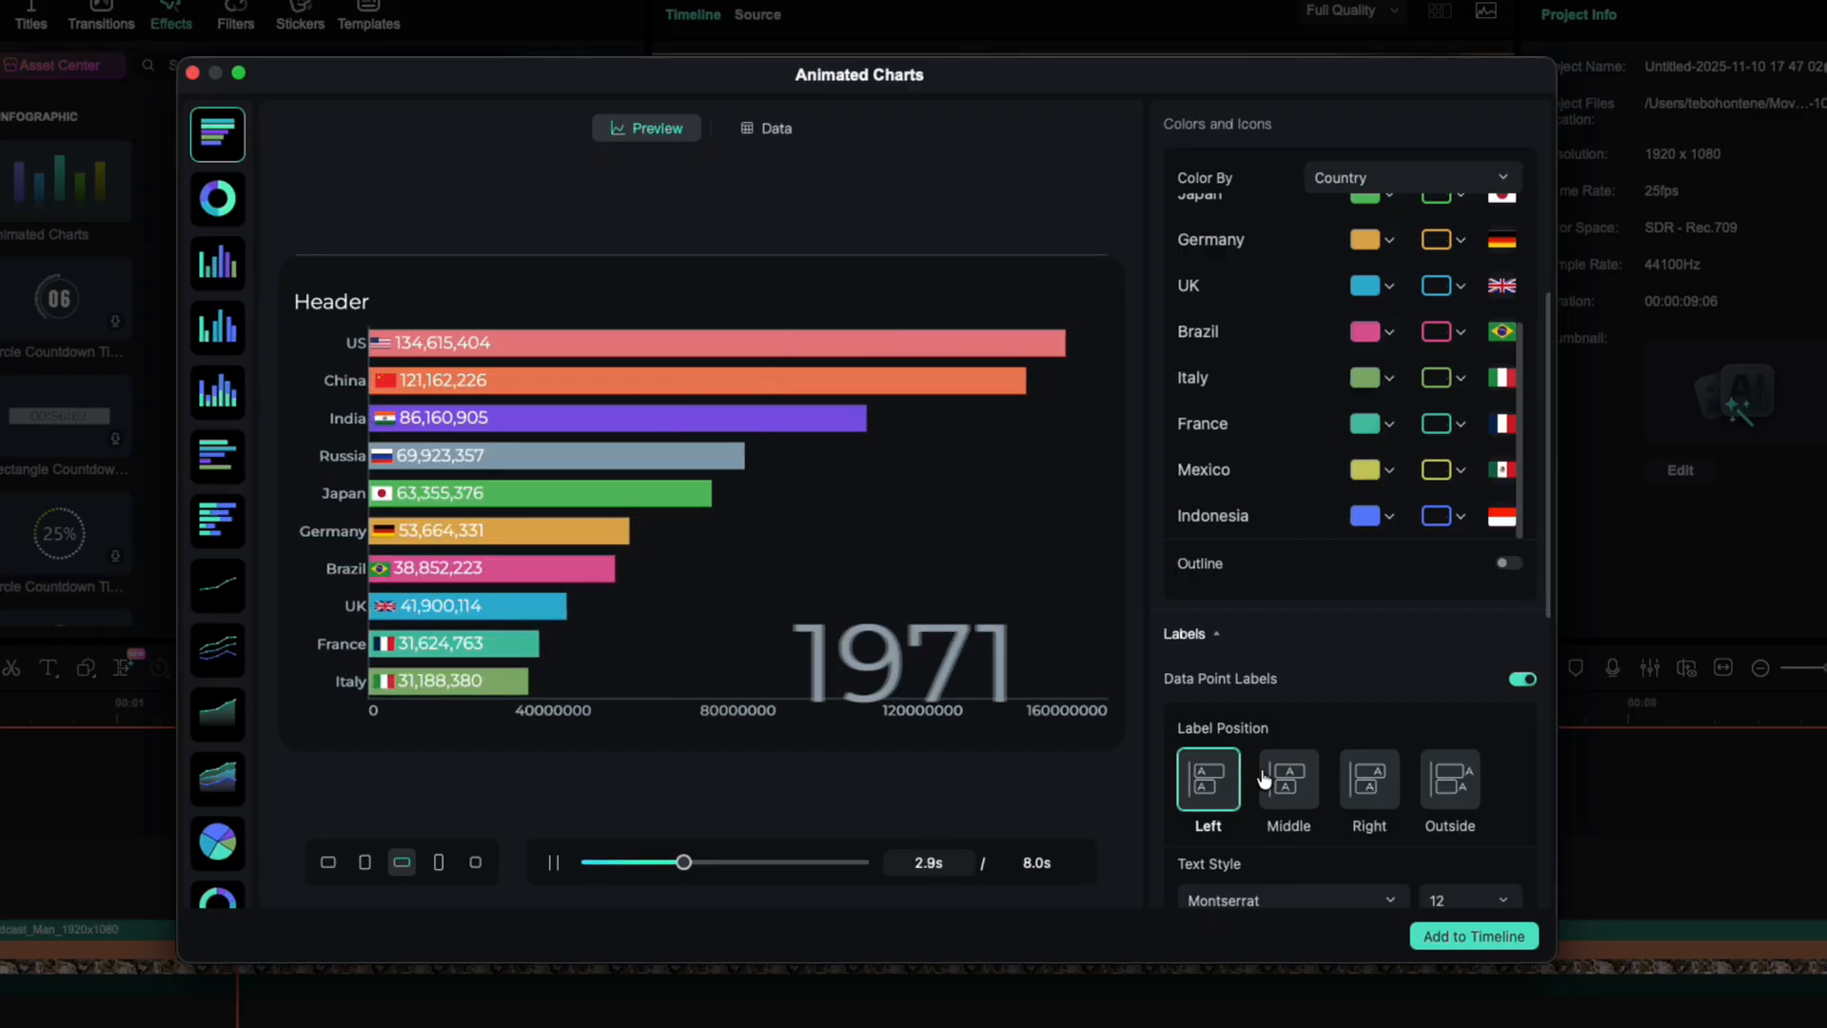
click(1448, 778)
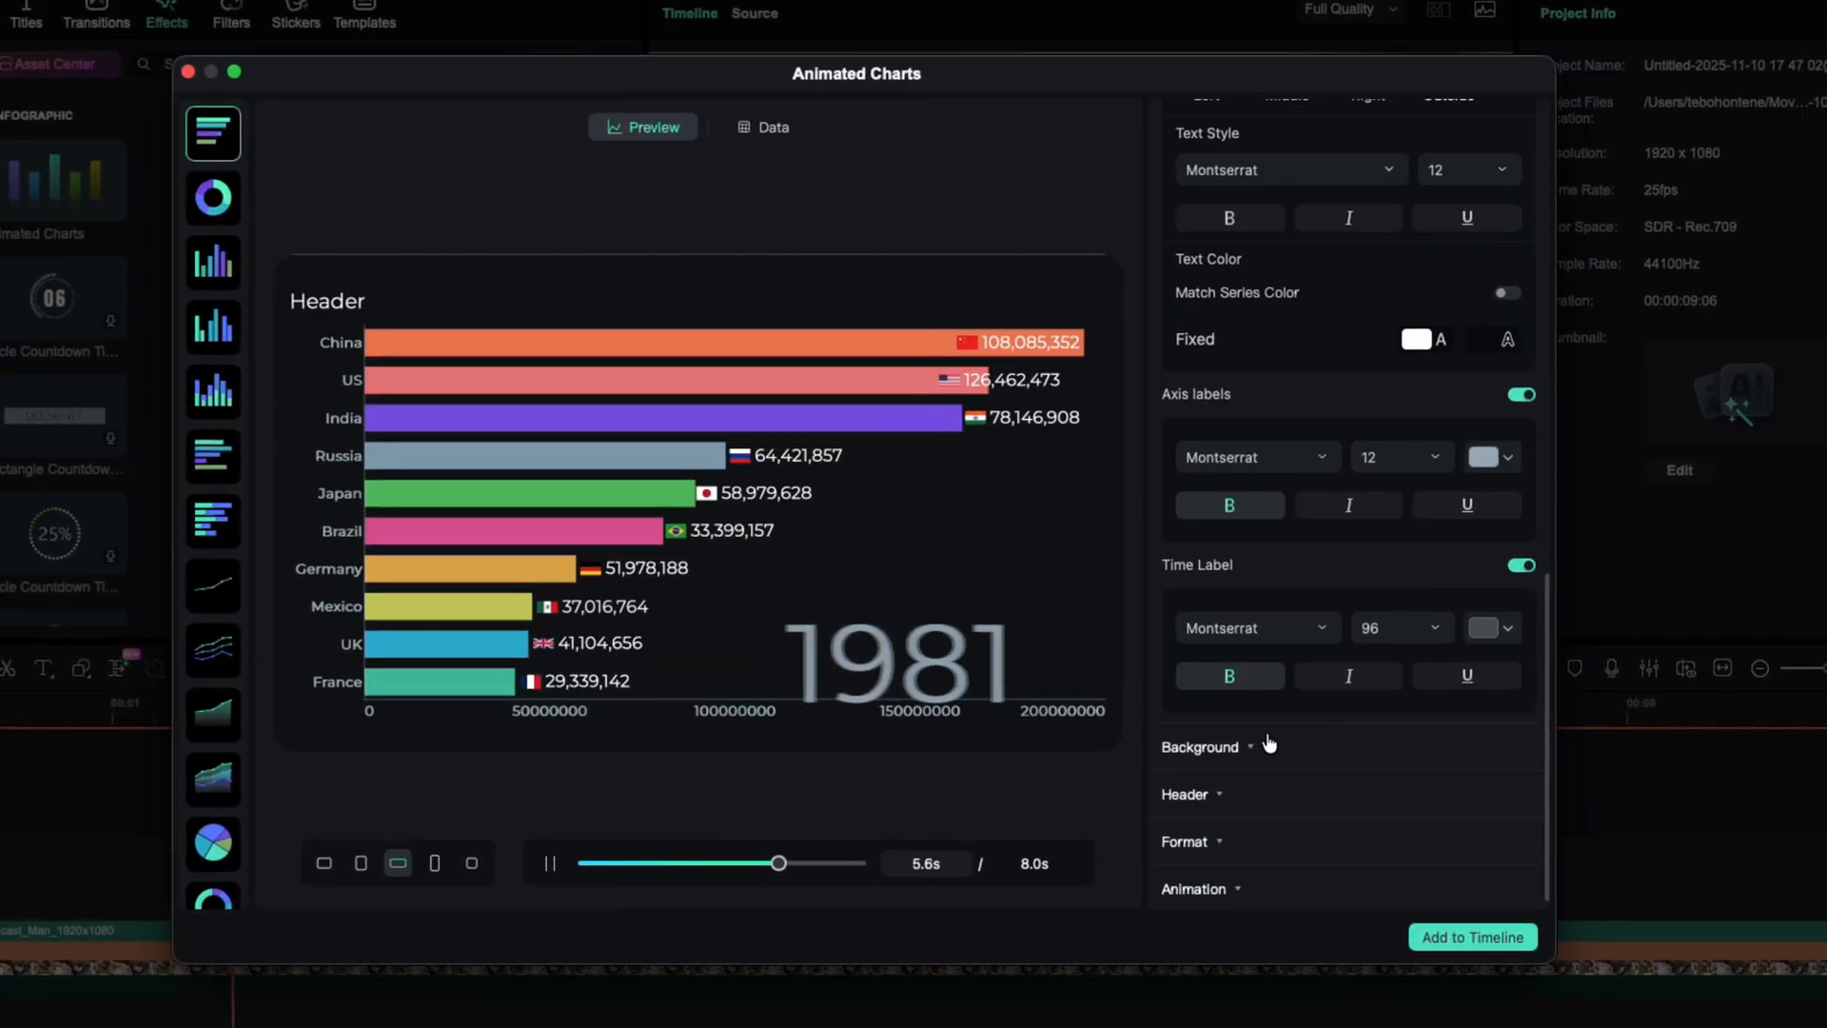
click(1201, 747)
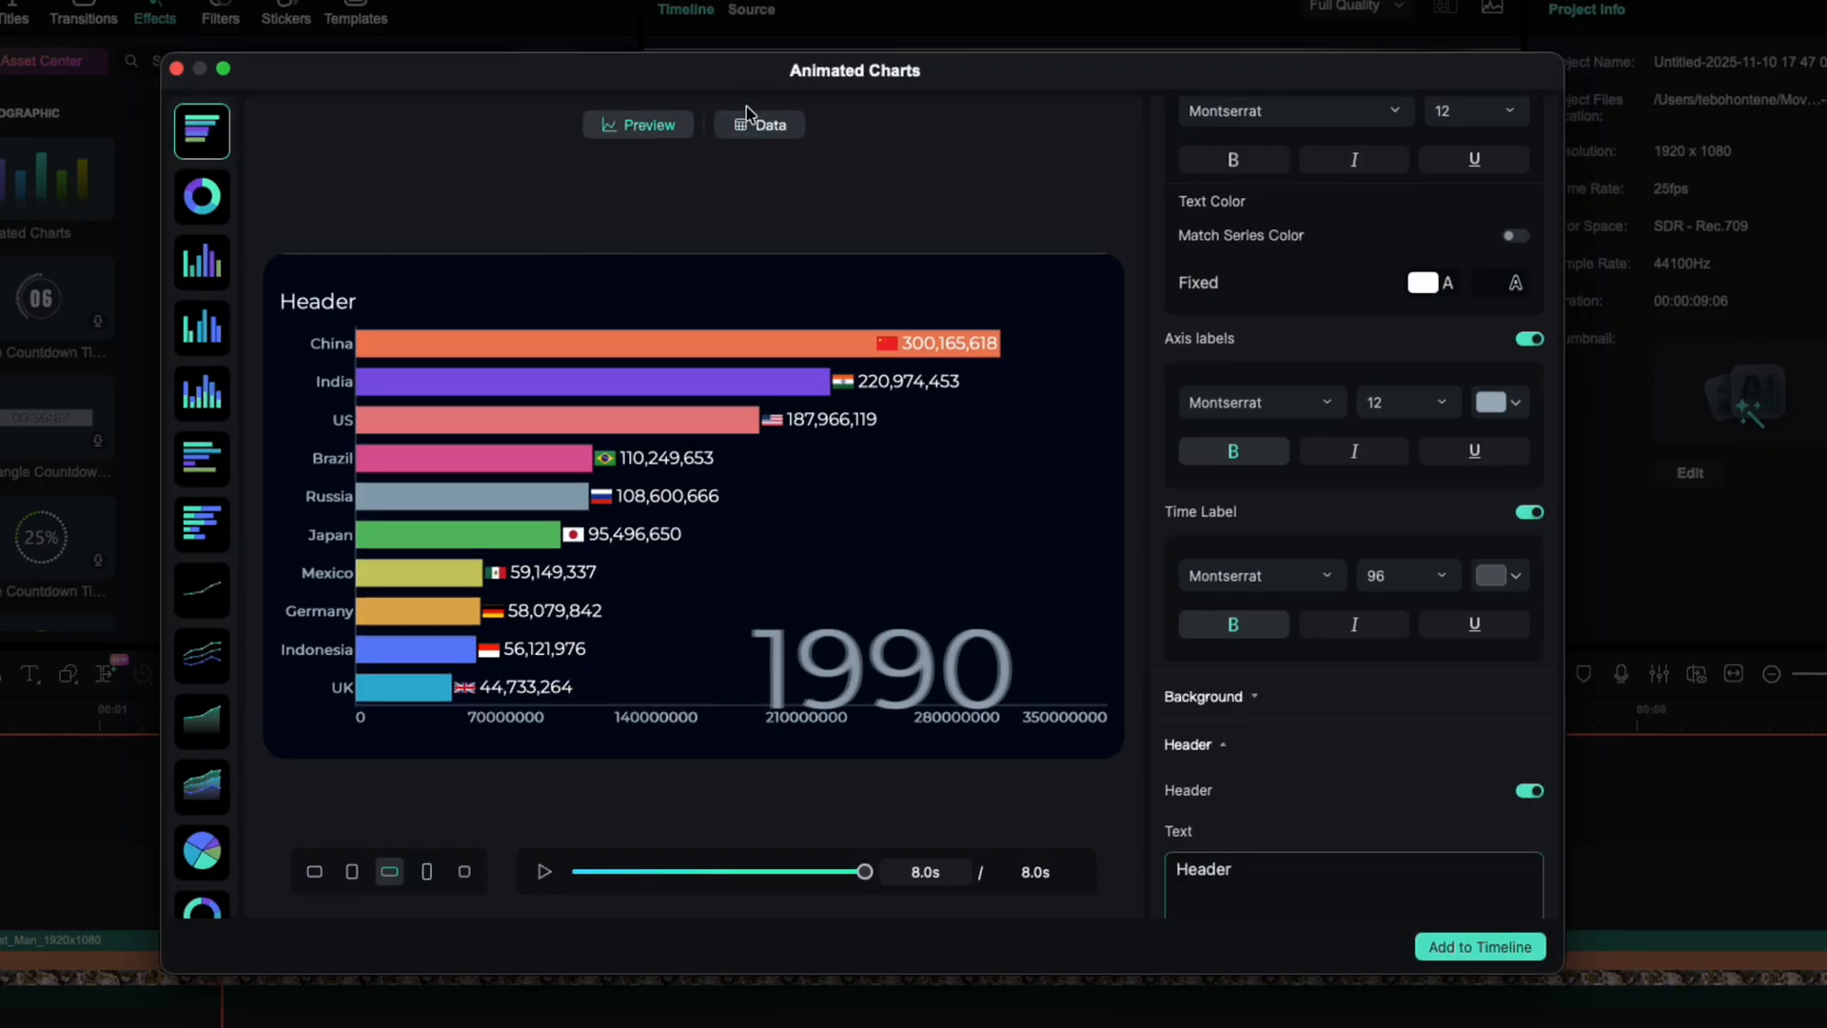
- In the Data tab, load Chart data.csv as the chart's data source
click(765, 124)
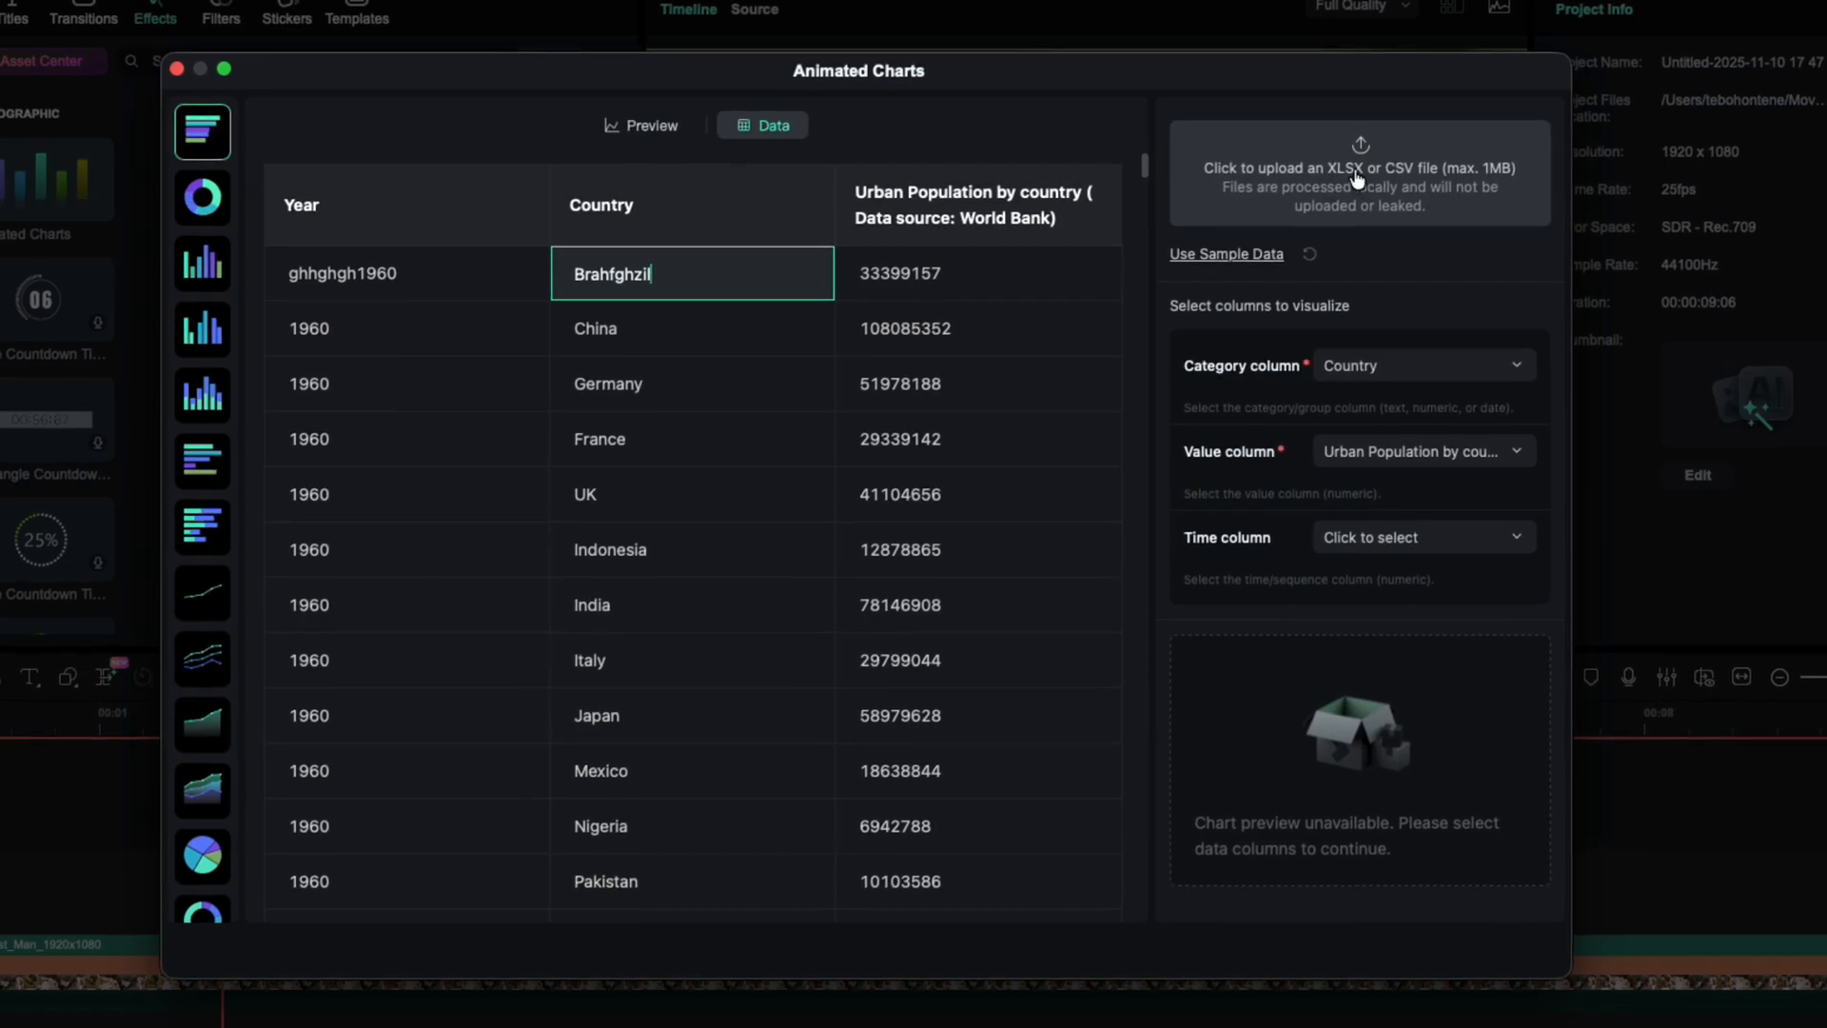
mouse_move(1375, 196)
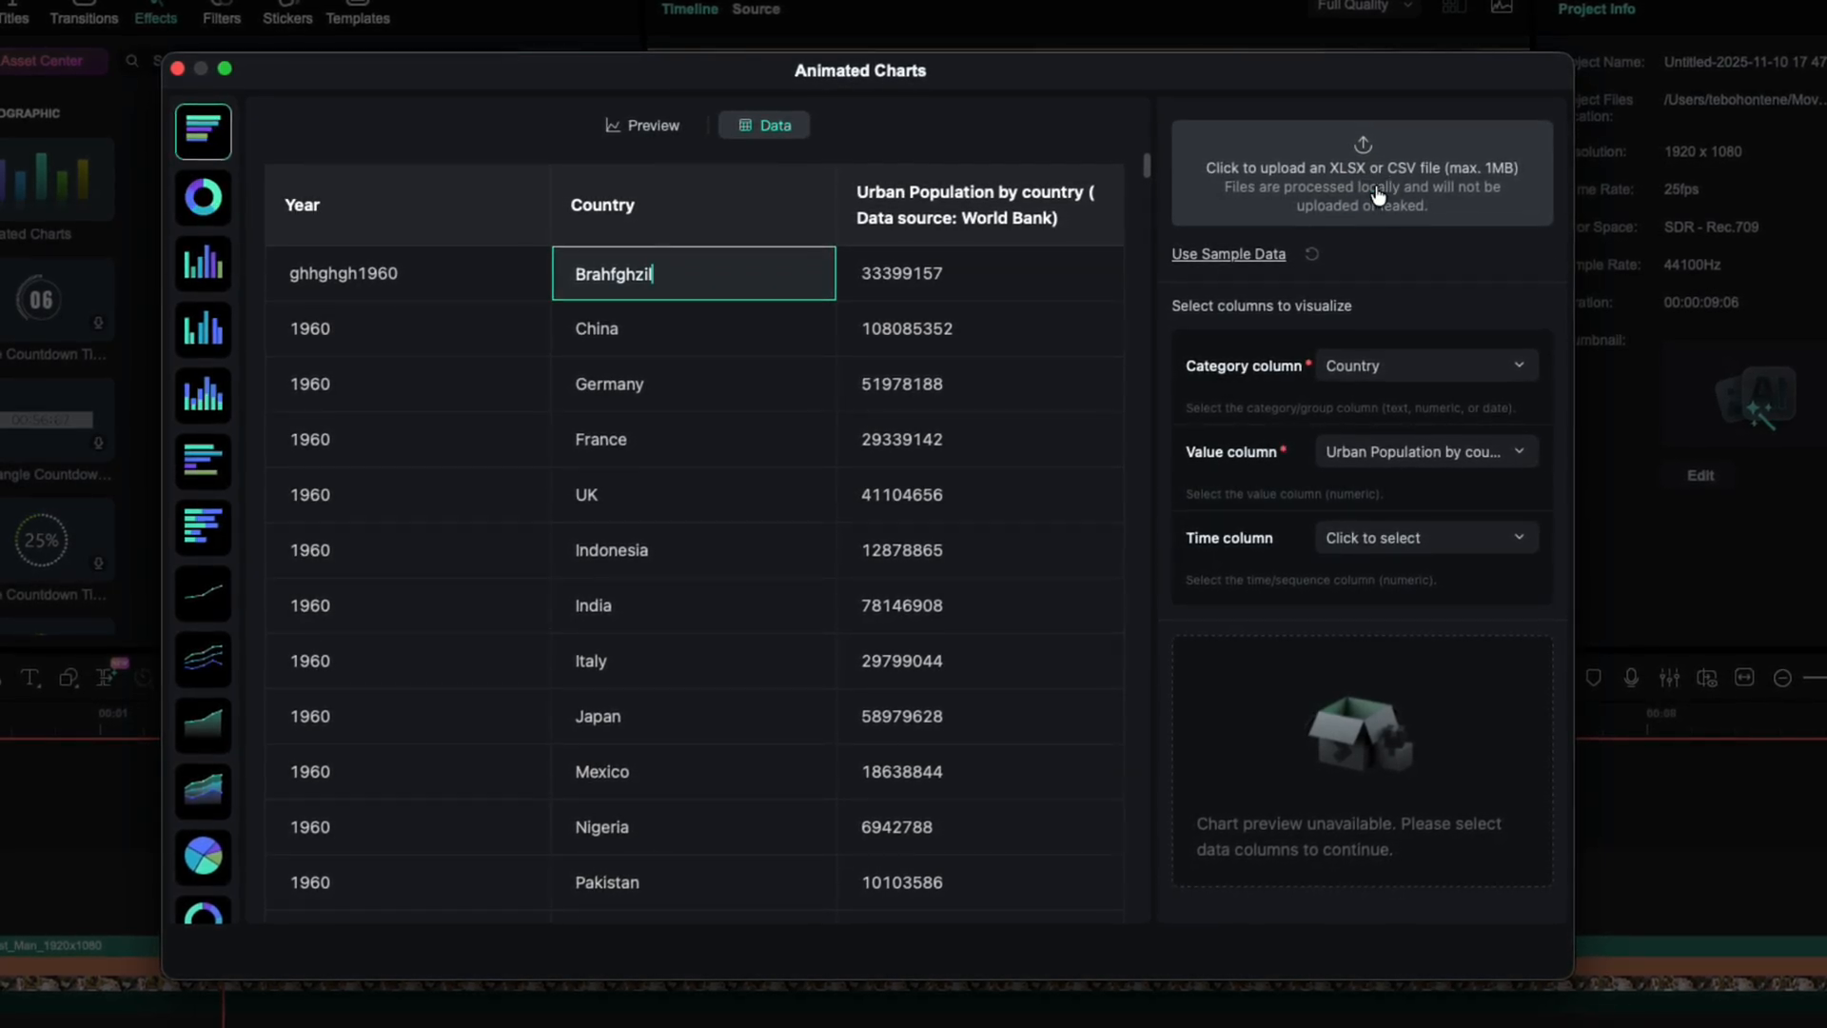
click(1359, 171)
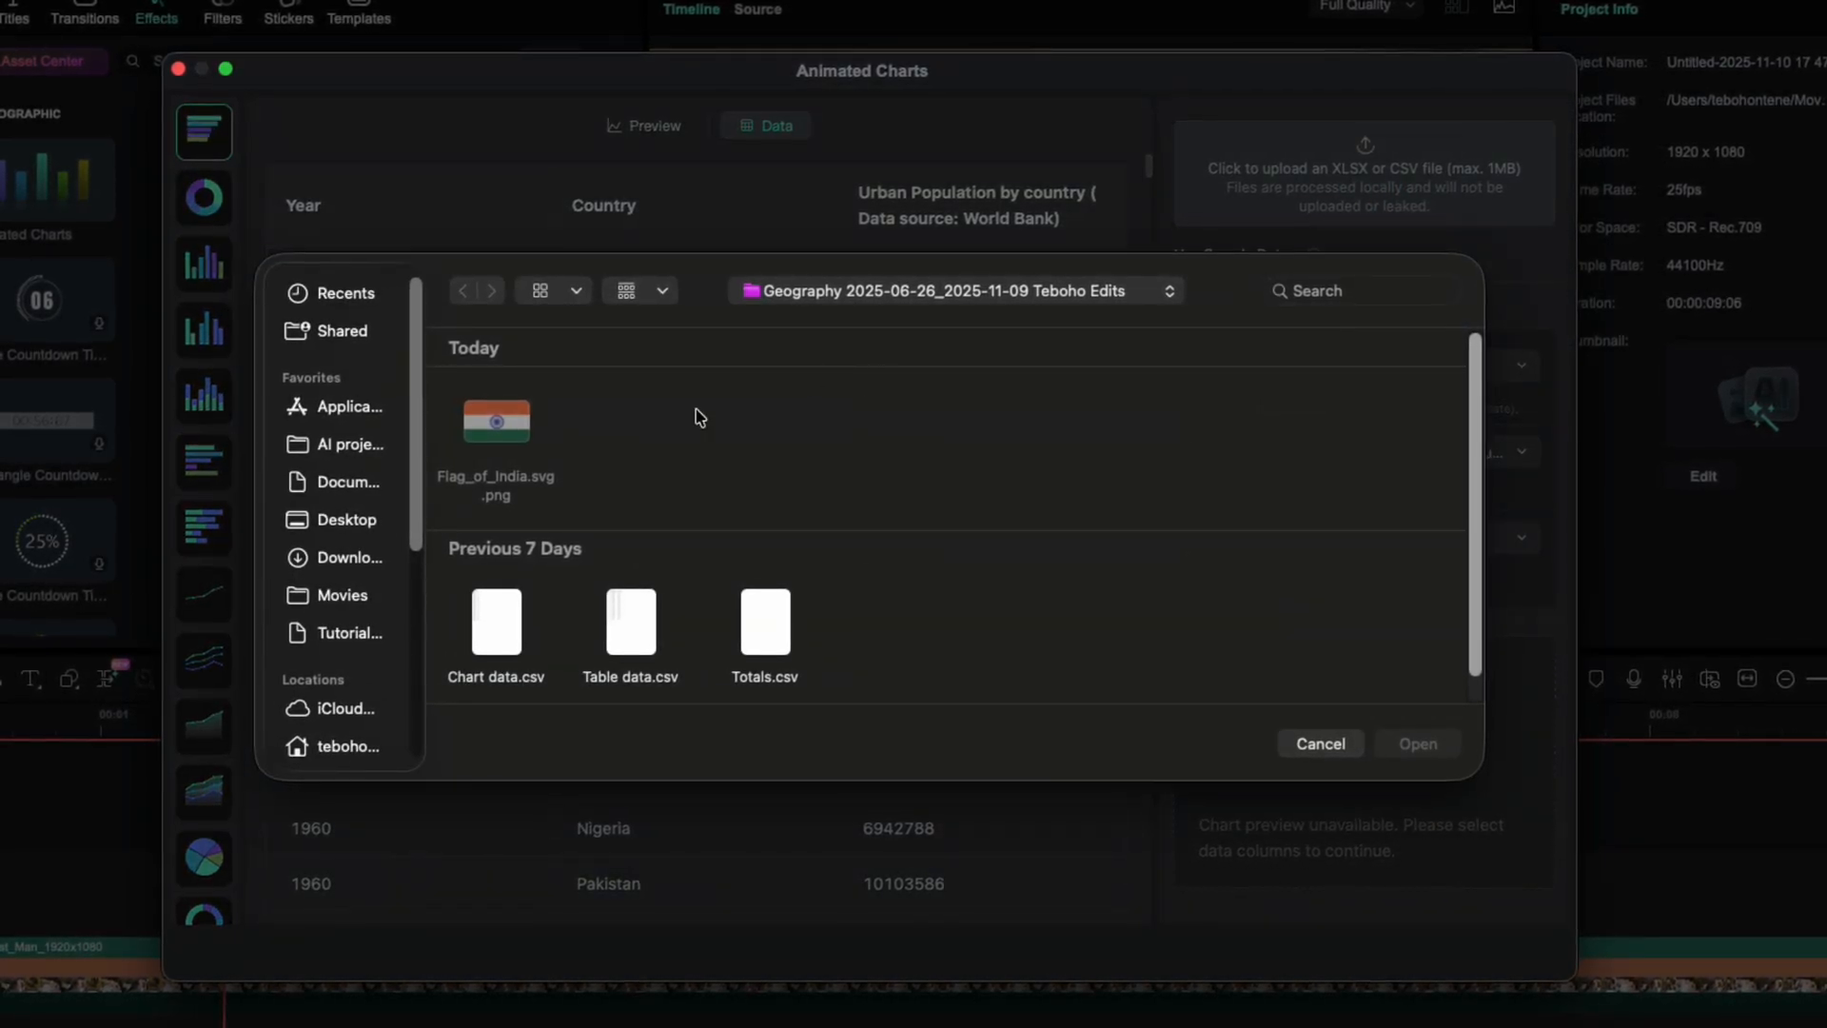
click(493, 622)
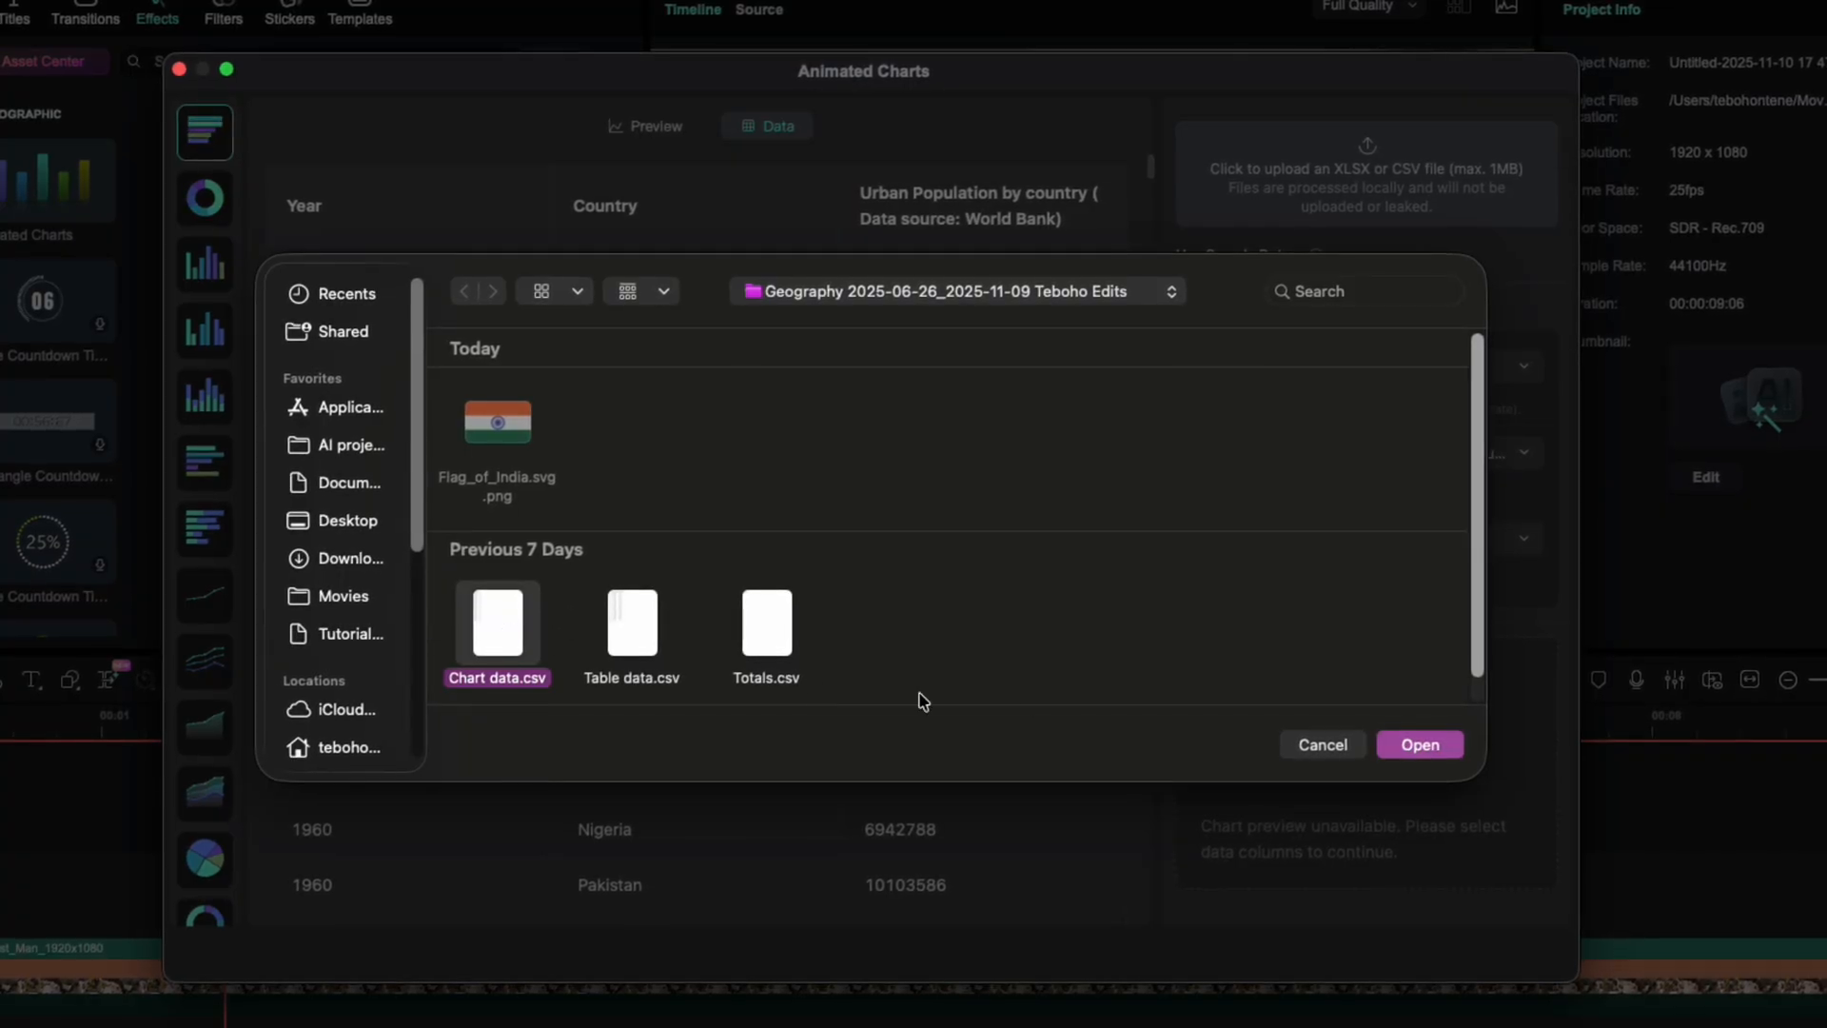
click(1418, 744)
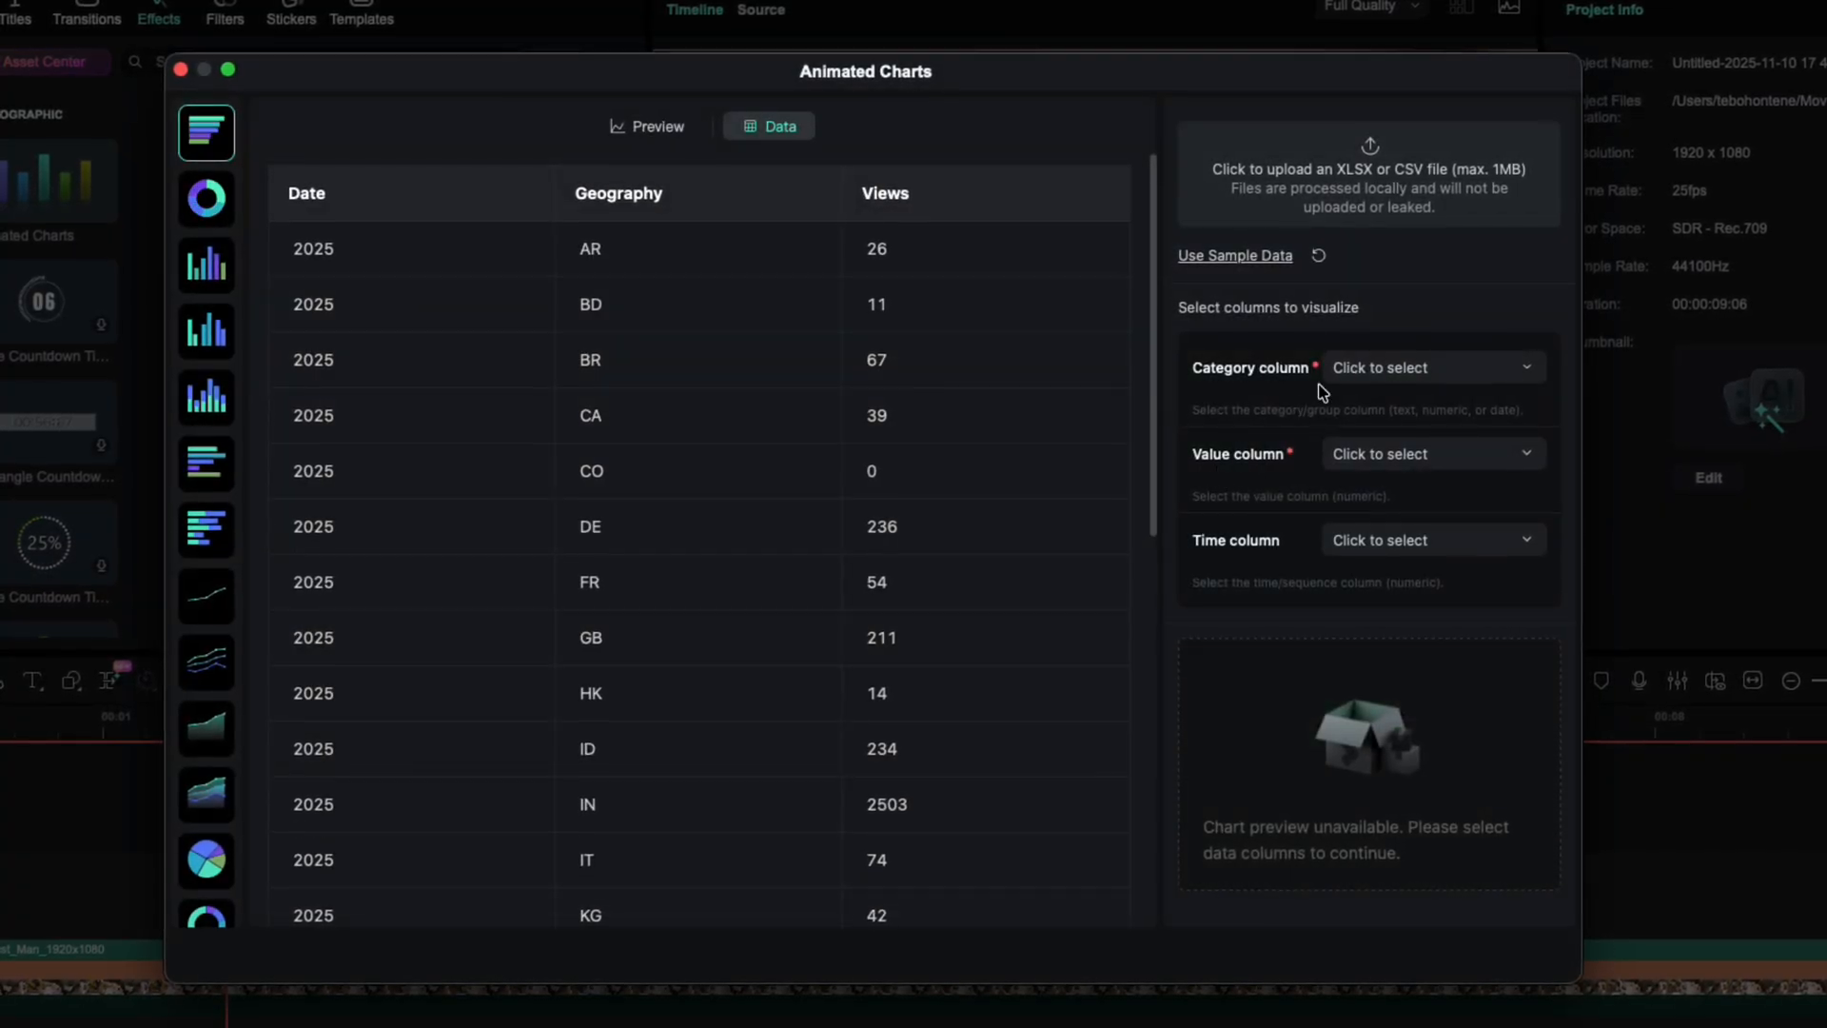
- Map the Category column to Geography and the Value column to Views
click(1431, 367)
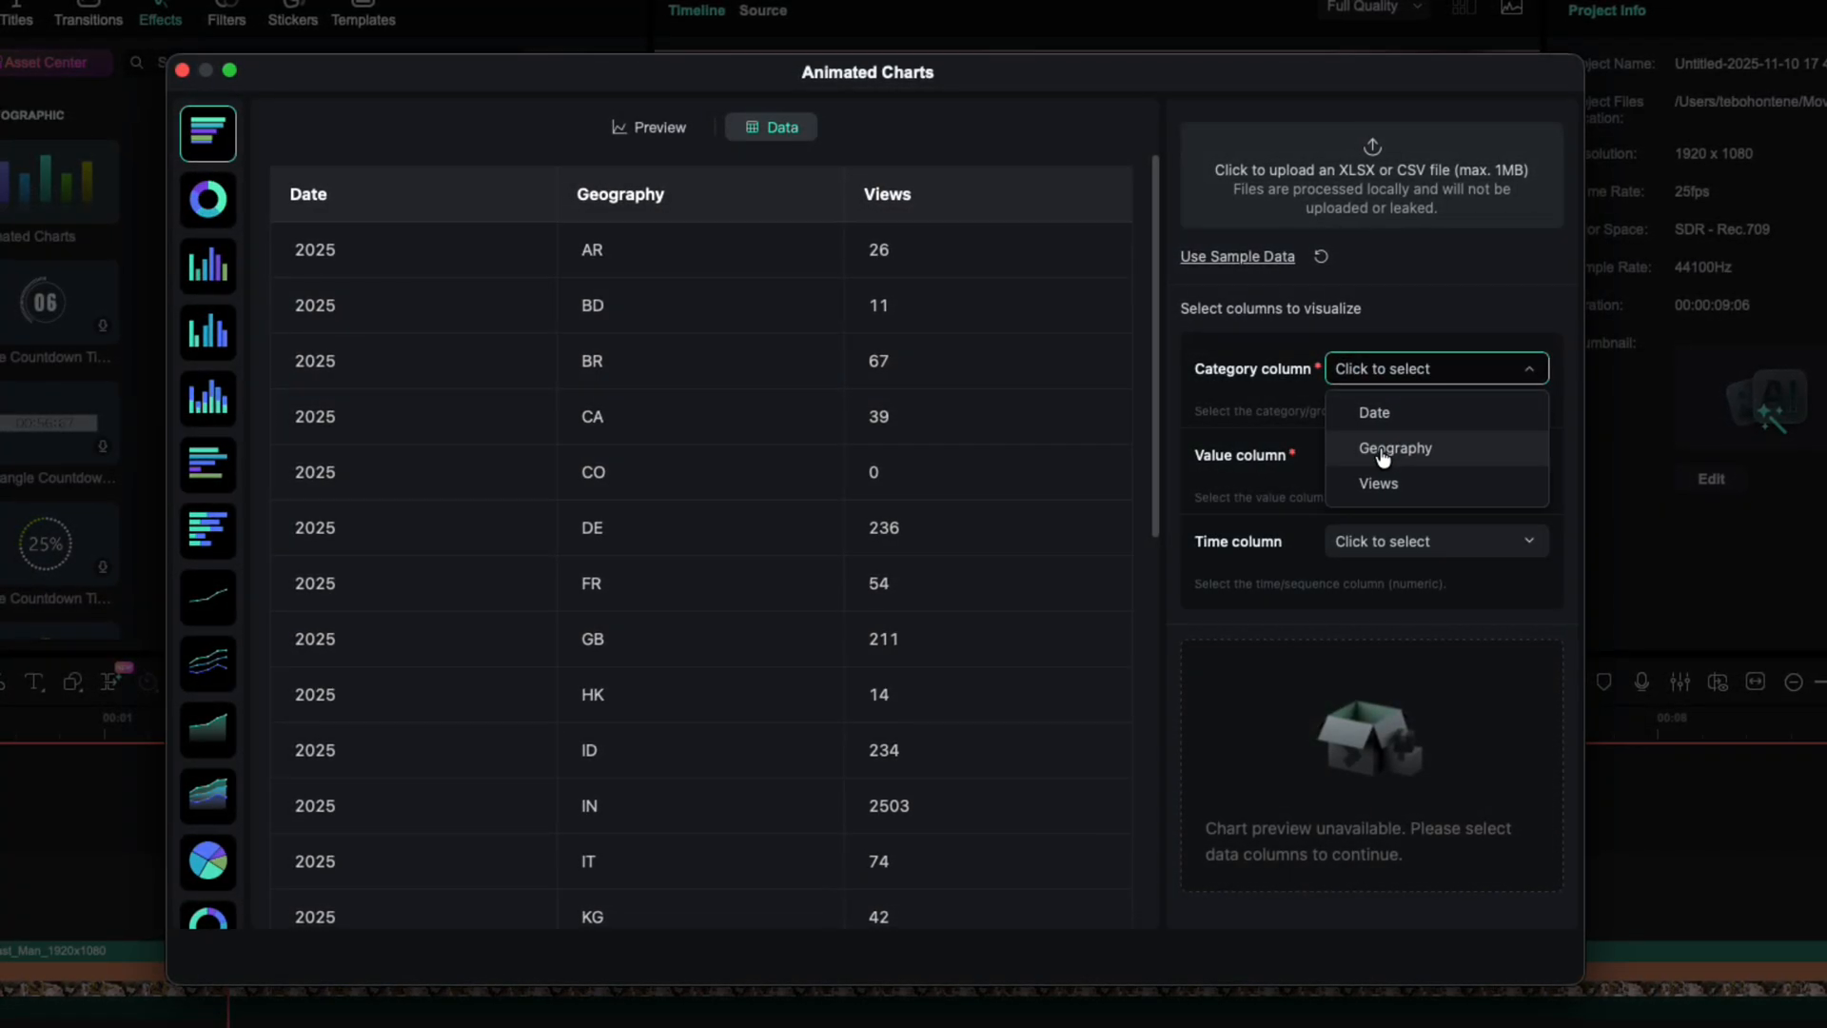
click(1394, 447)
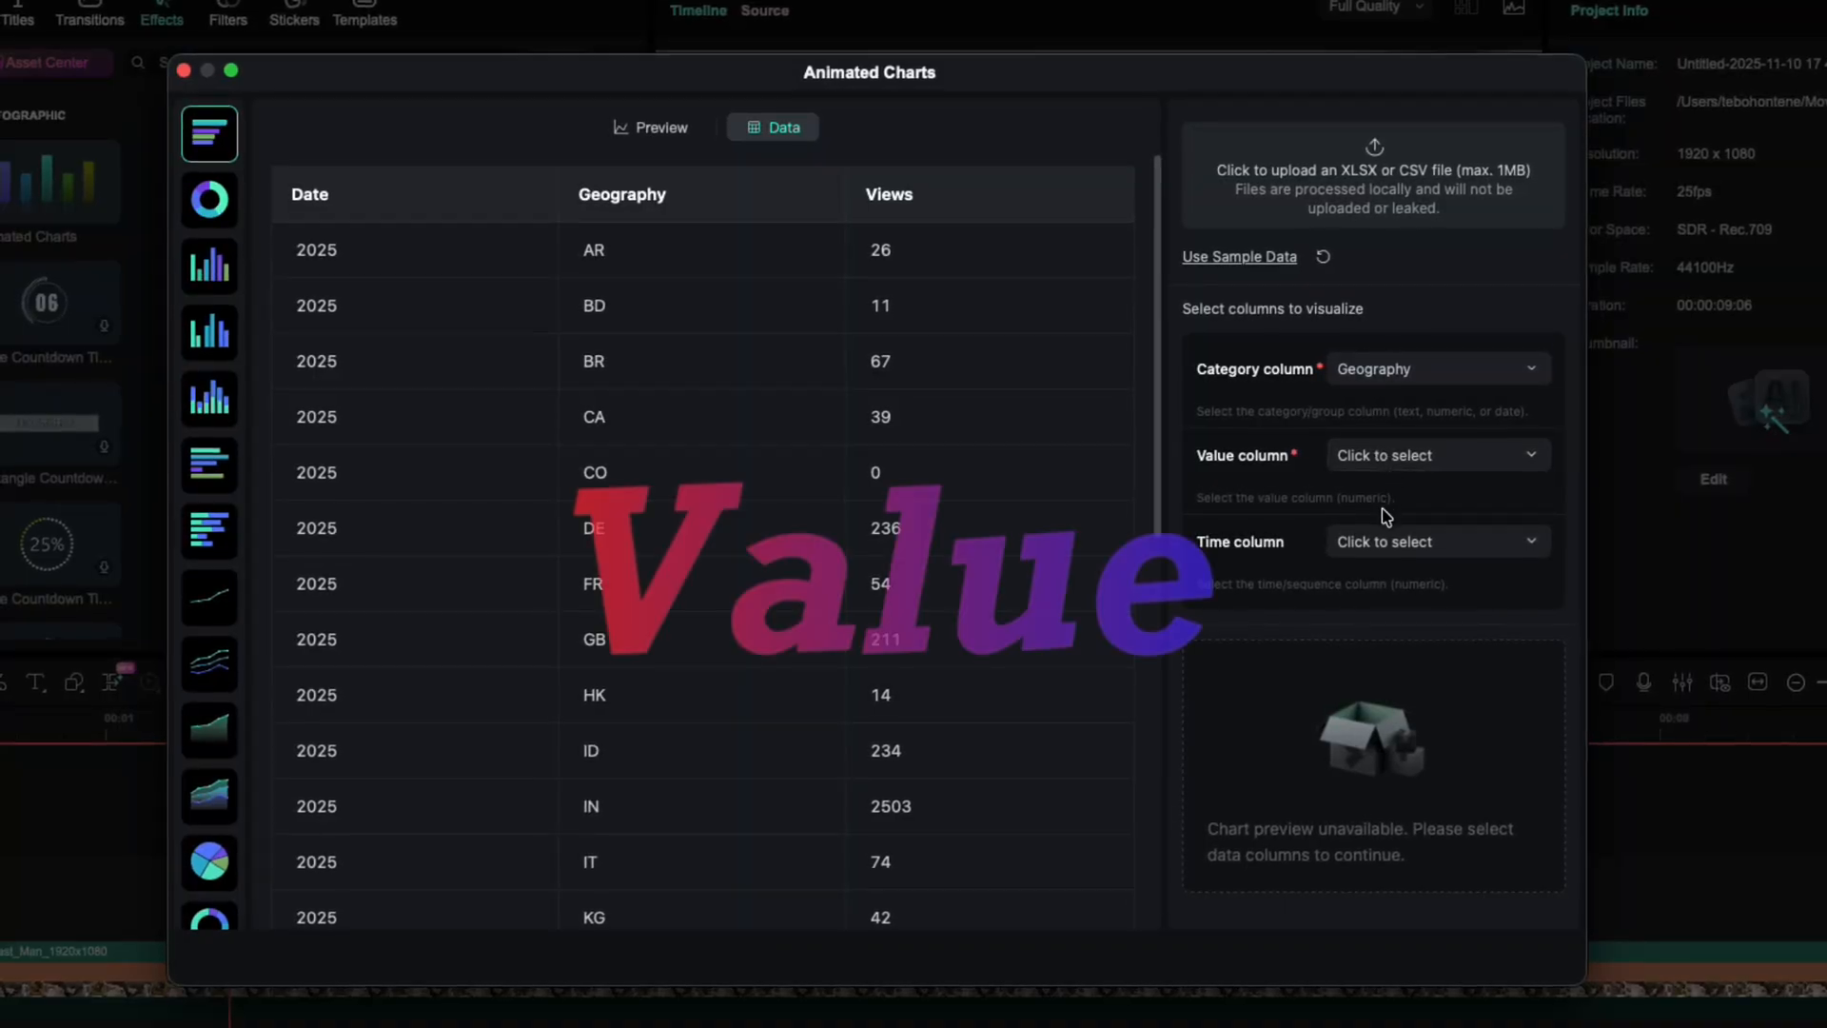
click(1437, 454)
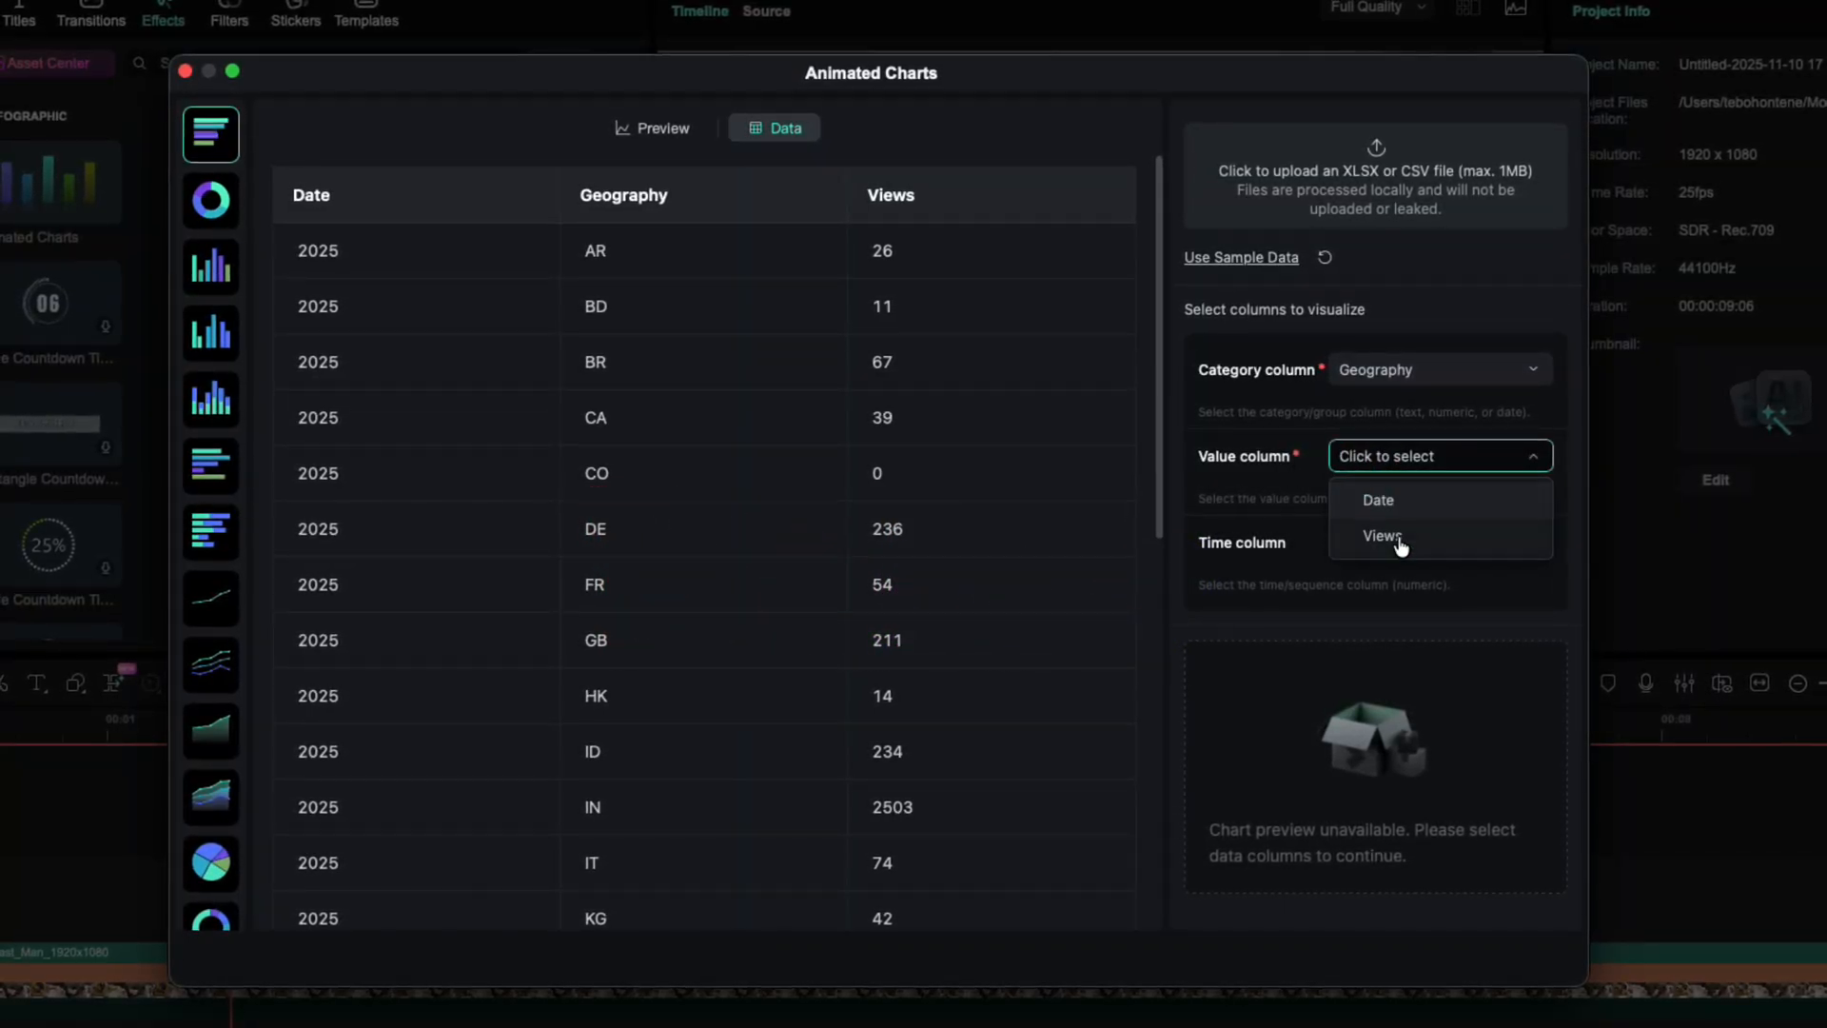
click(1380, 536)
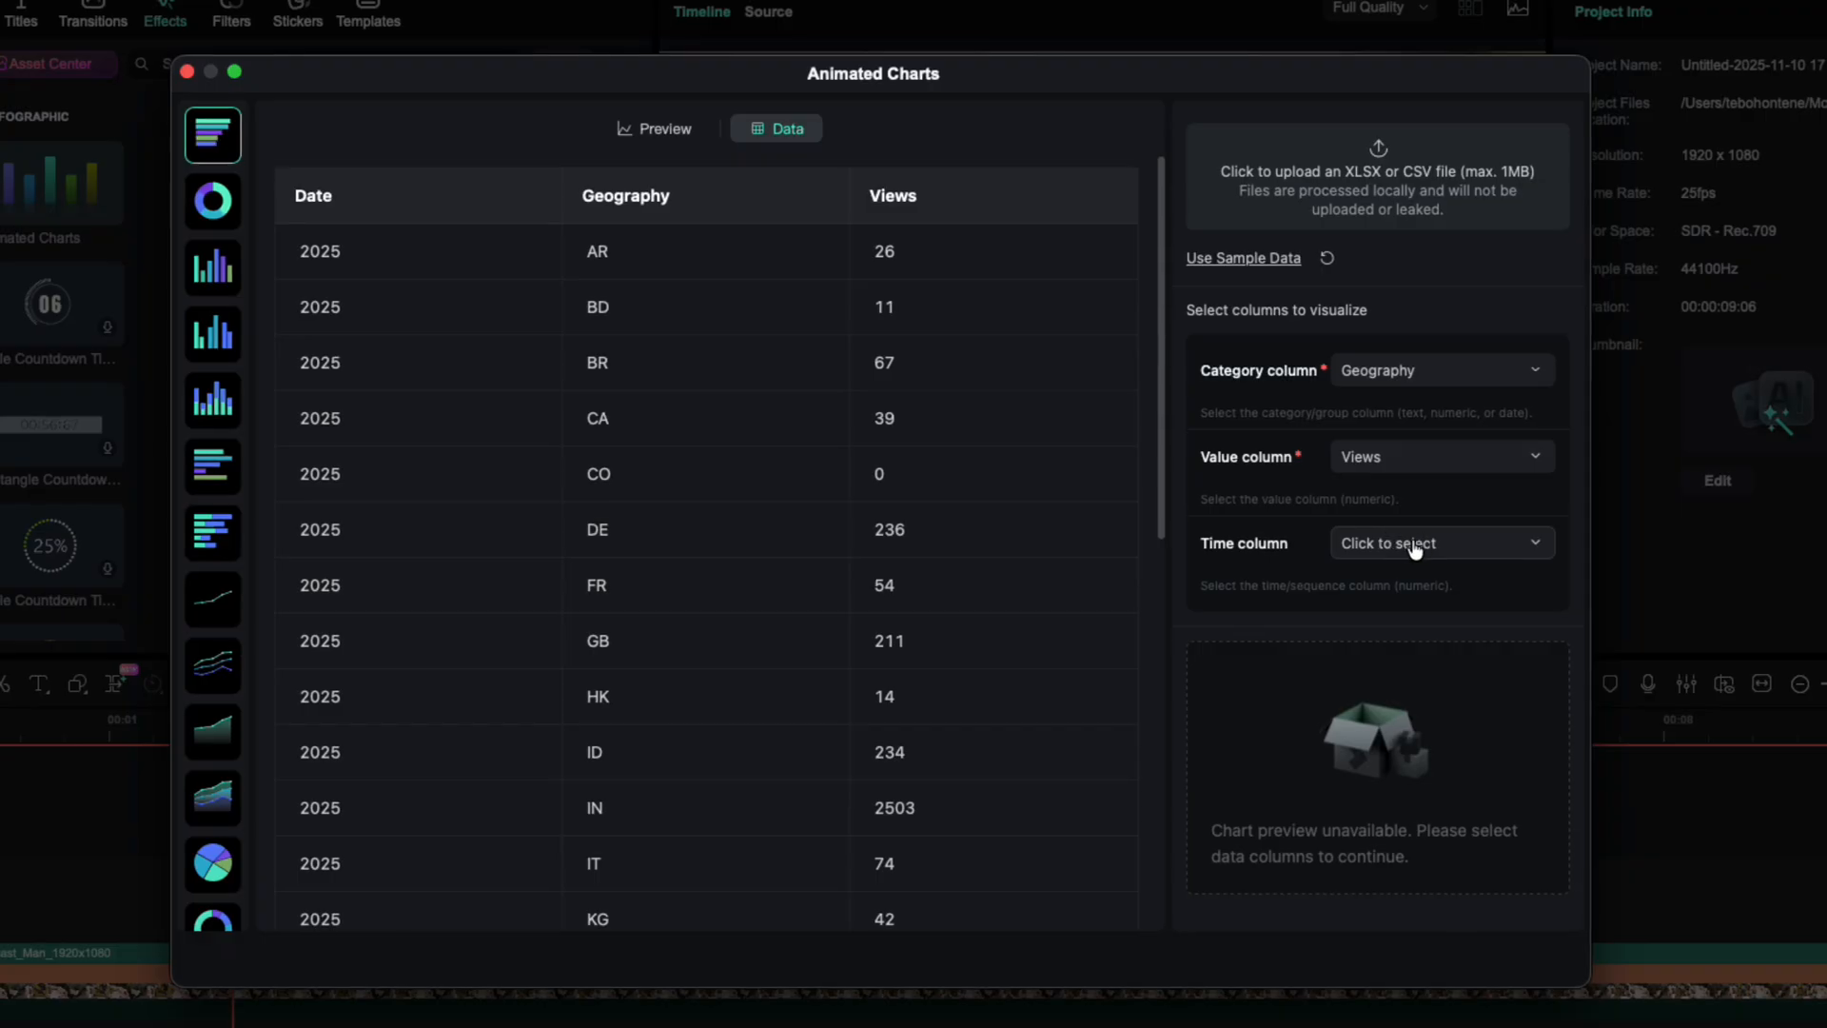
click(1442, 543)
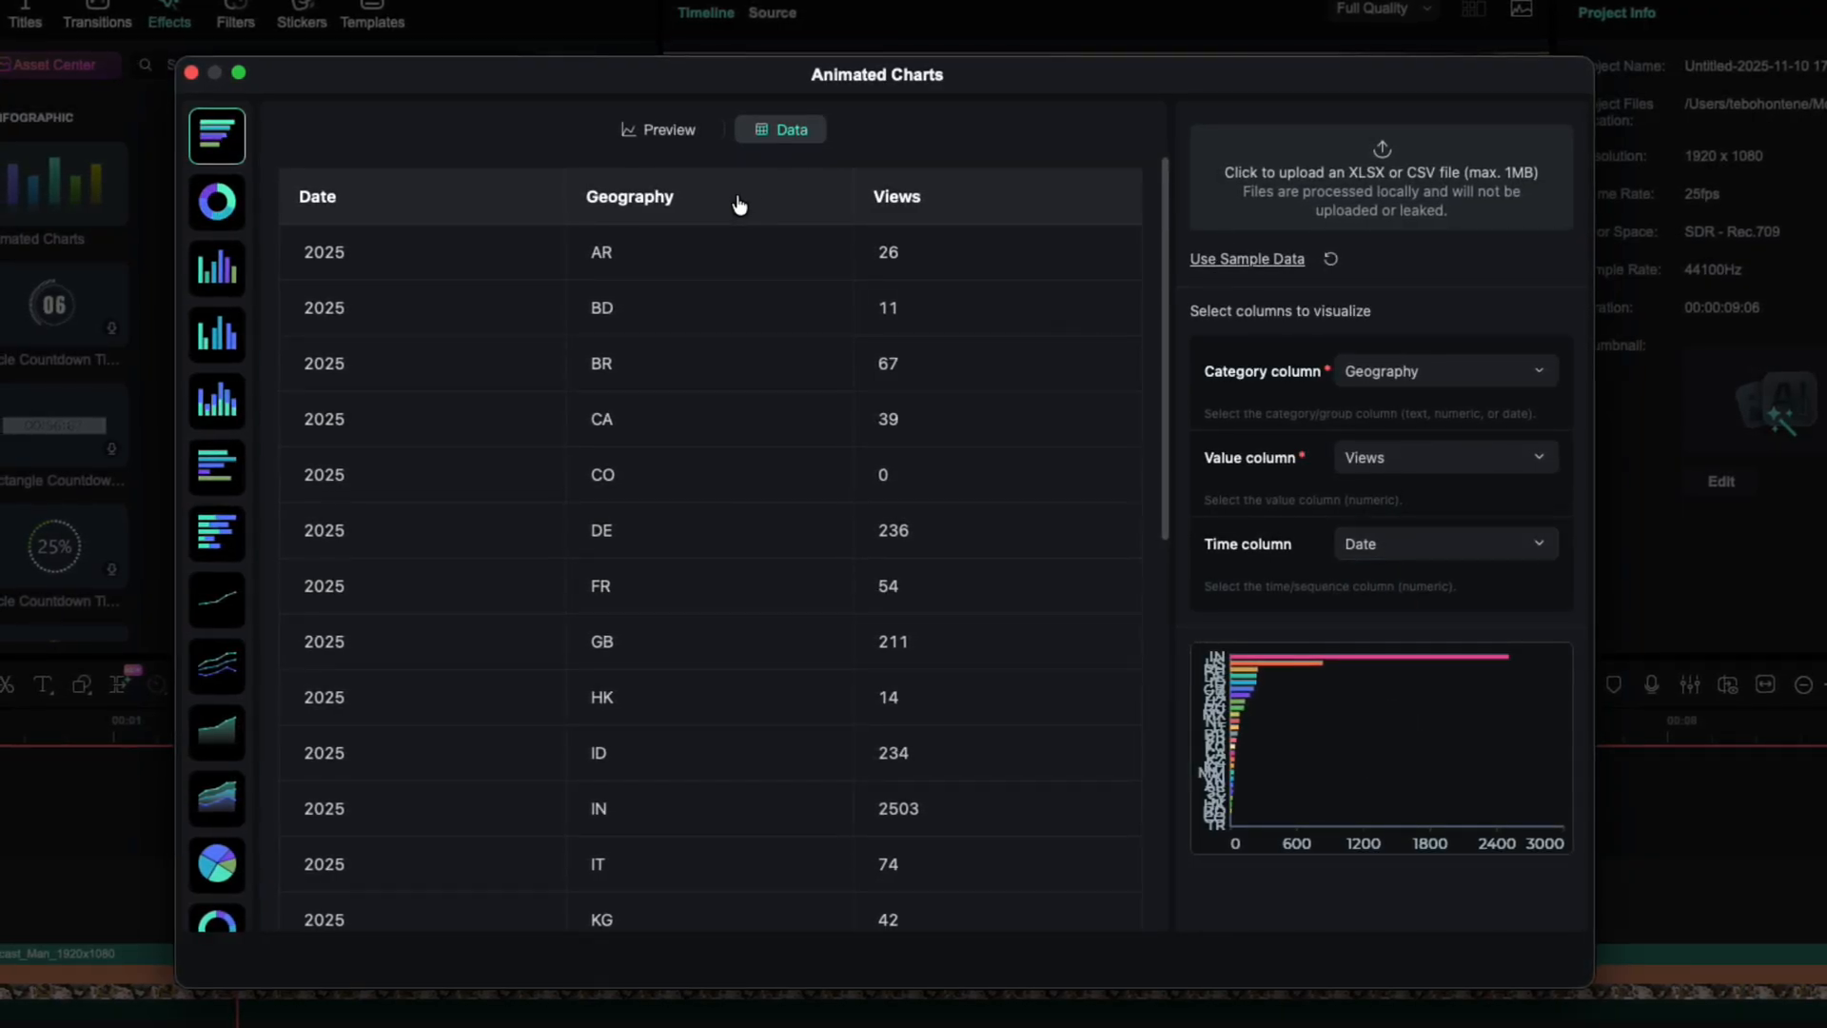
- In the Preview tab, change the chart header text to 'Geography'
click(658, 129)
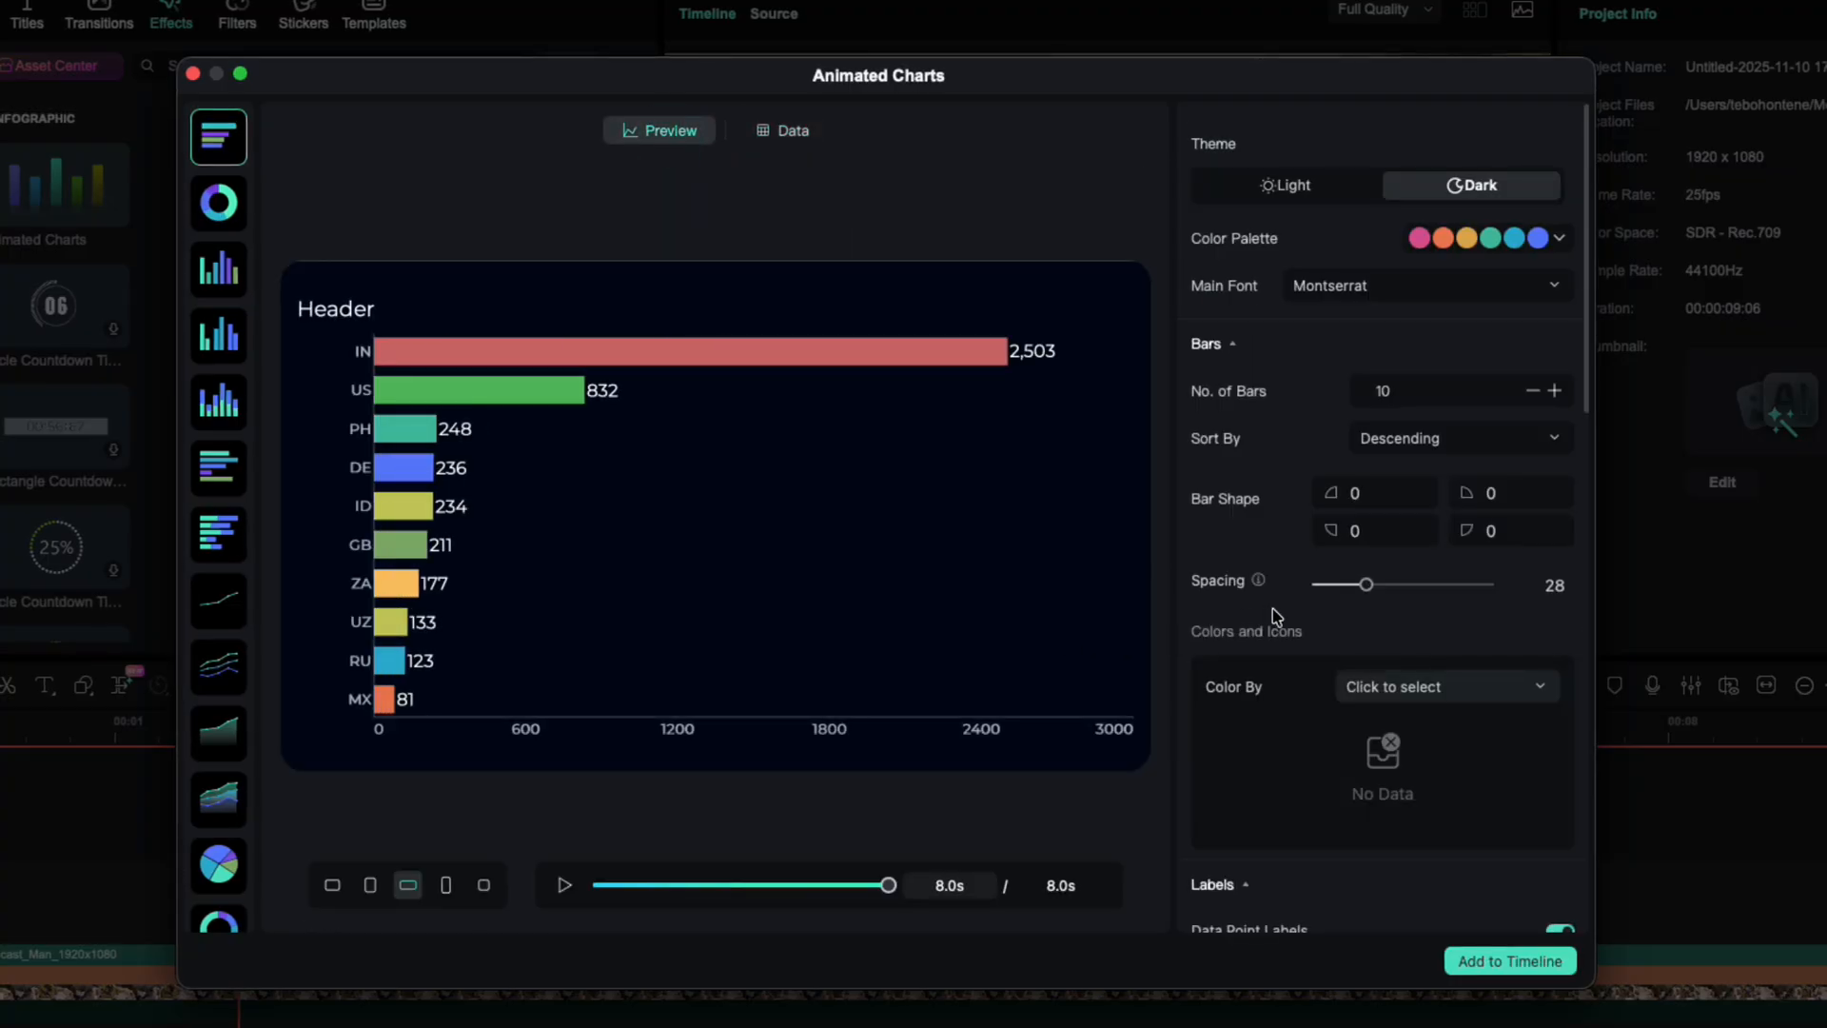
scroll(down, 3)
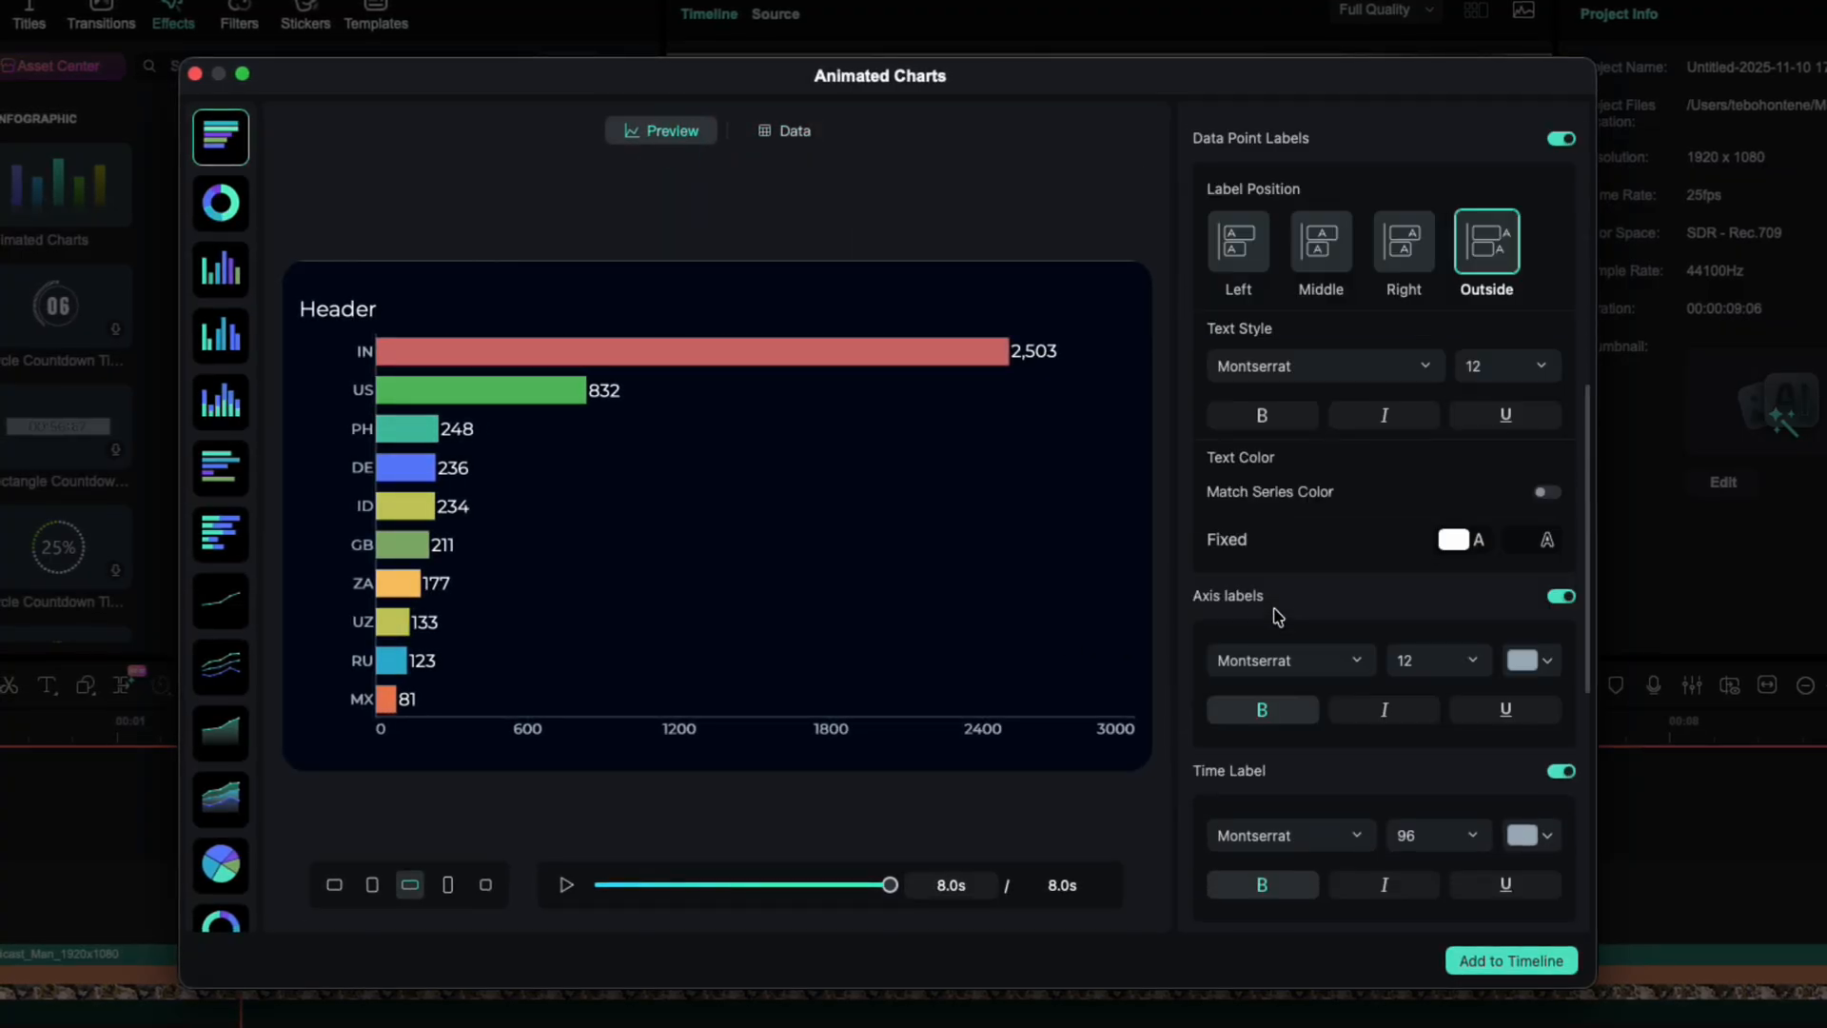
scroll(down, 3)
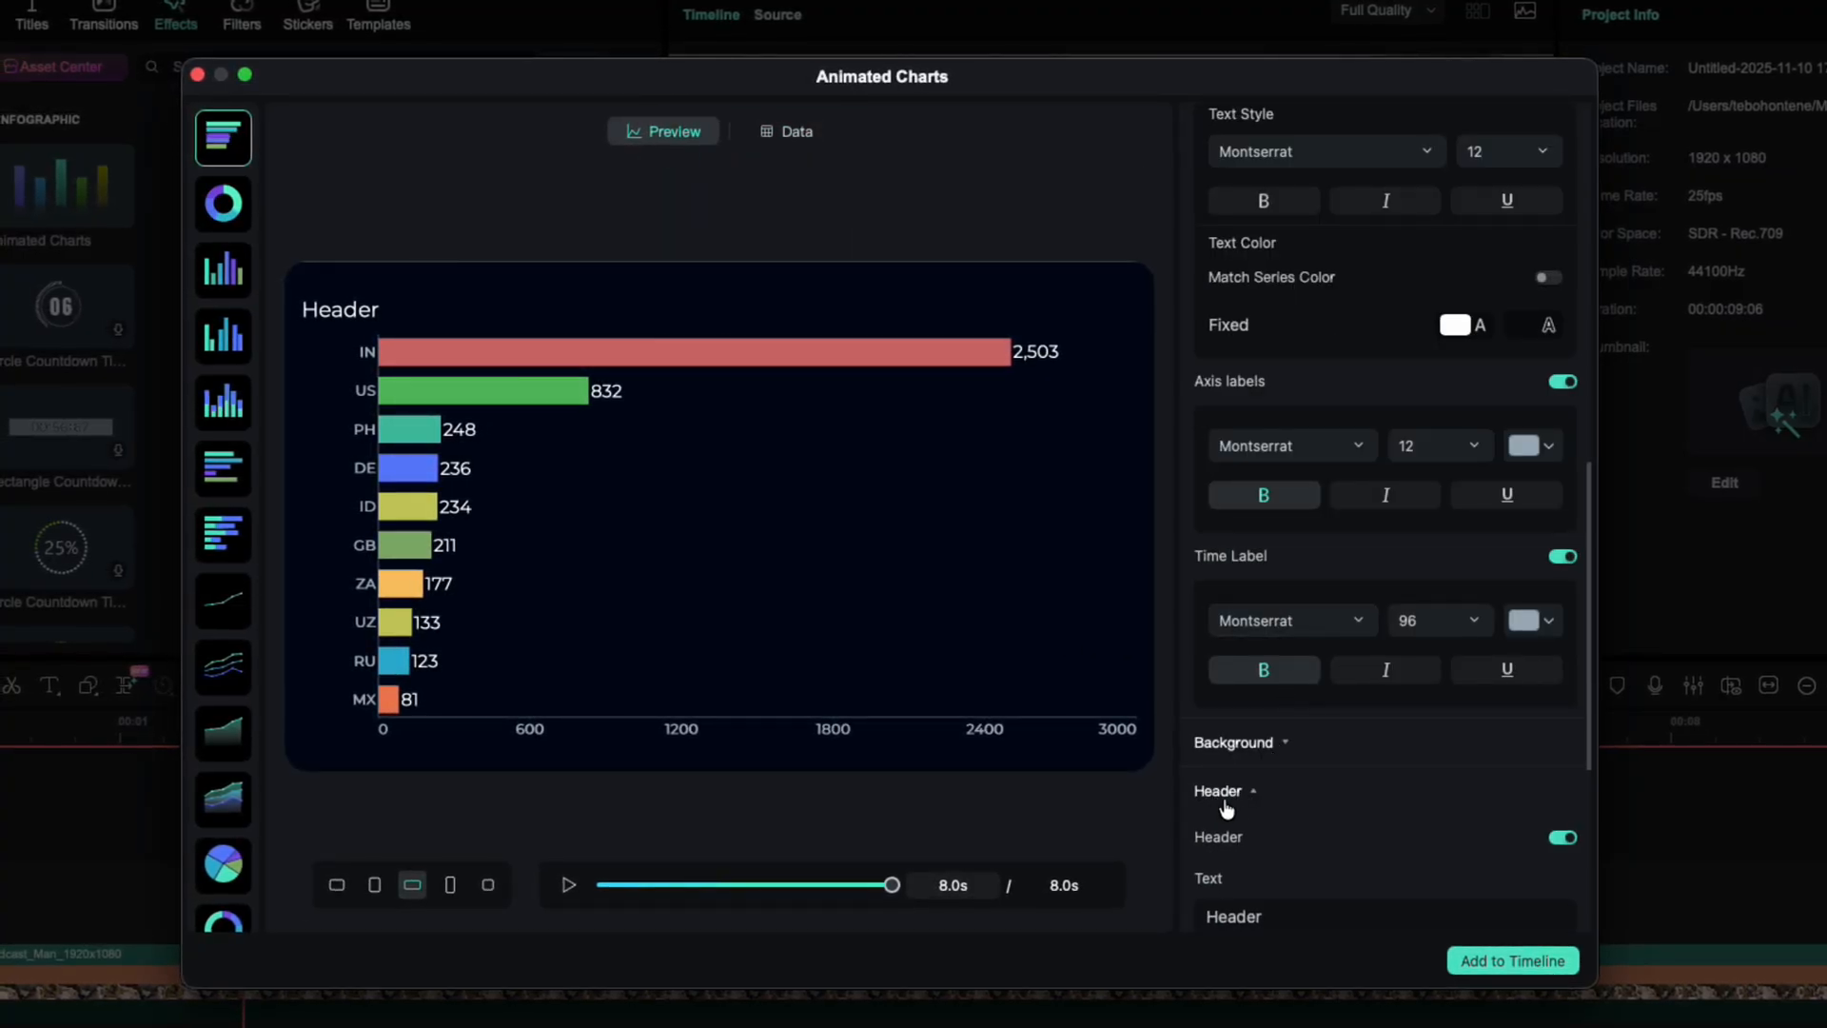
text(G)
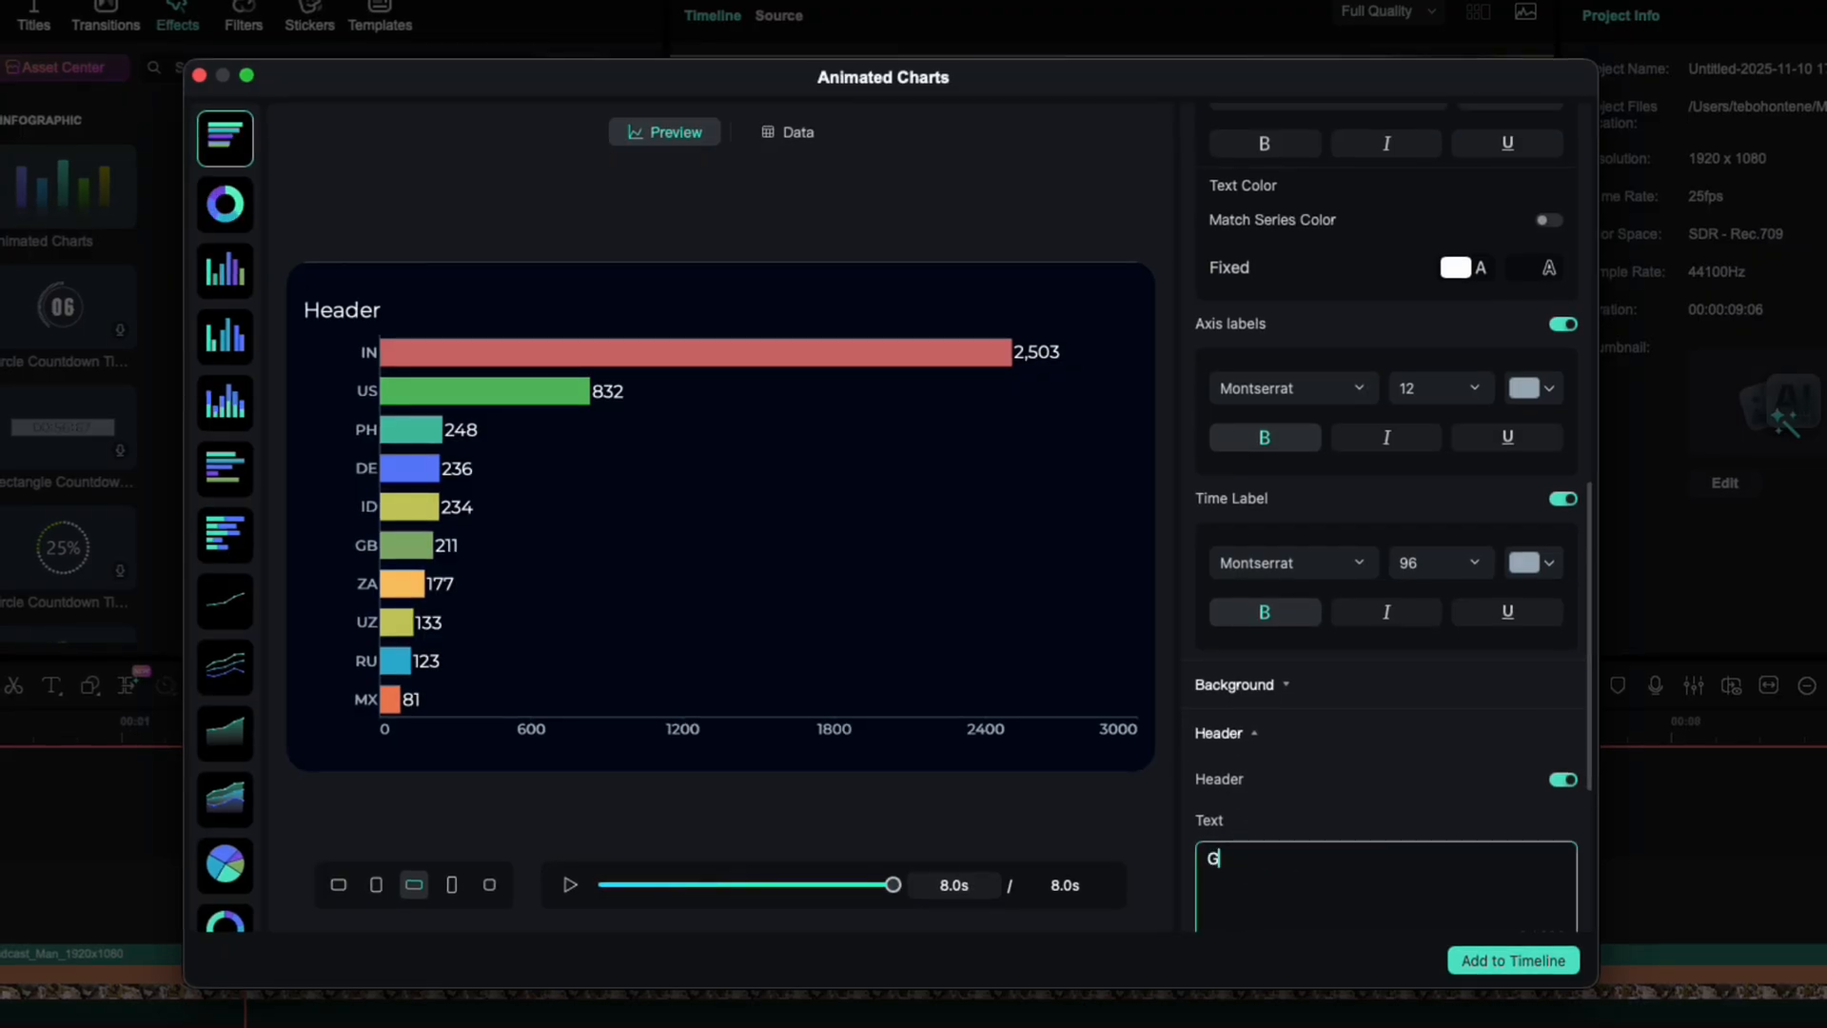
text(eography)
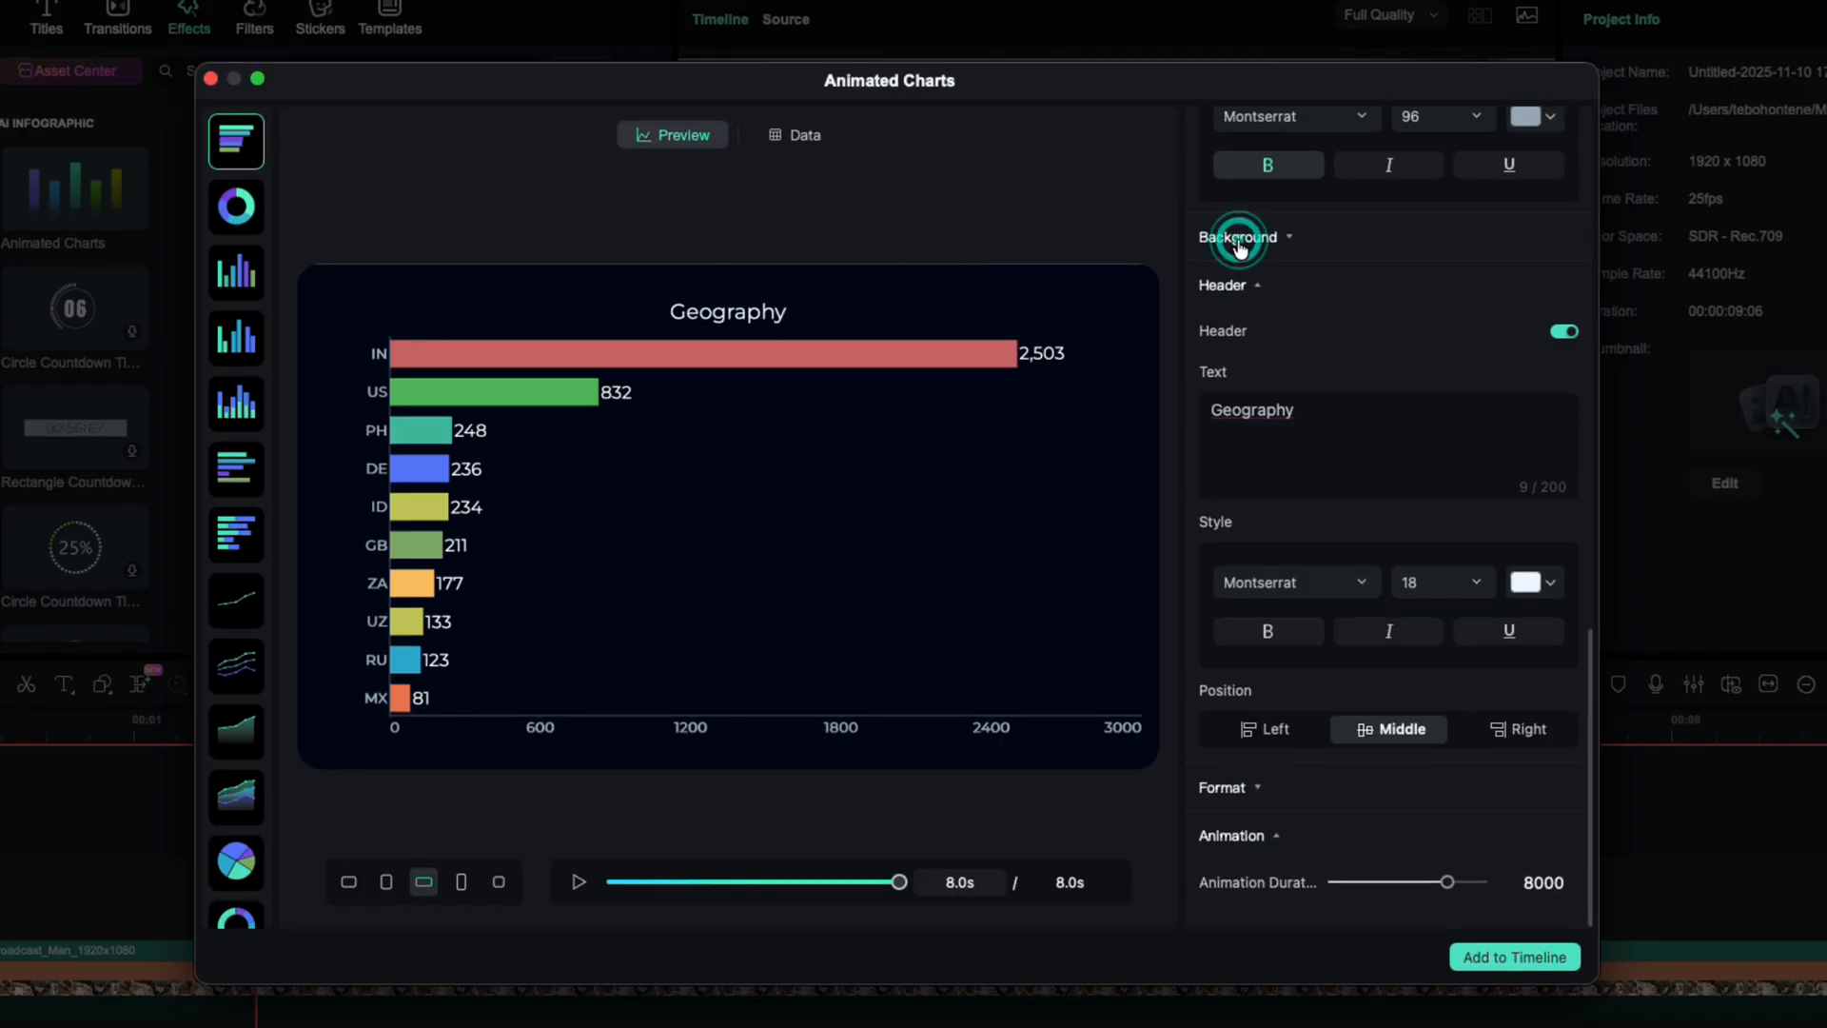
- Set background opacity to 0%, try square and portrait ratios, and add the chart to the timeline
click(1237, 237)
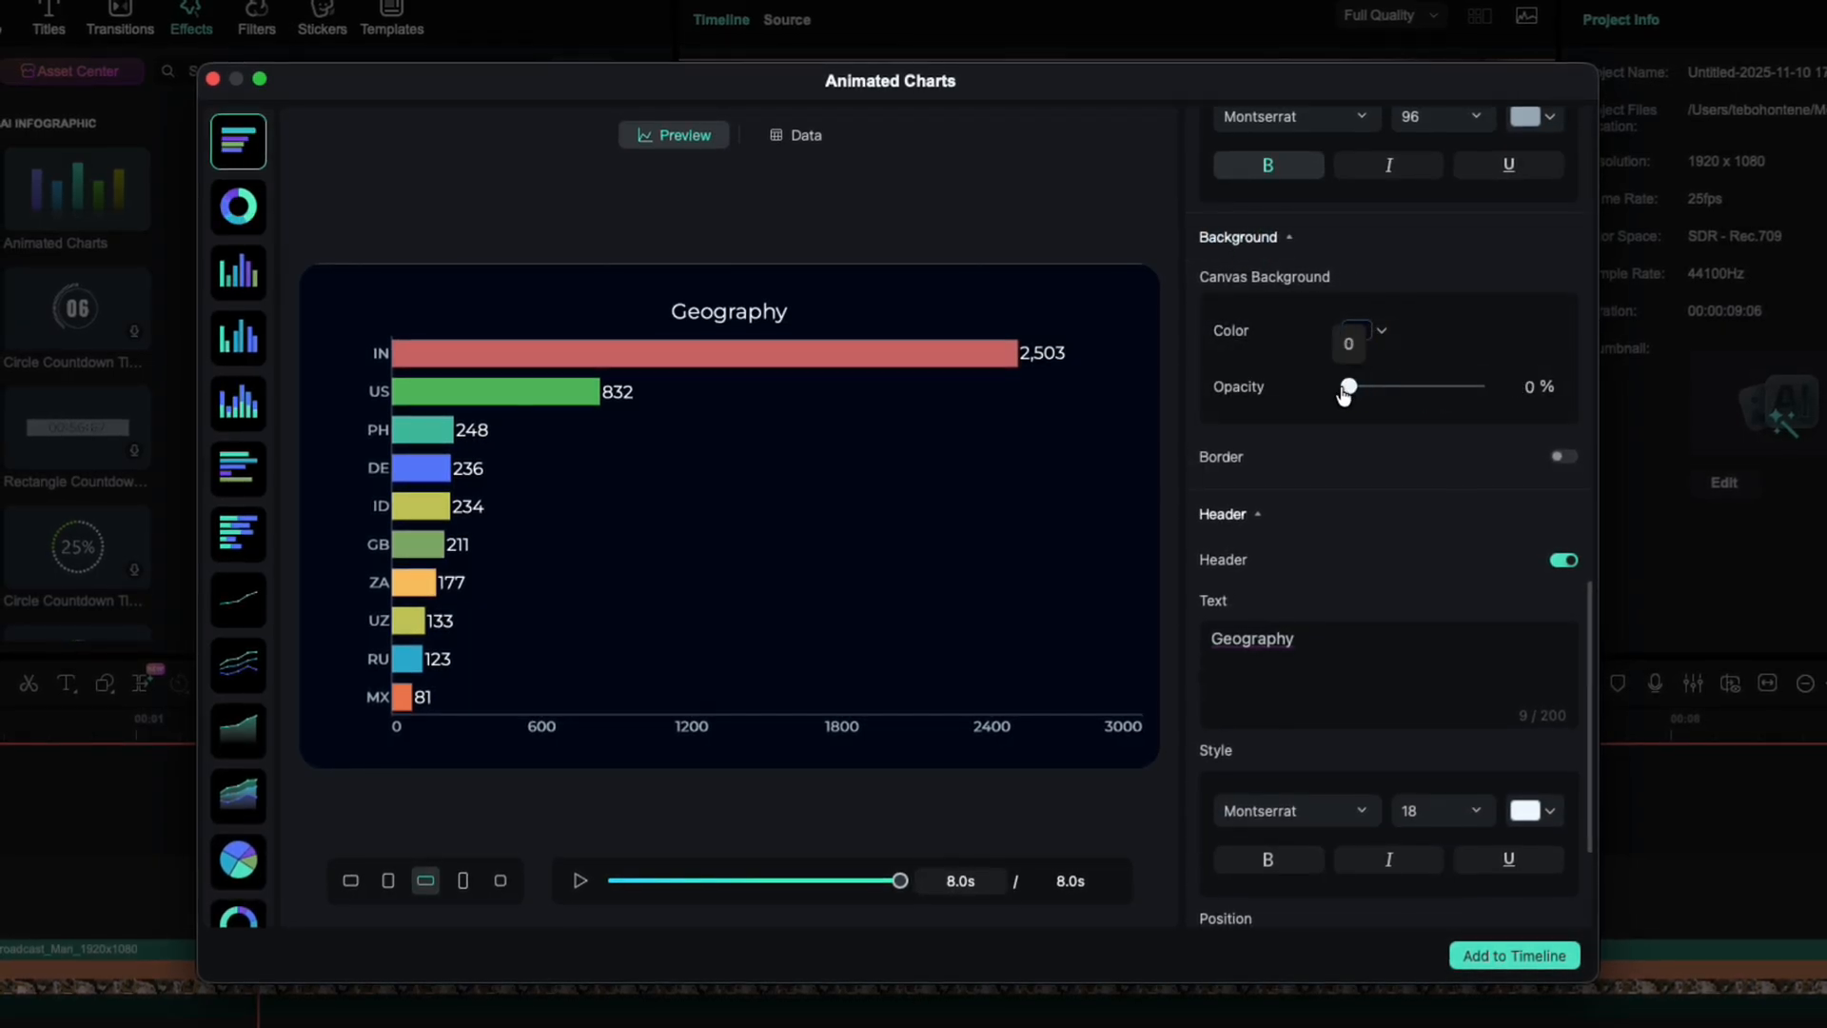
click(580, 879)
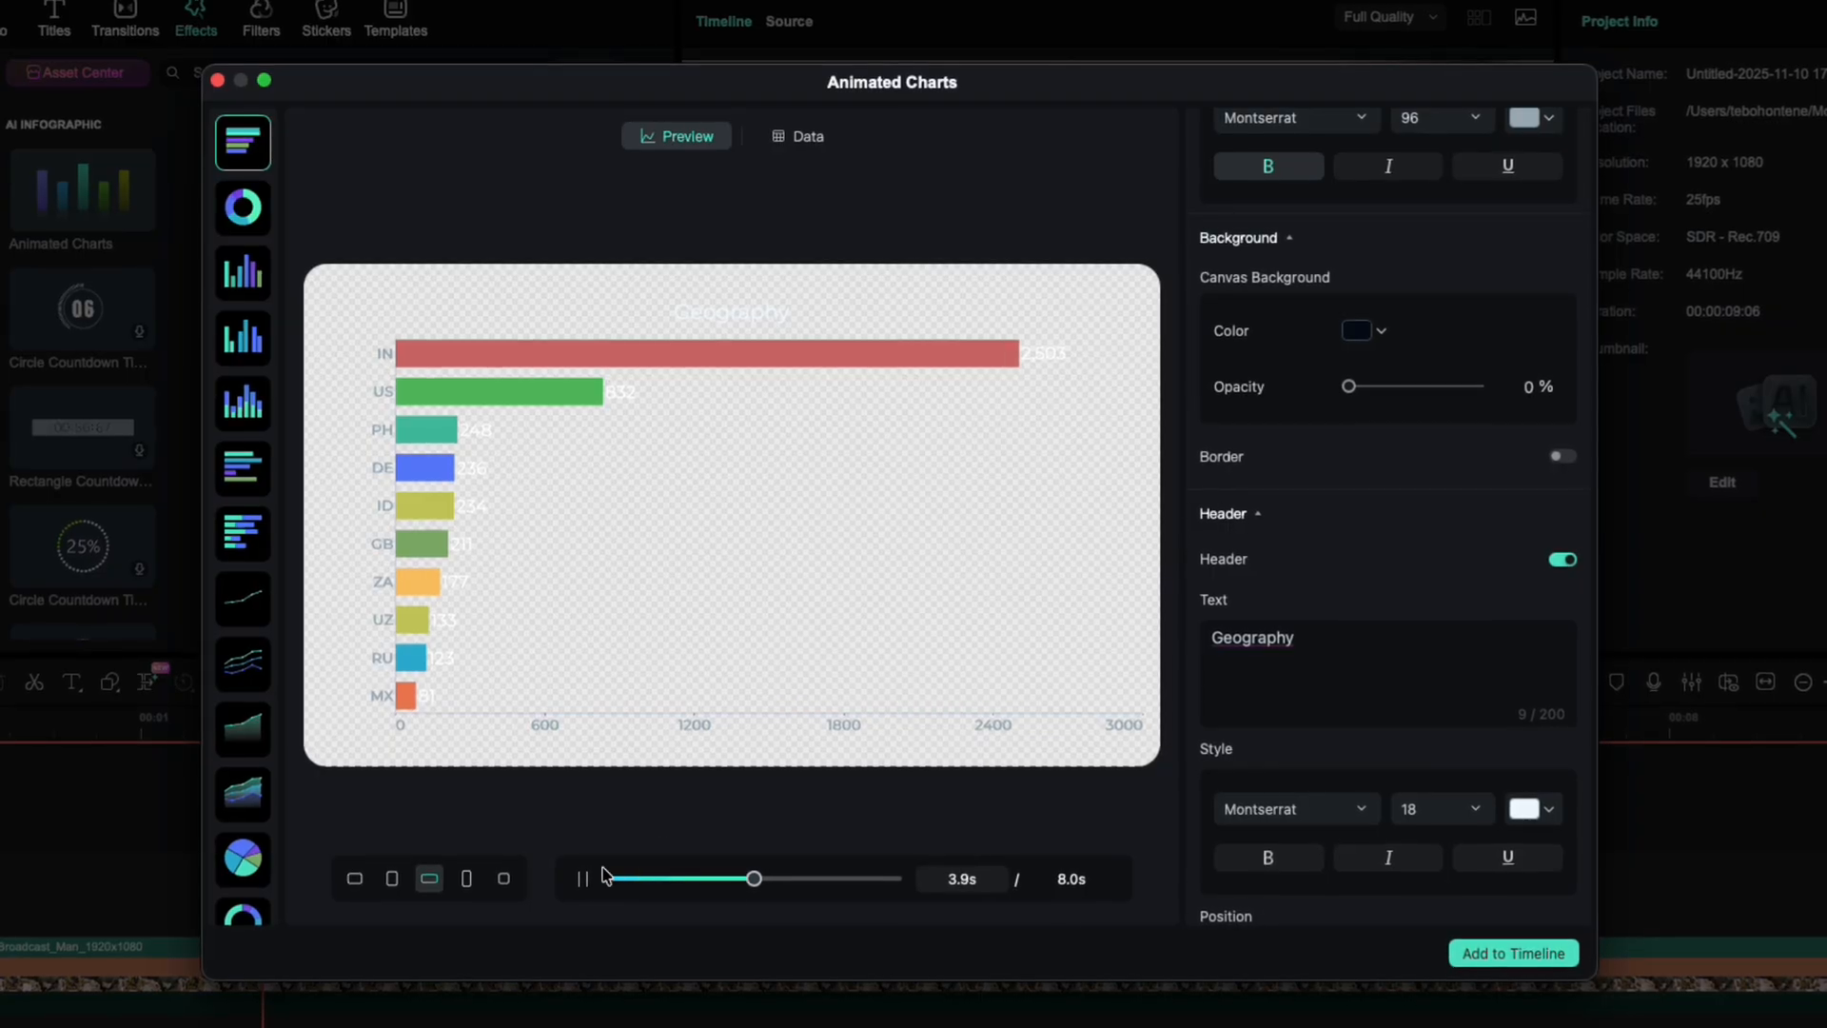
click(466, 877)
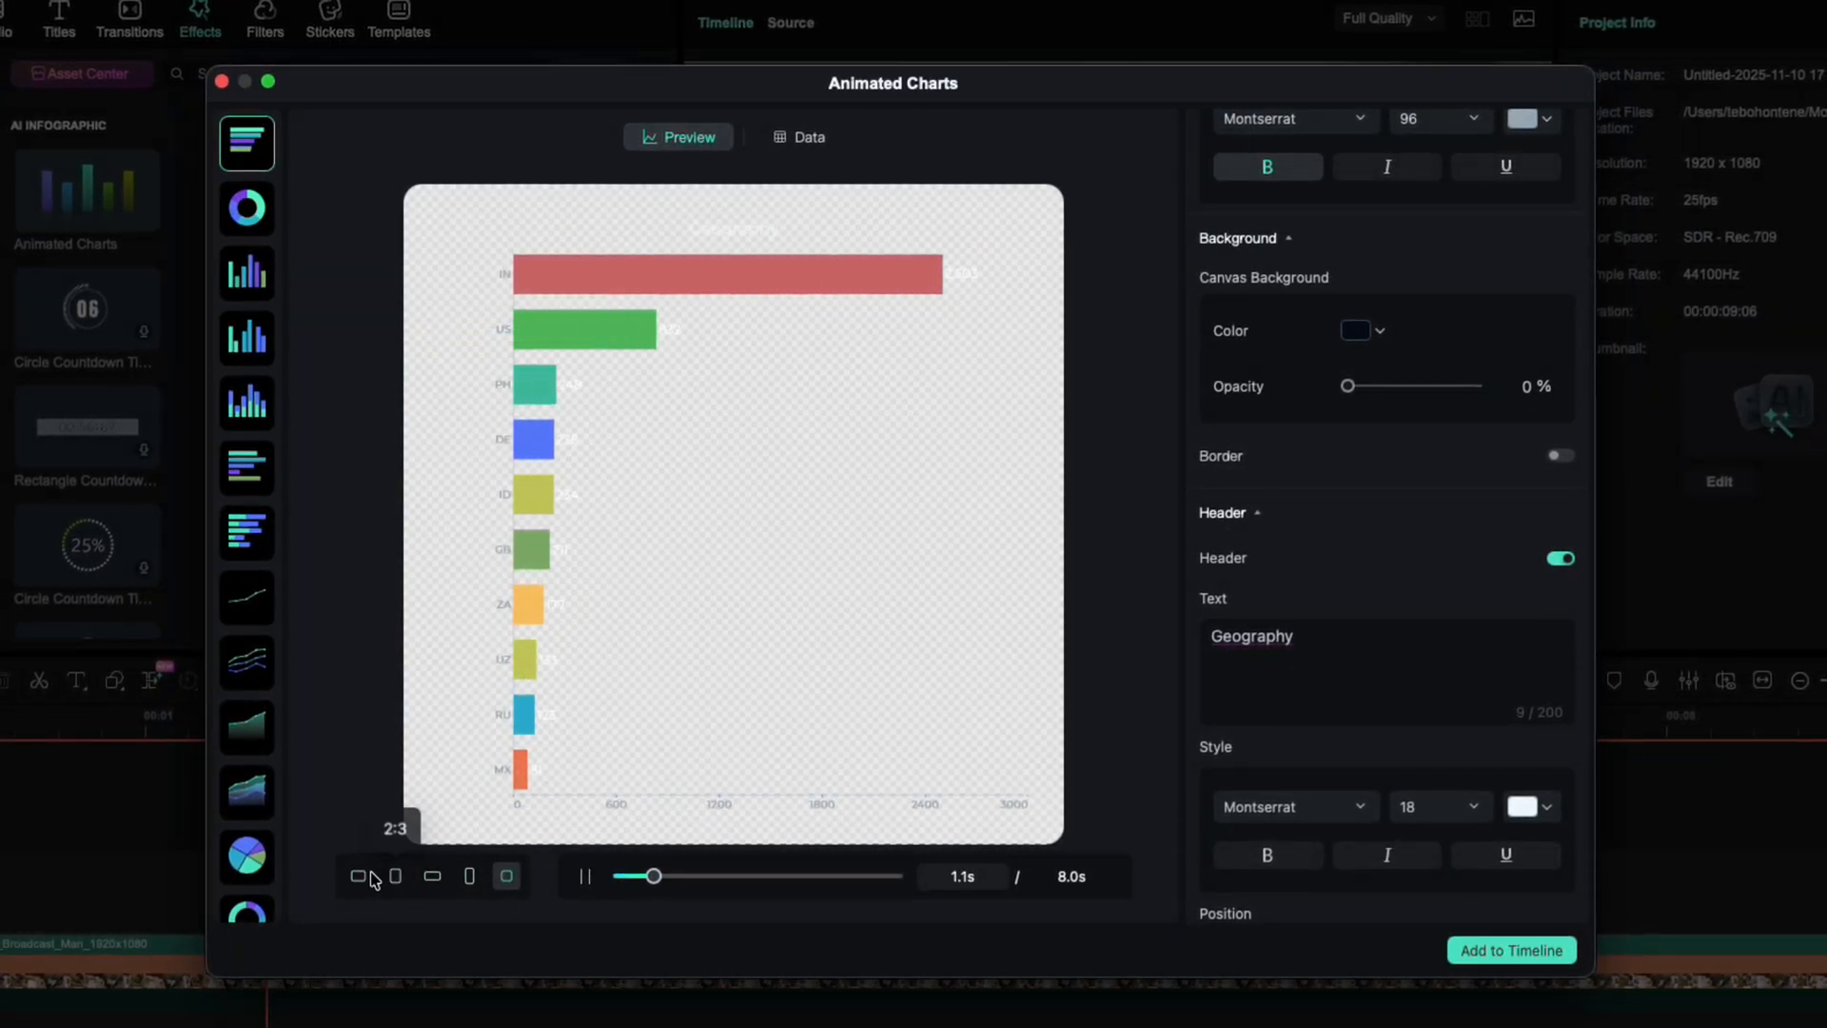
click(469, 875)
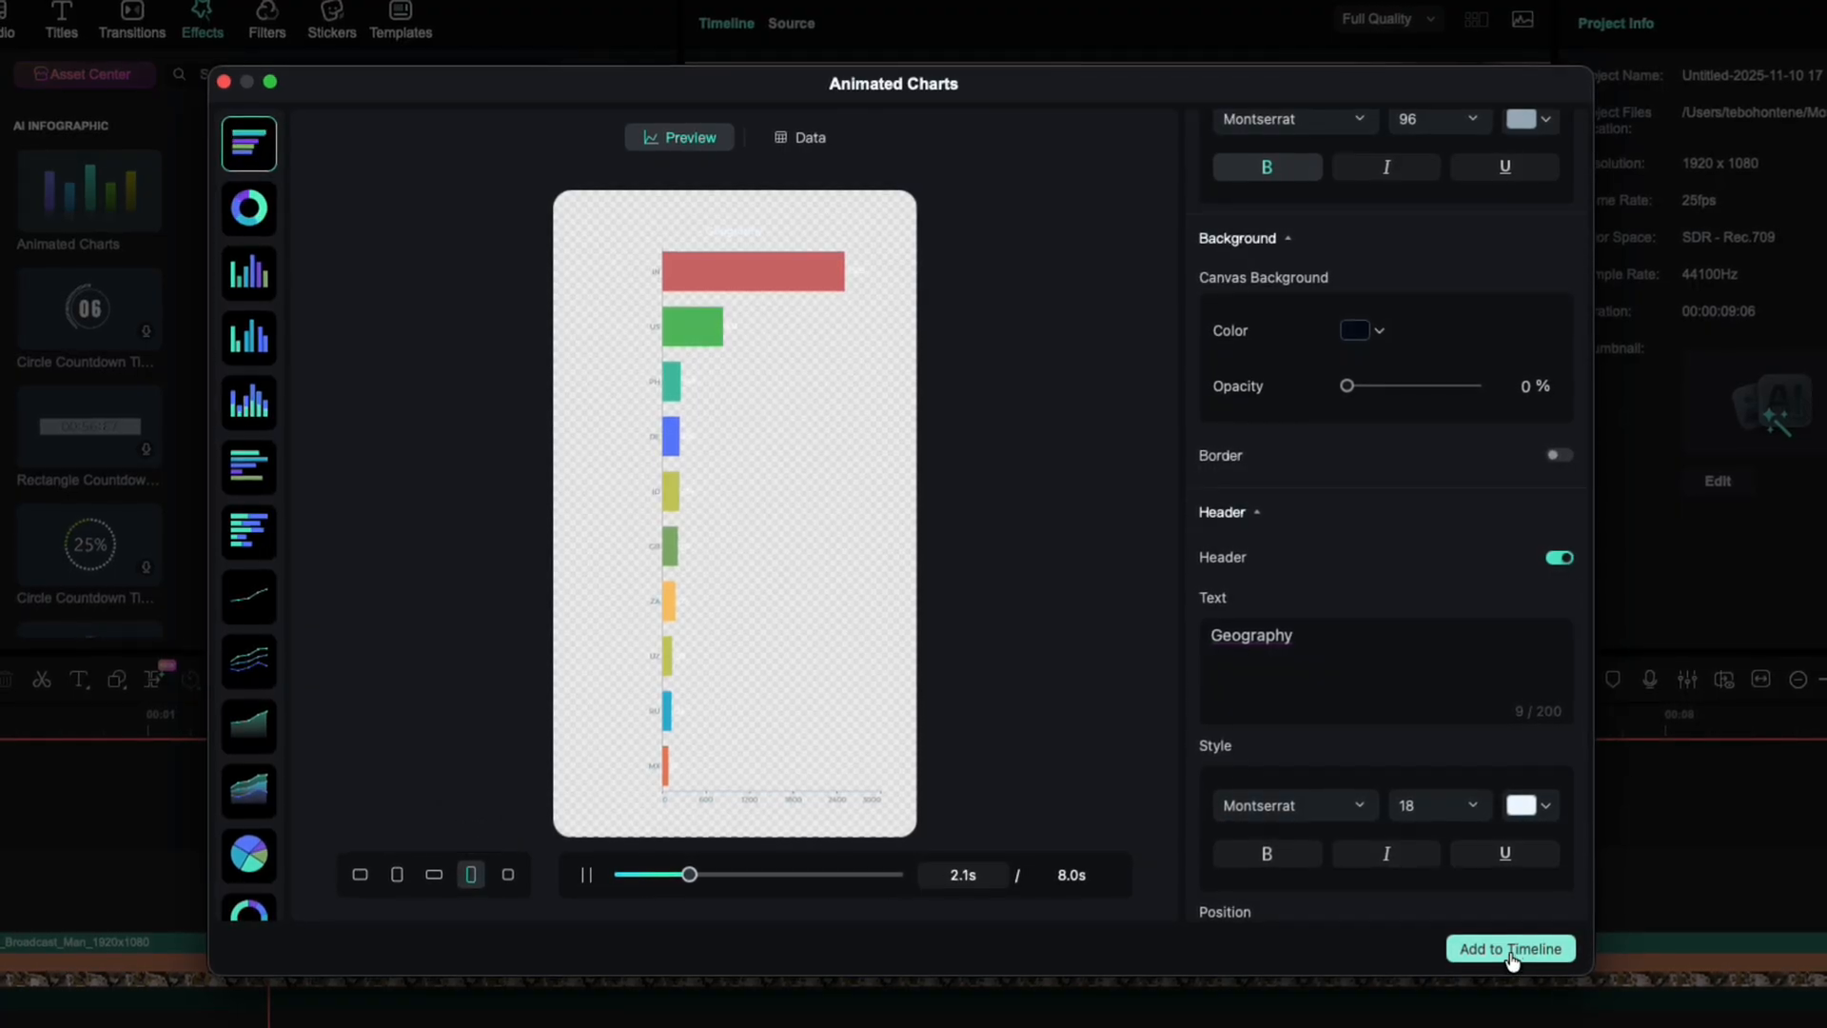
click(1510, 949)
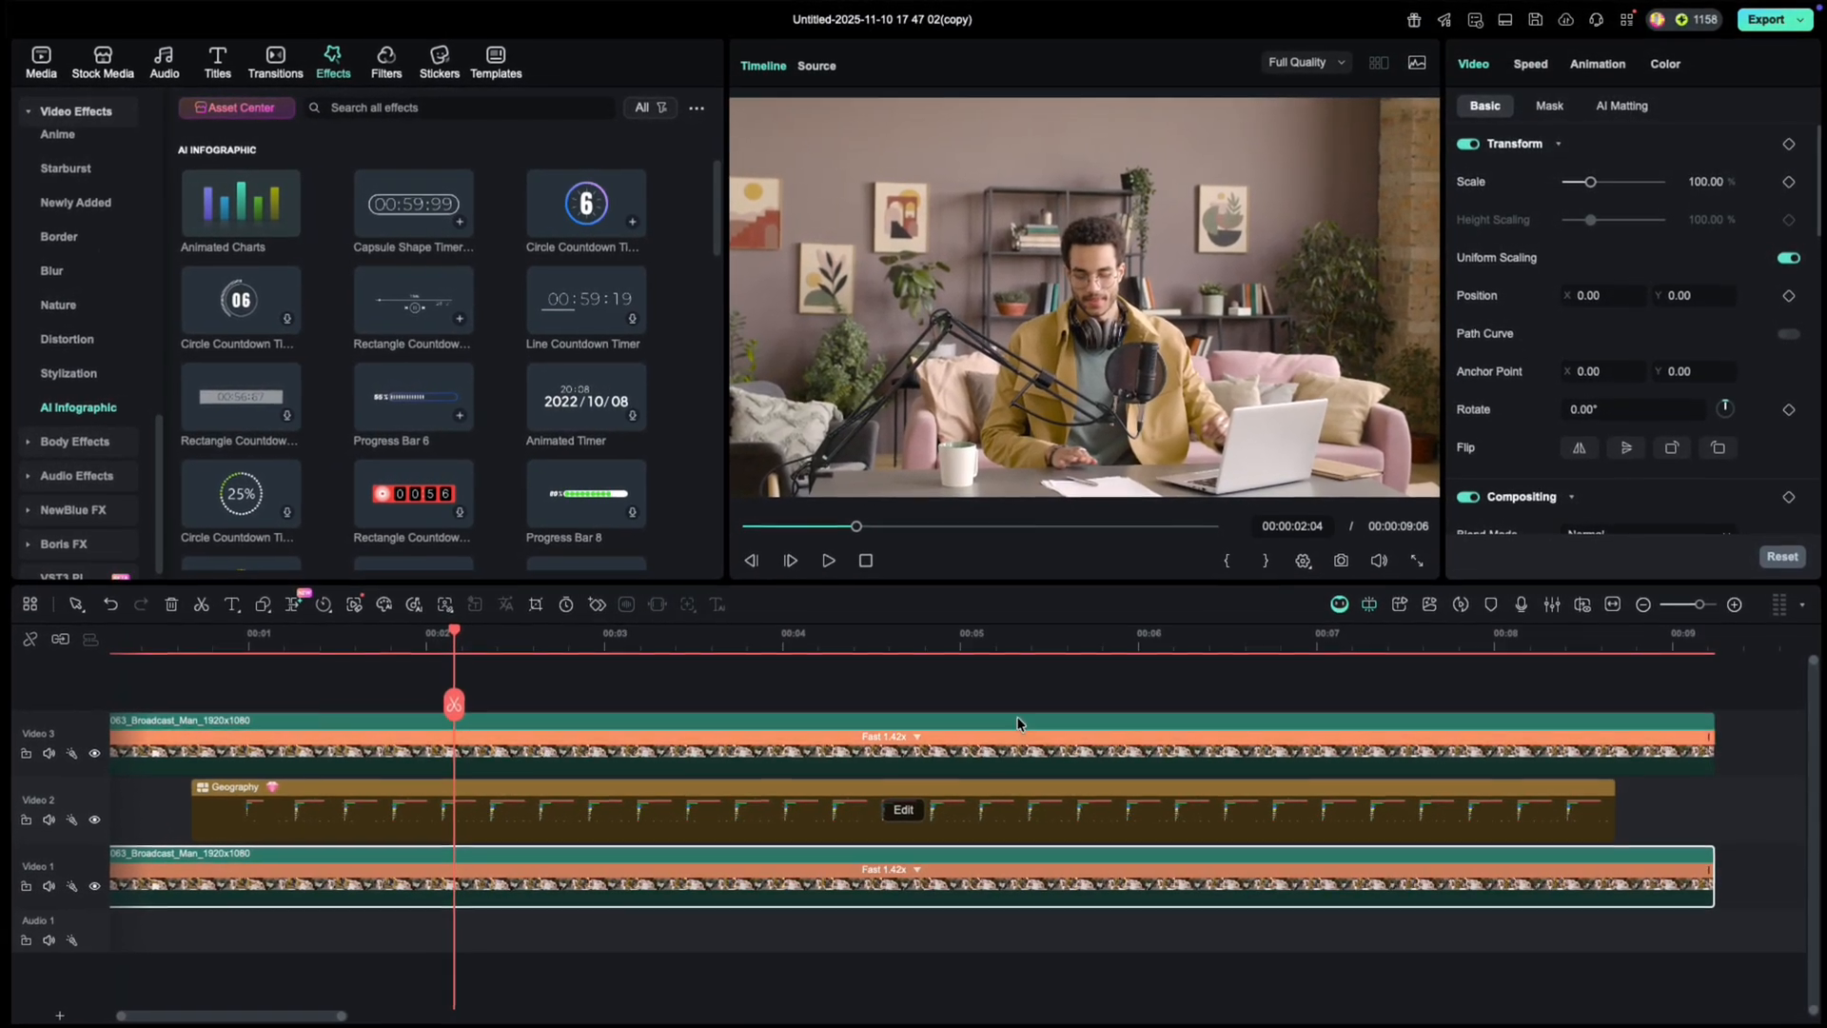
- Apply an AI Matting Smart Cutout to the top broadcast clip to isolate the presenter
click(1621, 106)
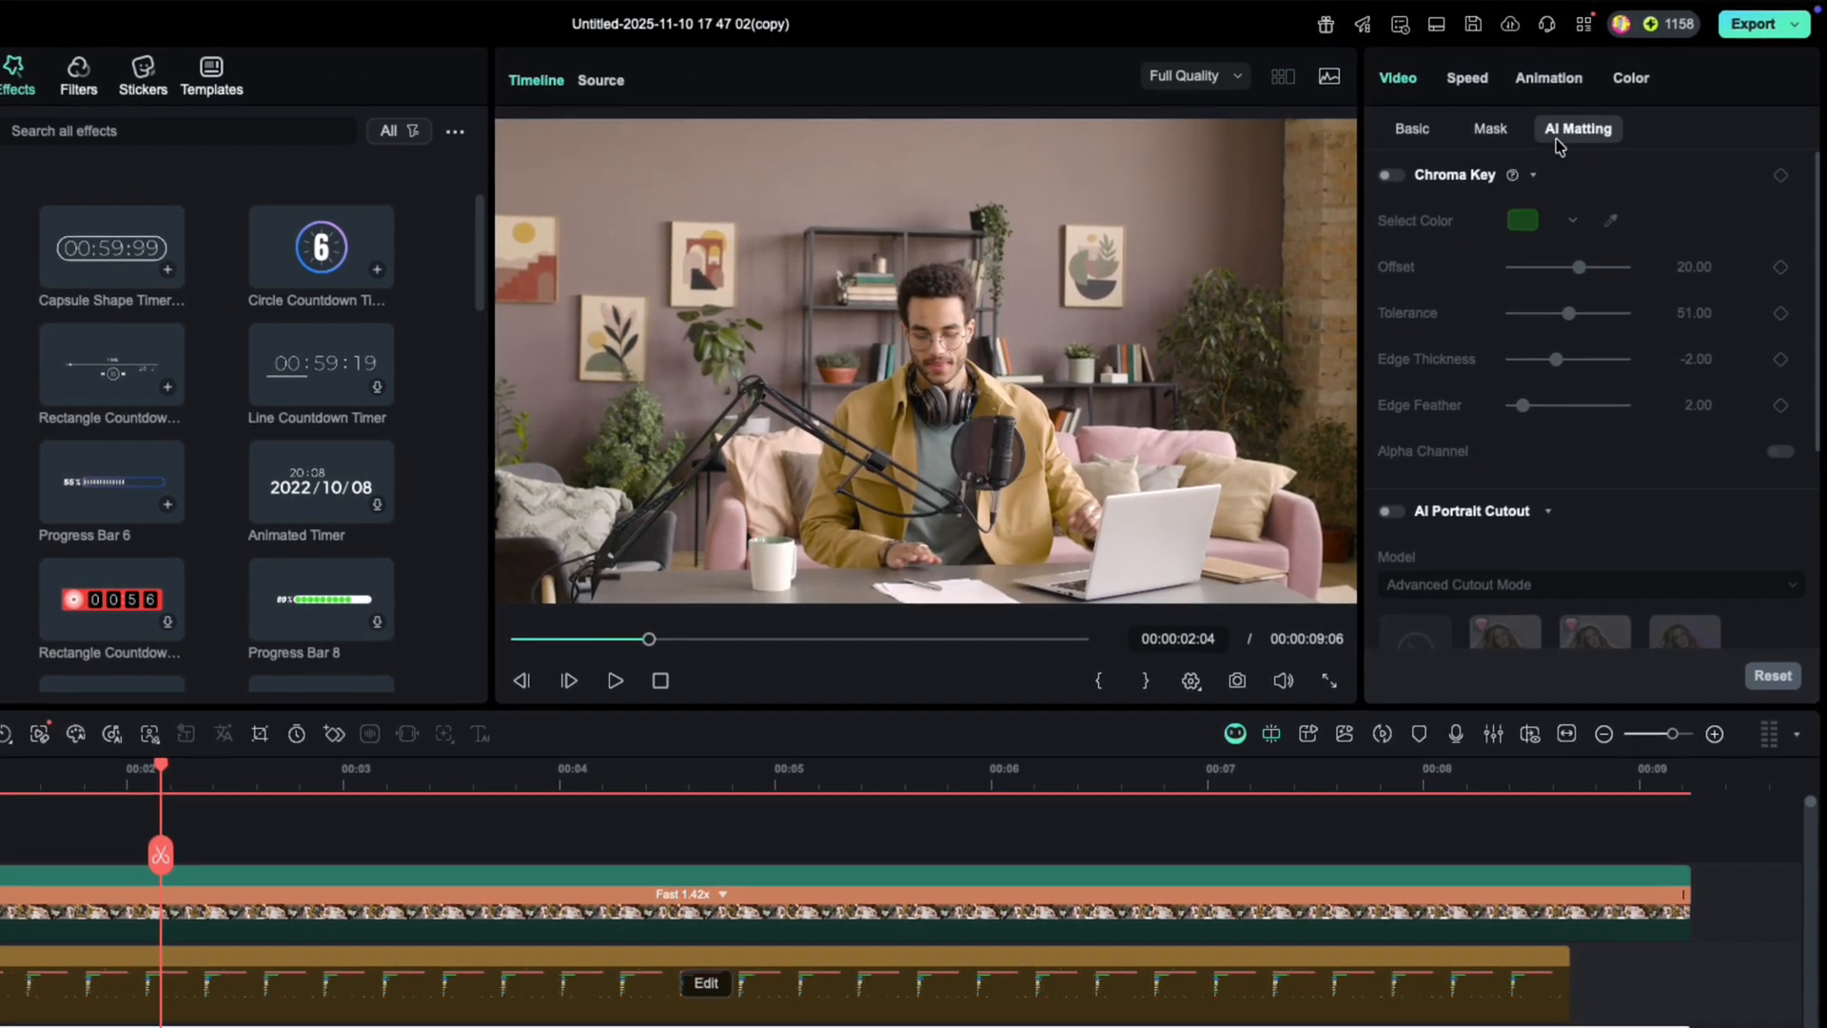
scroll(down, 3)
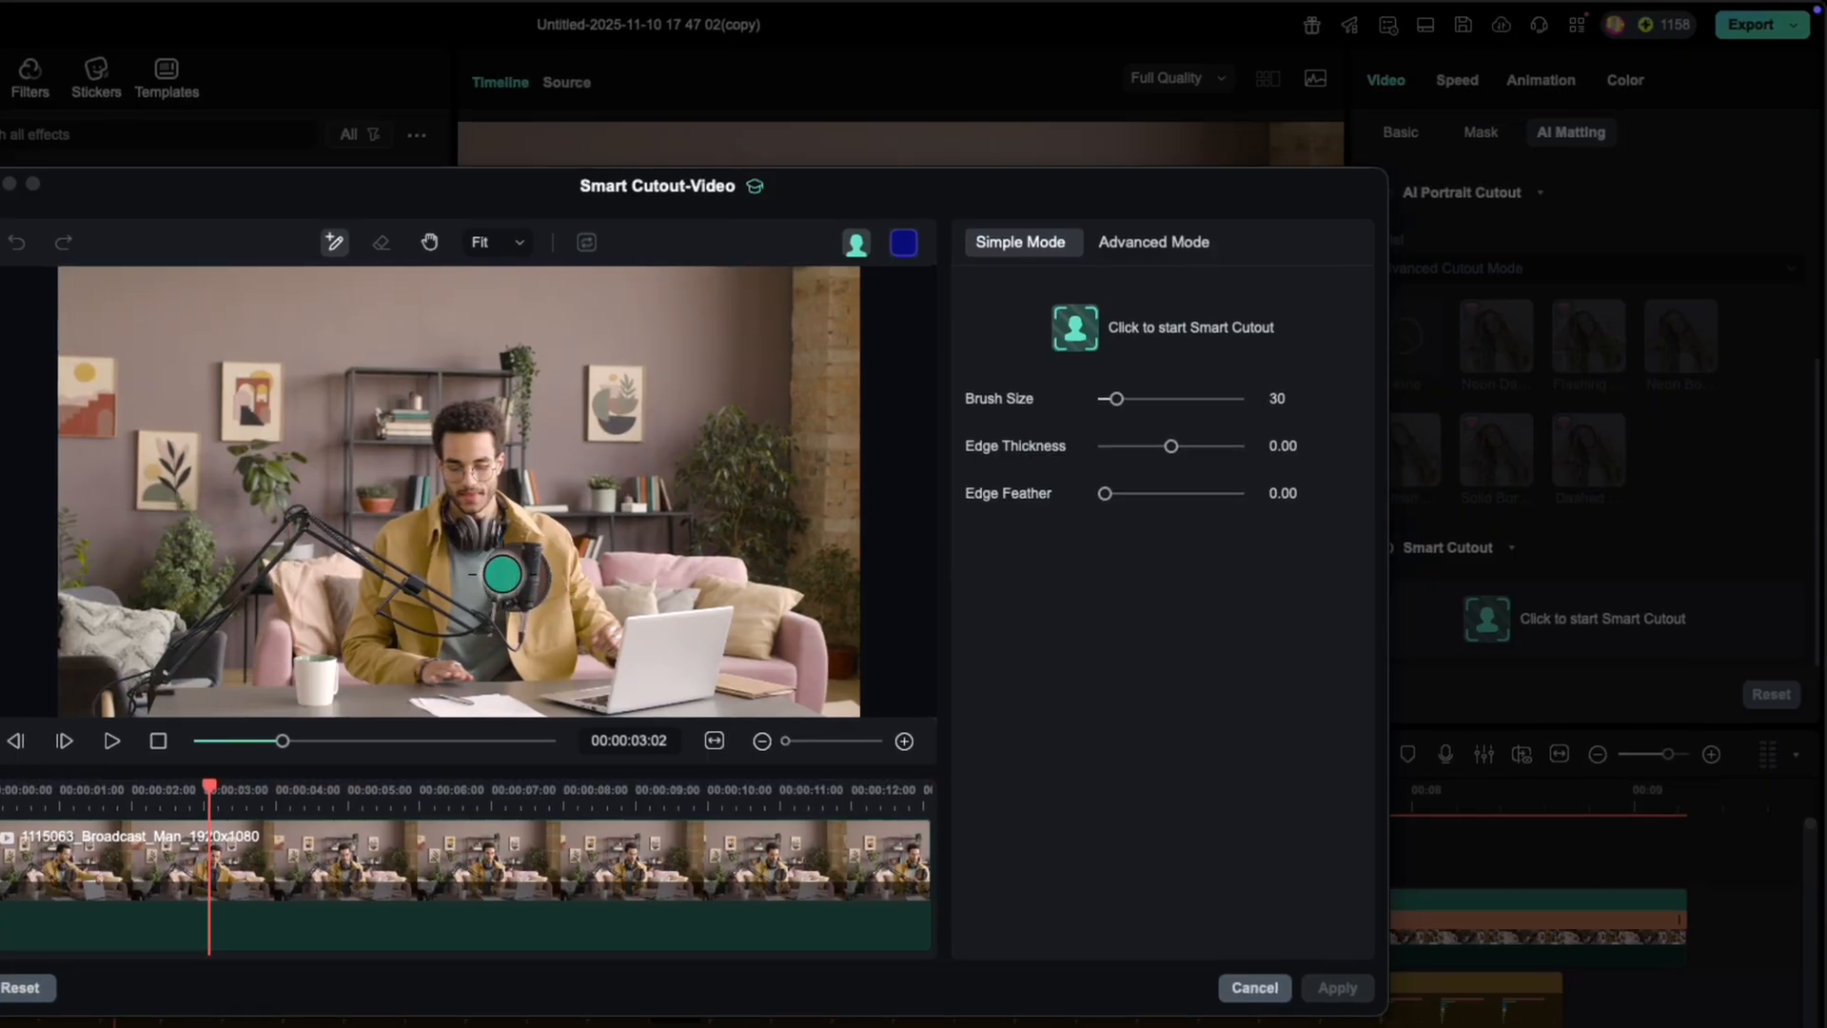
click(1073, 327)
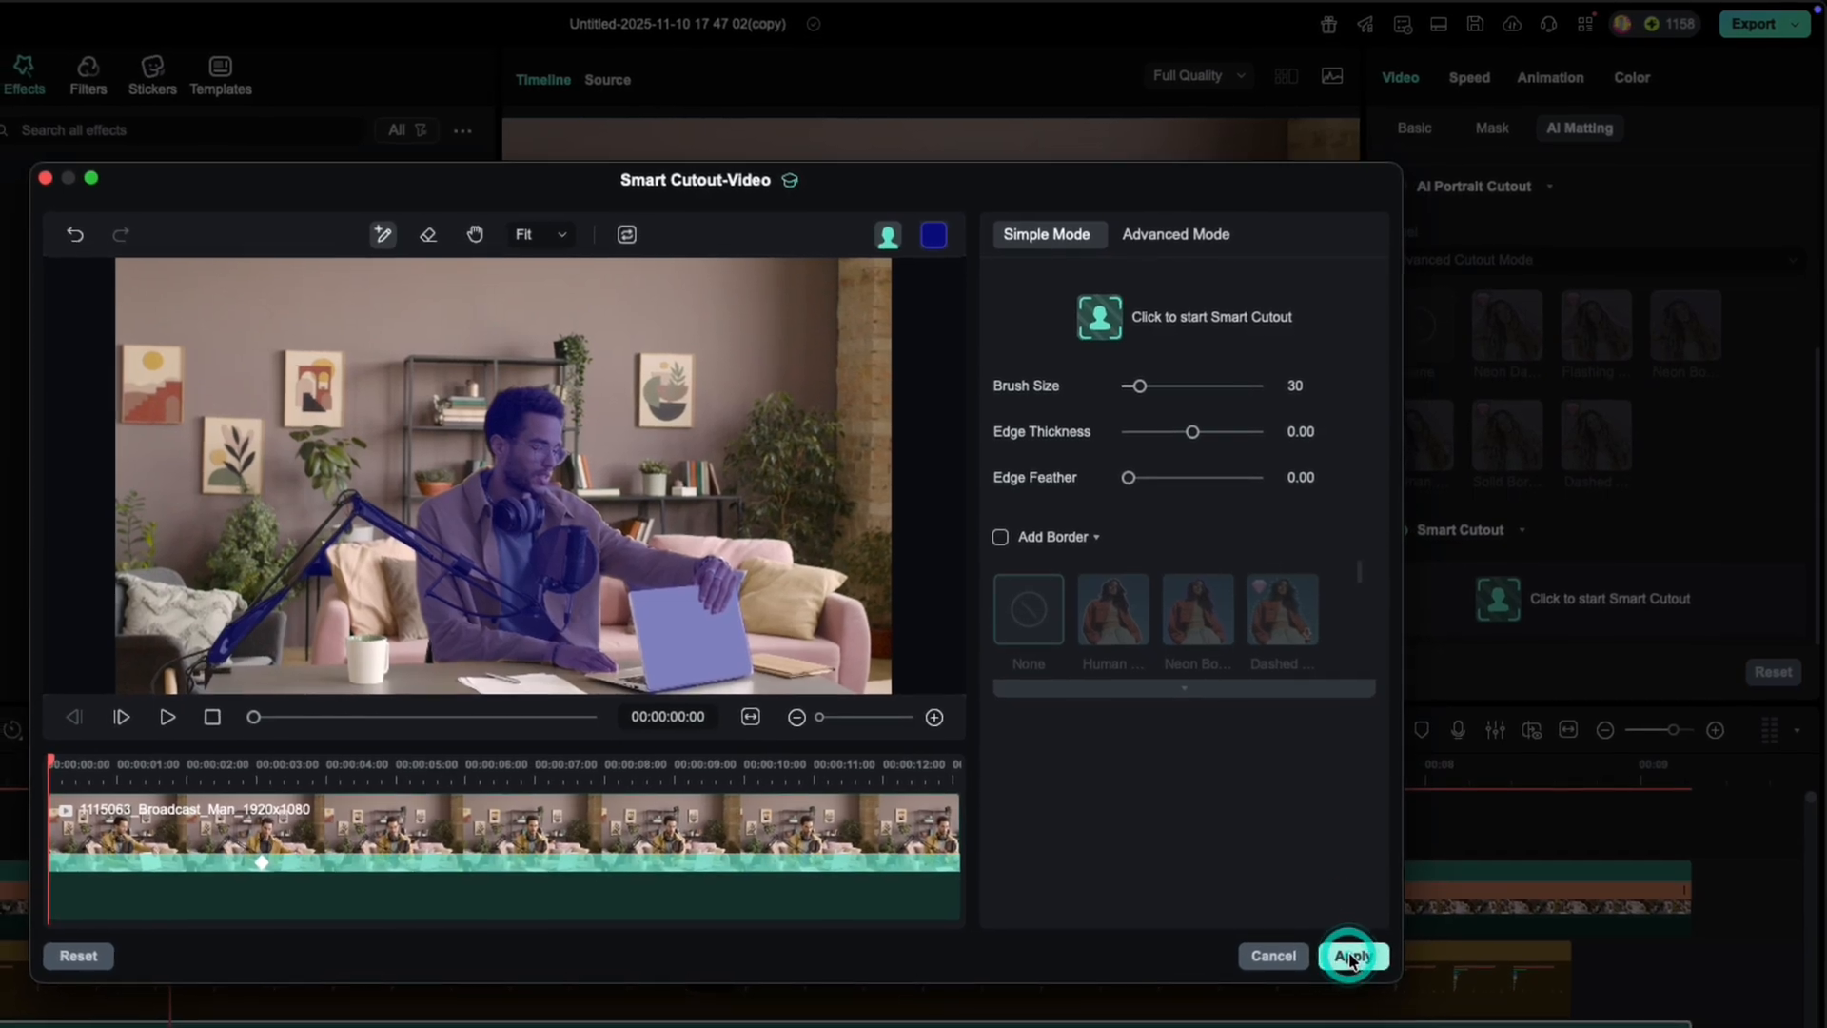
click(1350, 954)
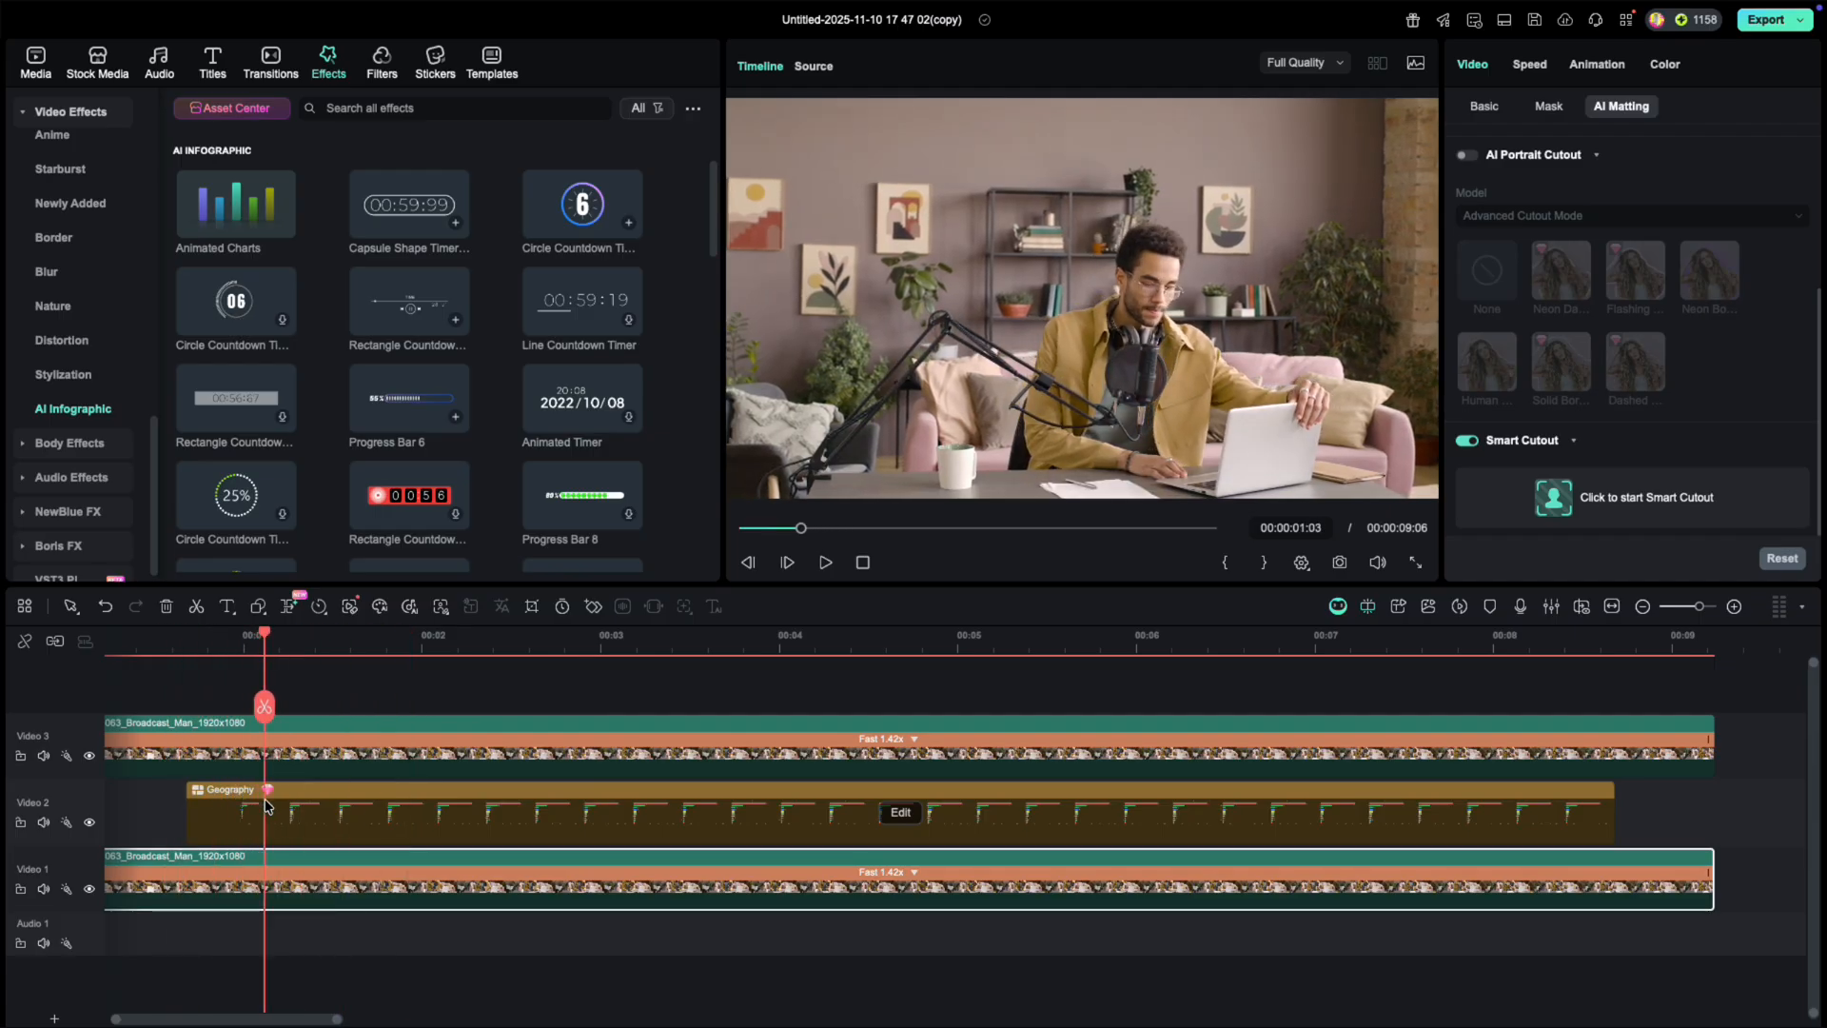
- Move the cutout above the chart, scale Geography to 78% at Y -76.90, and play back
click(549, 633)
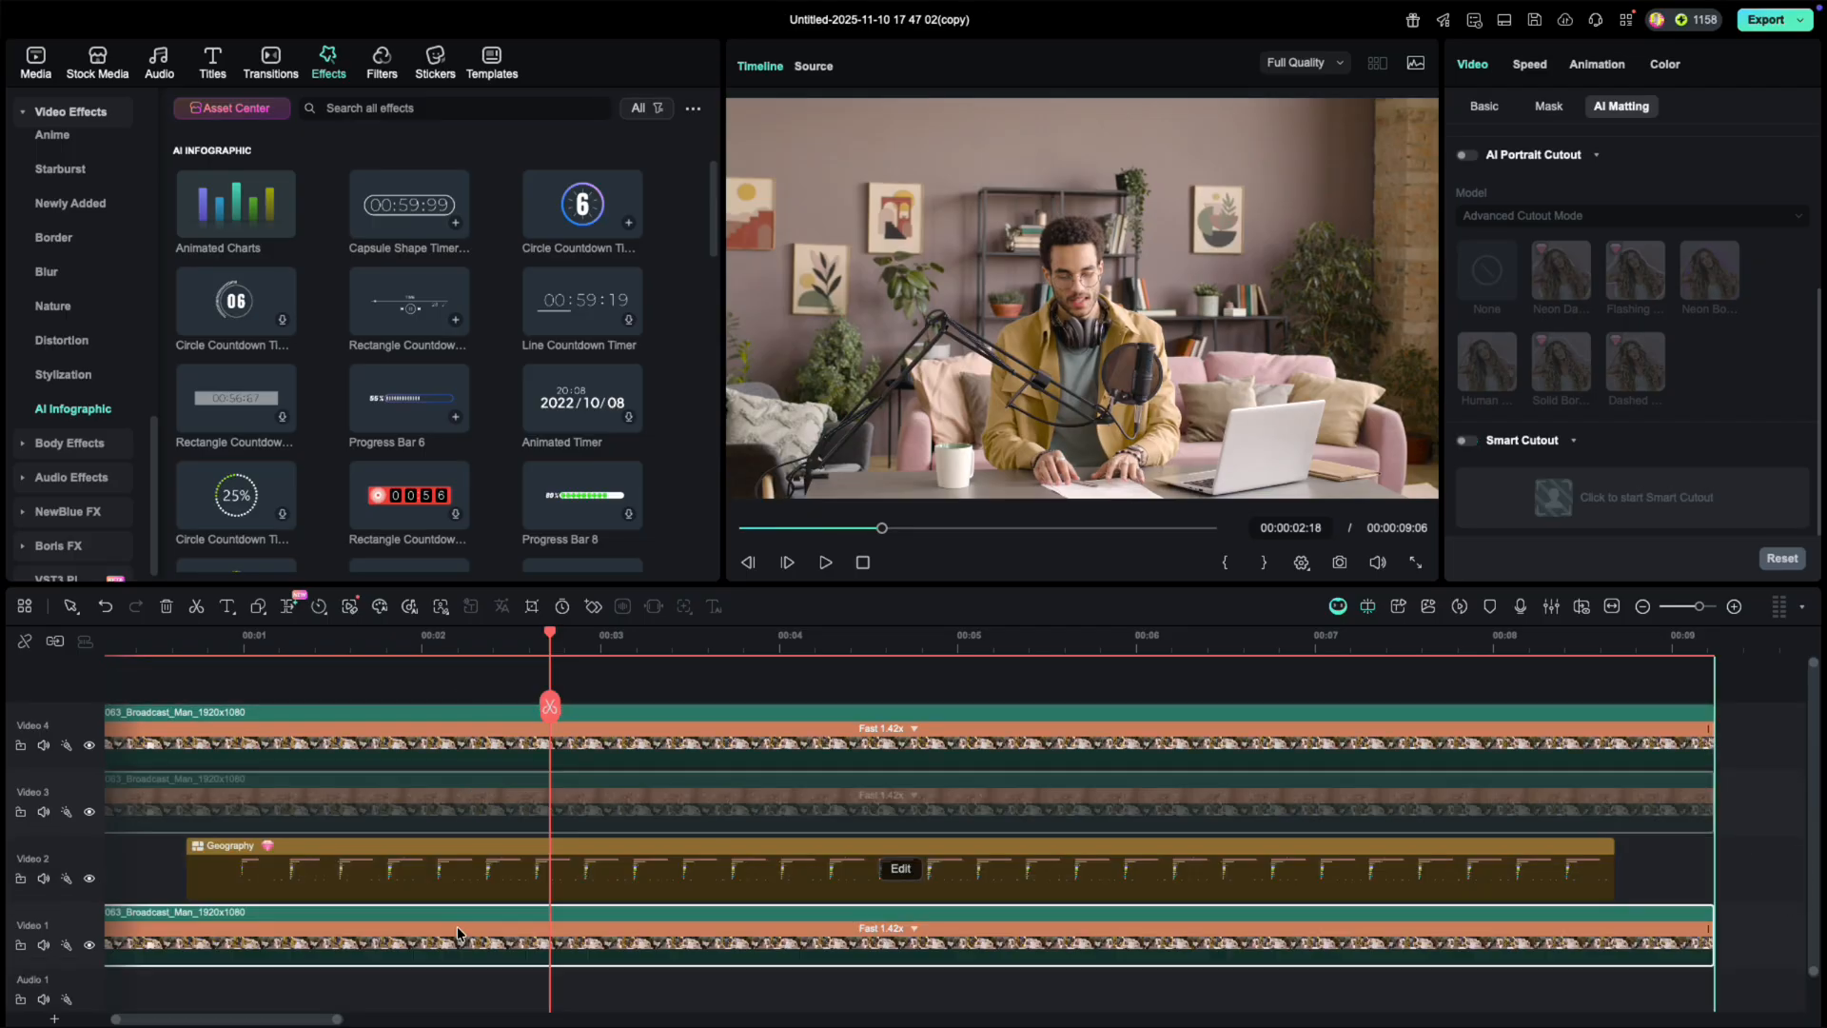
click(1467, 440)
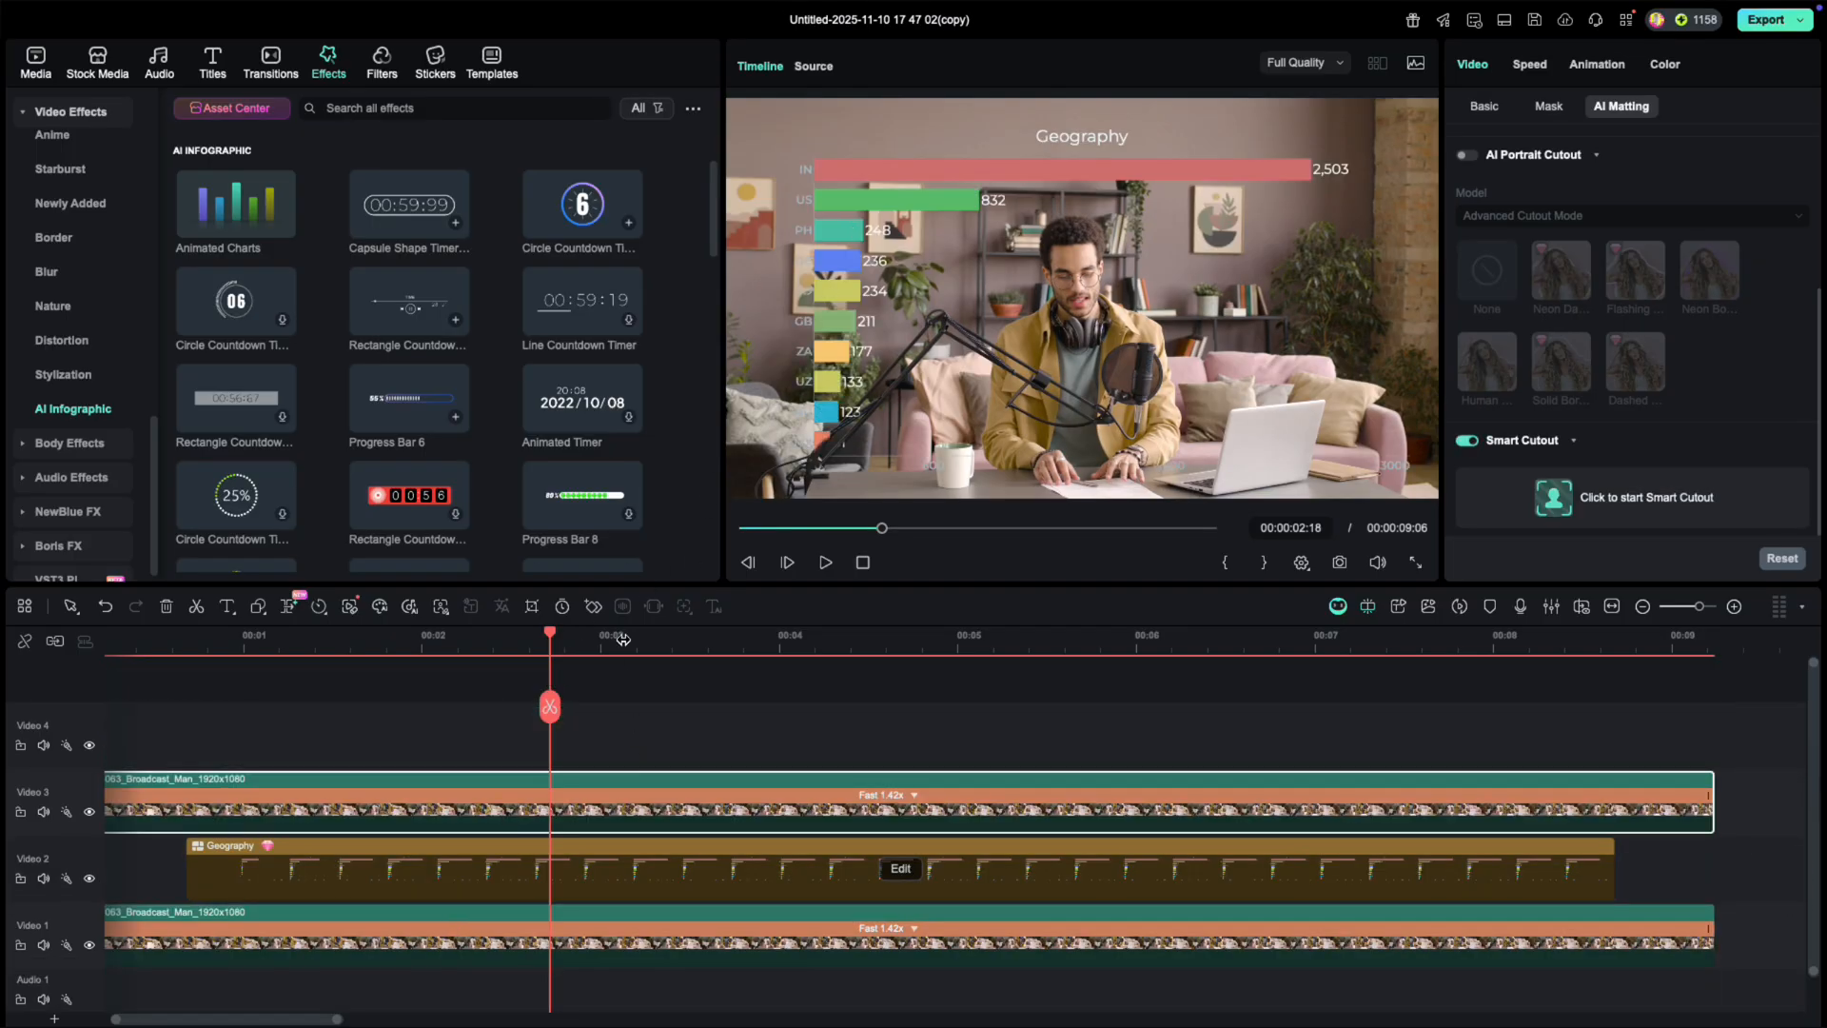
click(1483, 106)
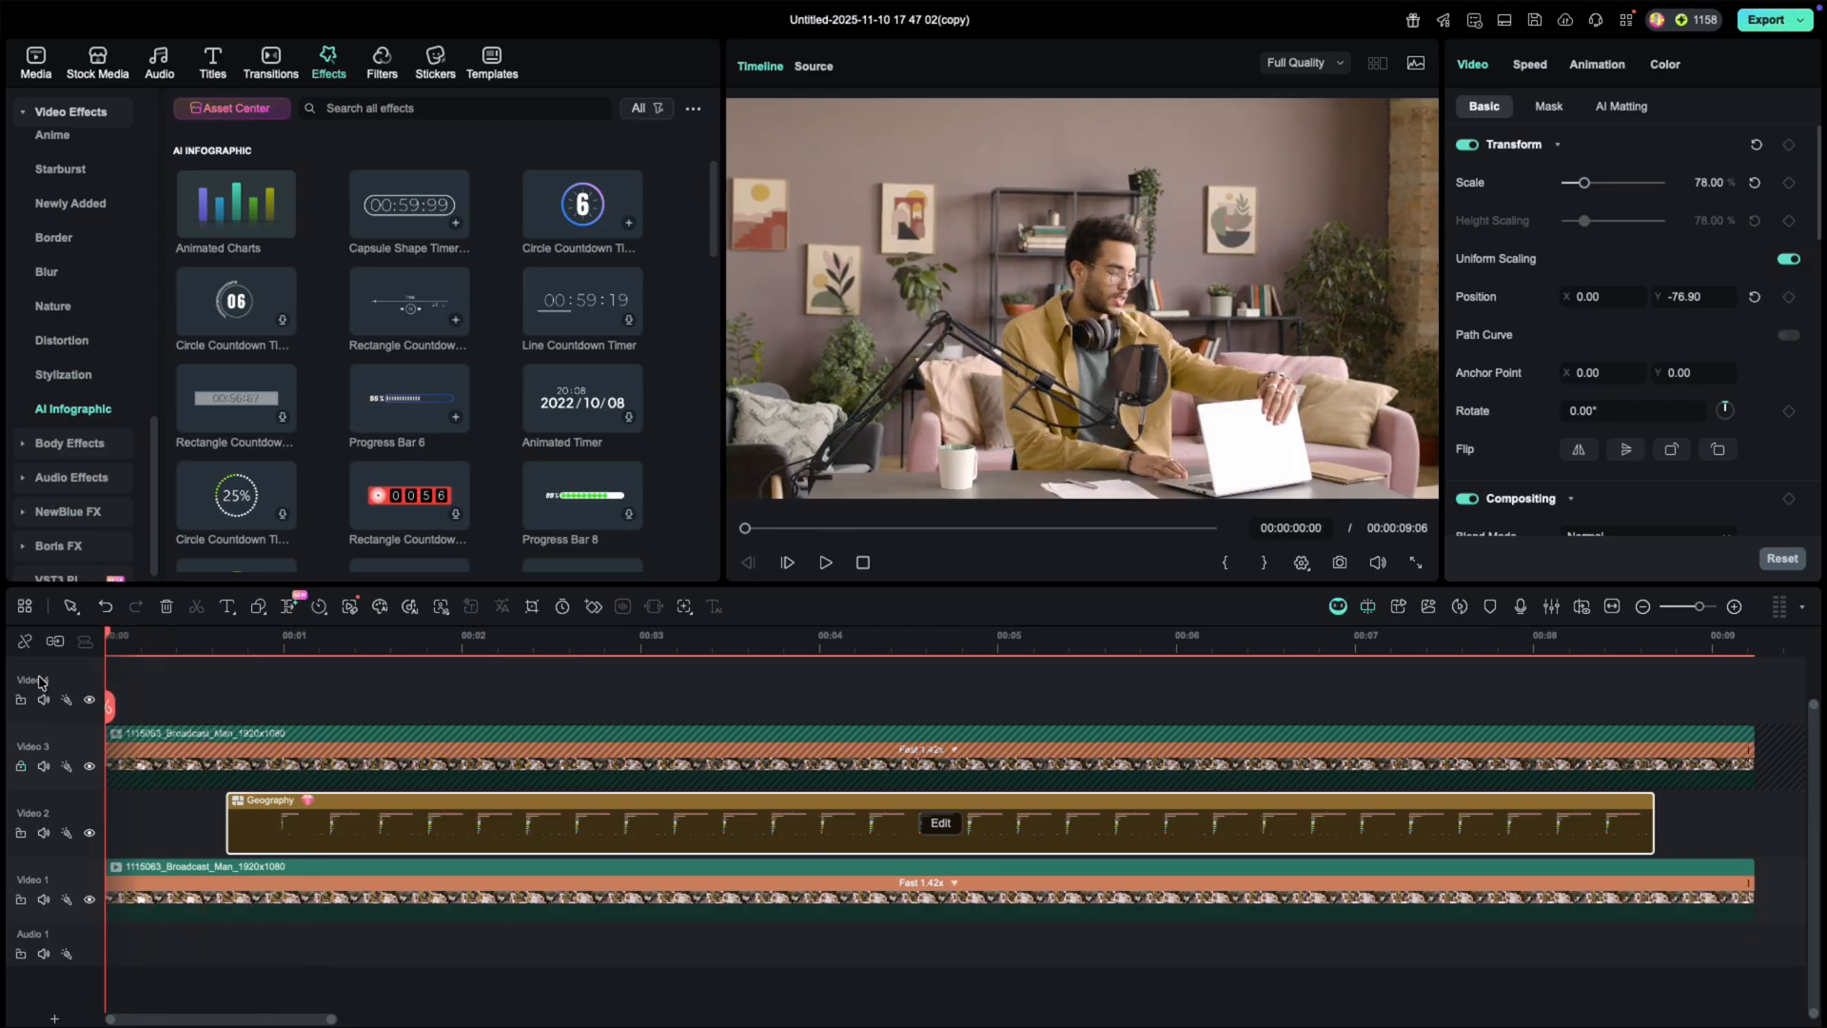
click(825, 561)
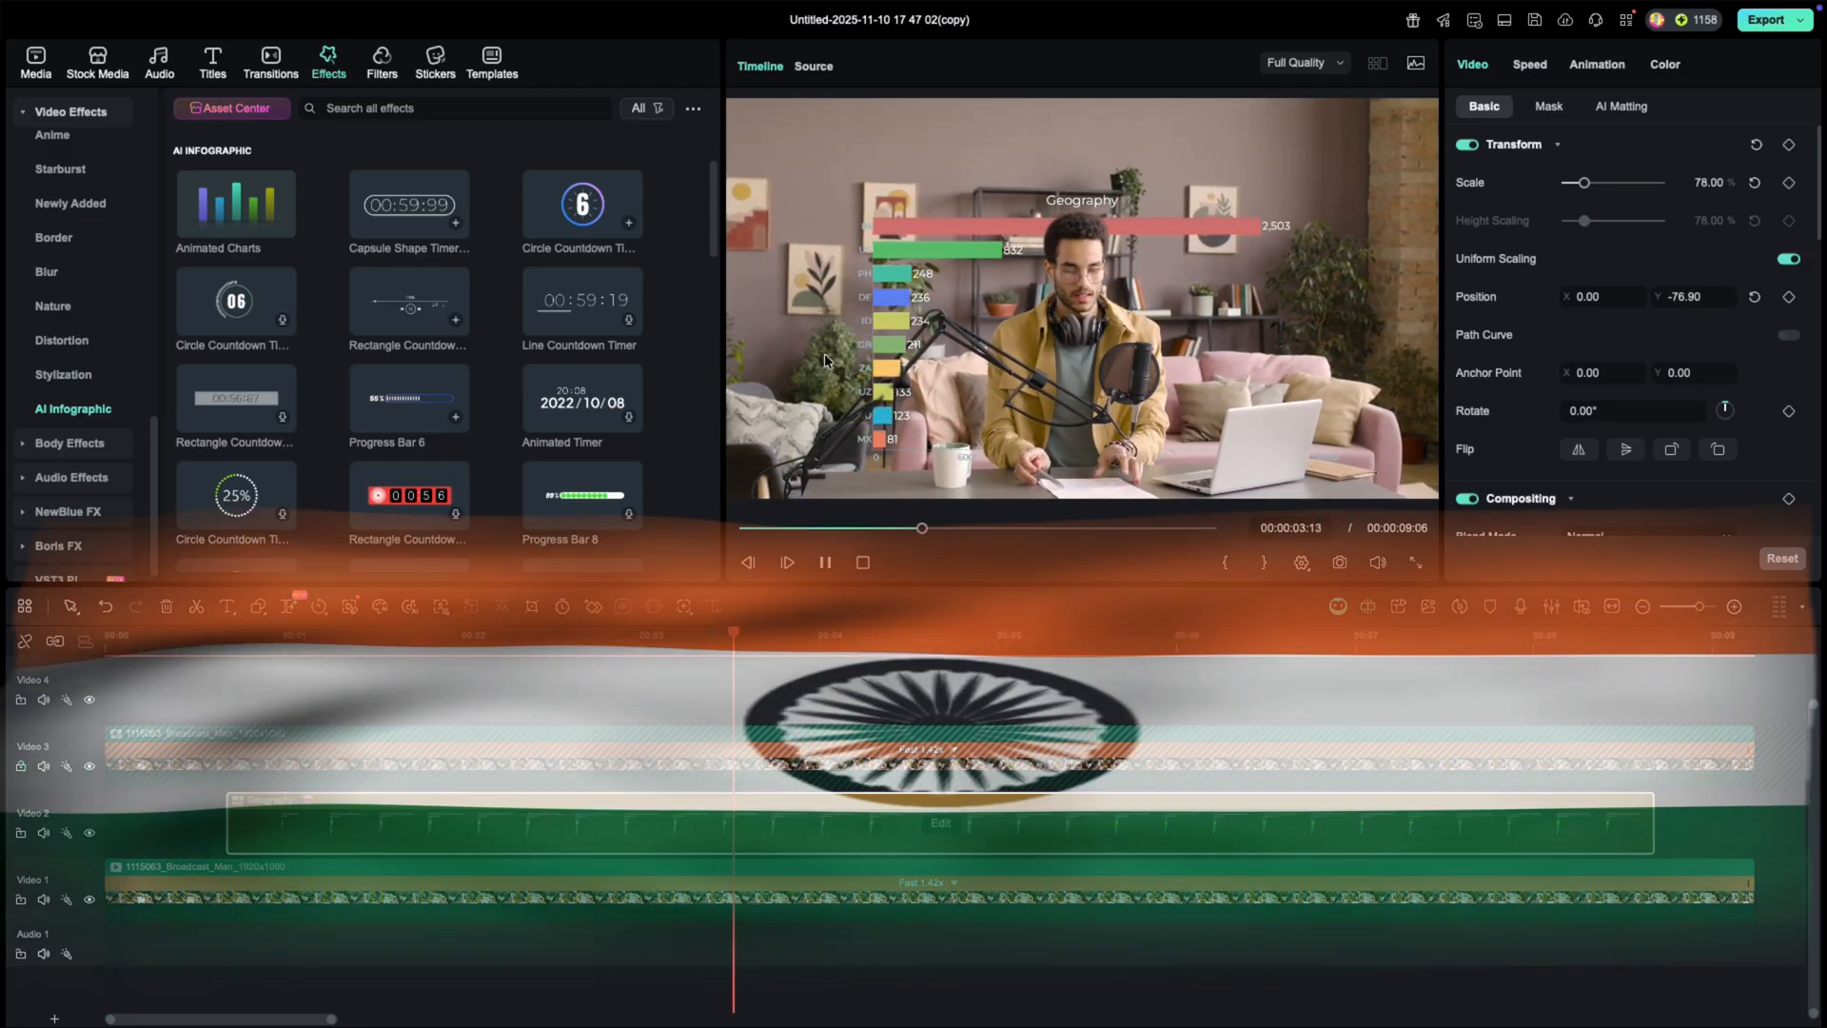
click(825, 561)
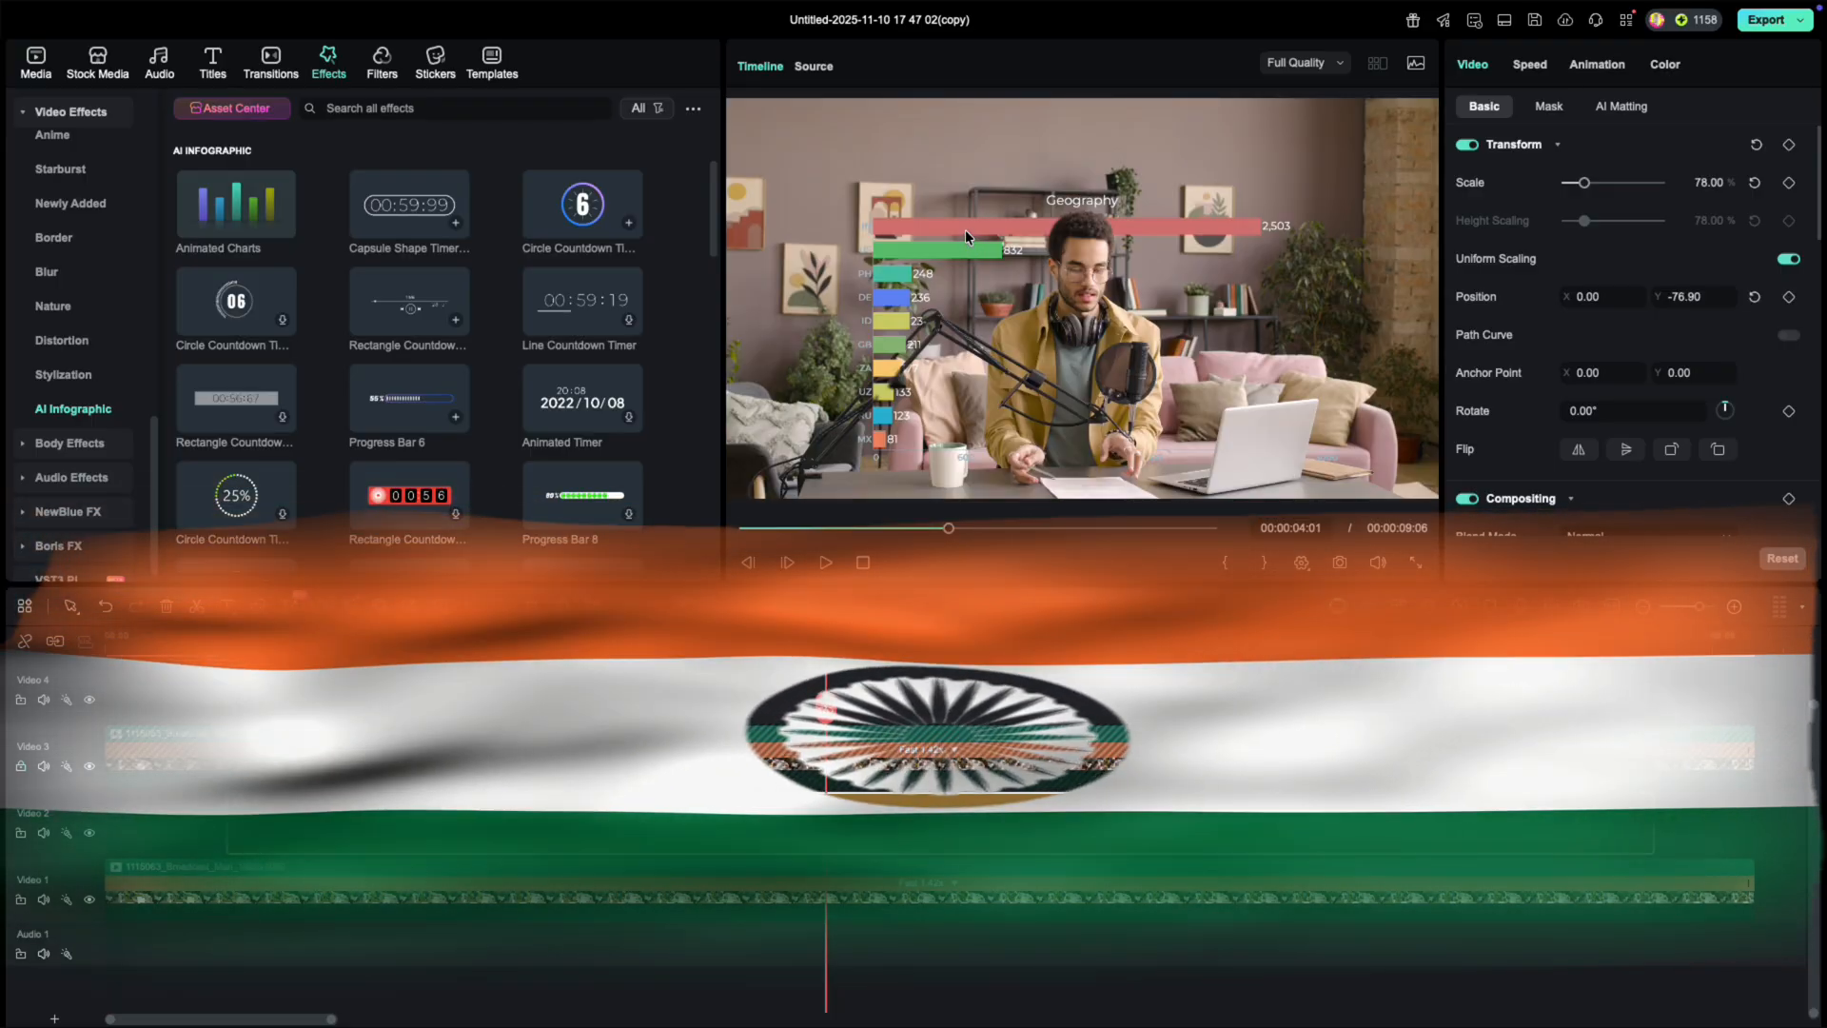